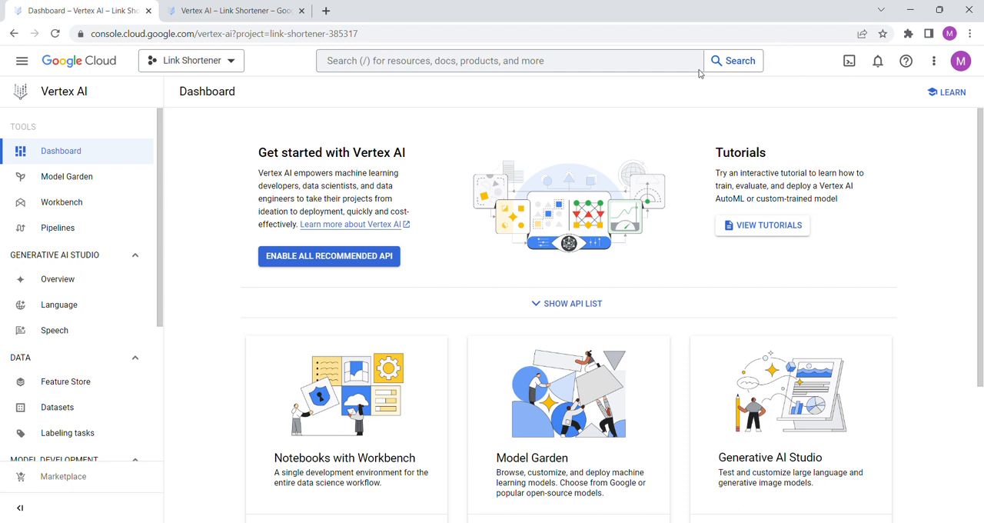
mouse_move(572, 126)
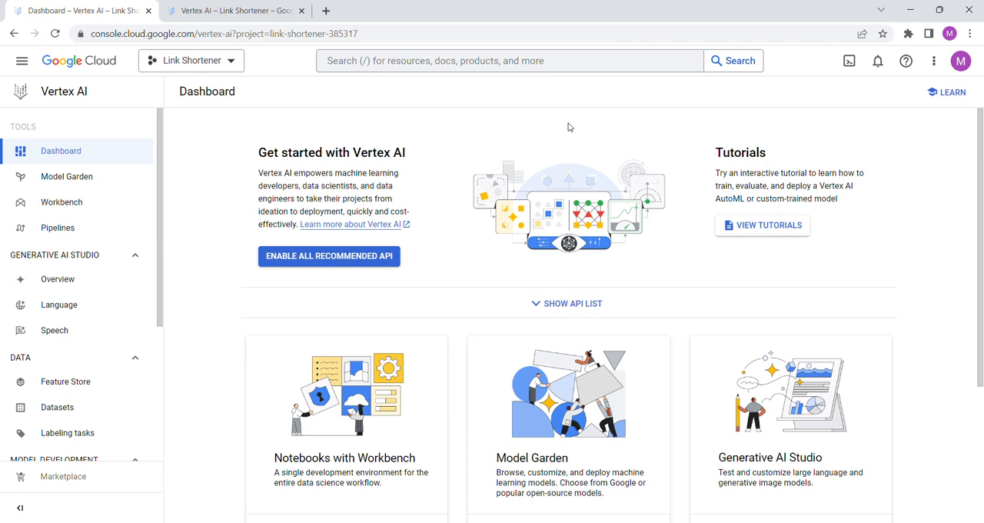
mouse_move(264, 148)
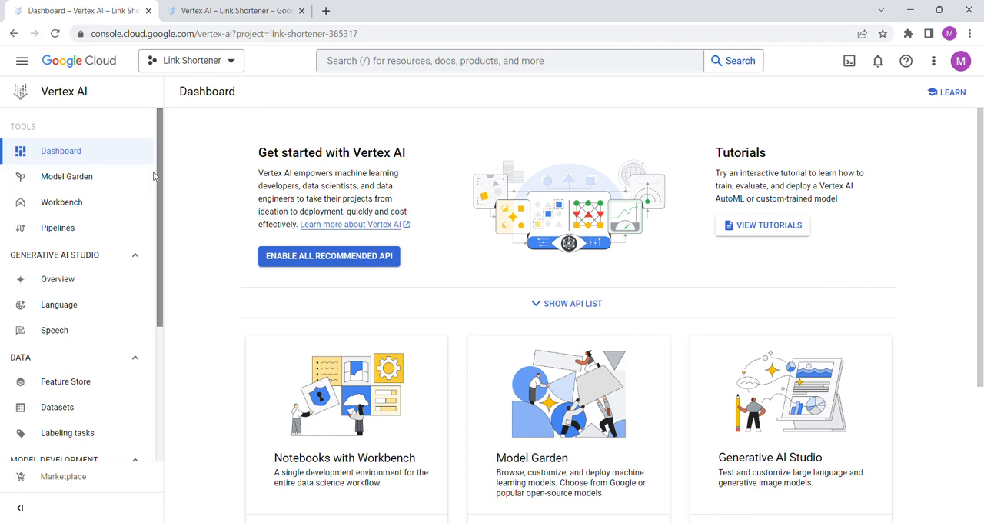
mouse_move(270, 24)
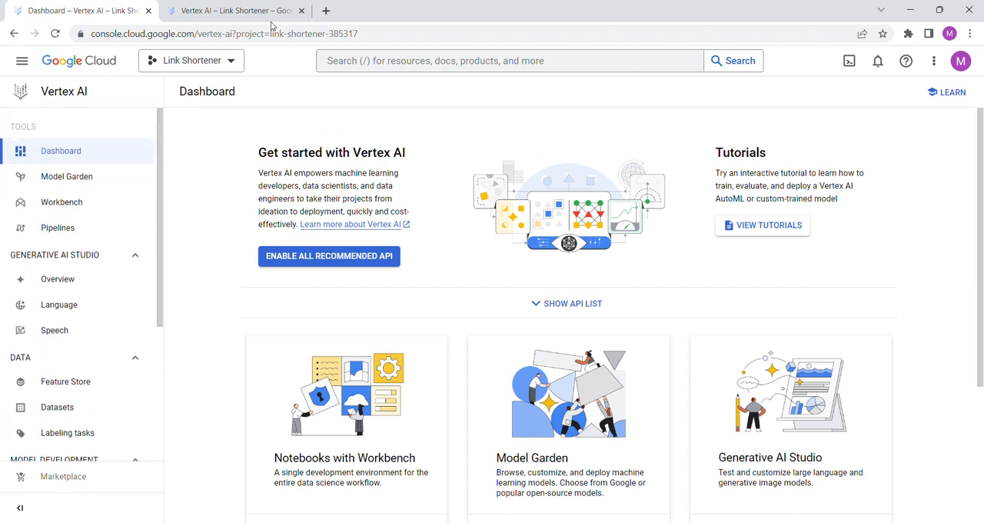
Visit the untitled prompt page, return to the Vertex AI dashboard and browse its cards.
click(59, 305)
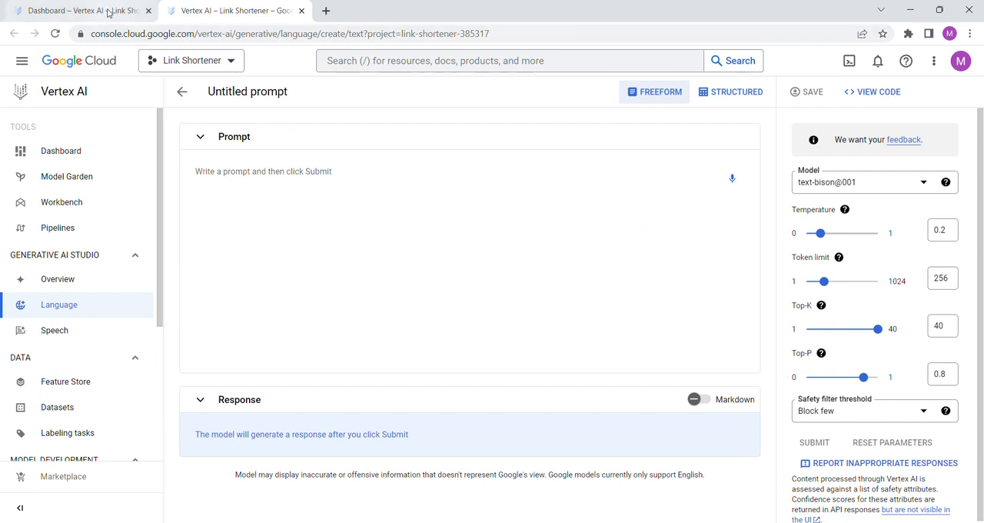
click(62, 151)
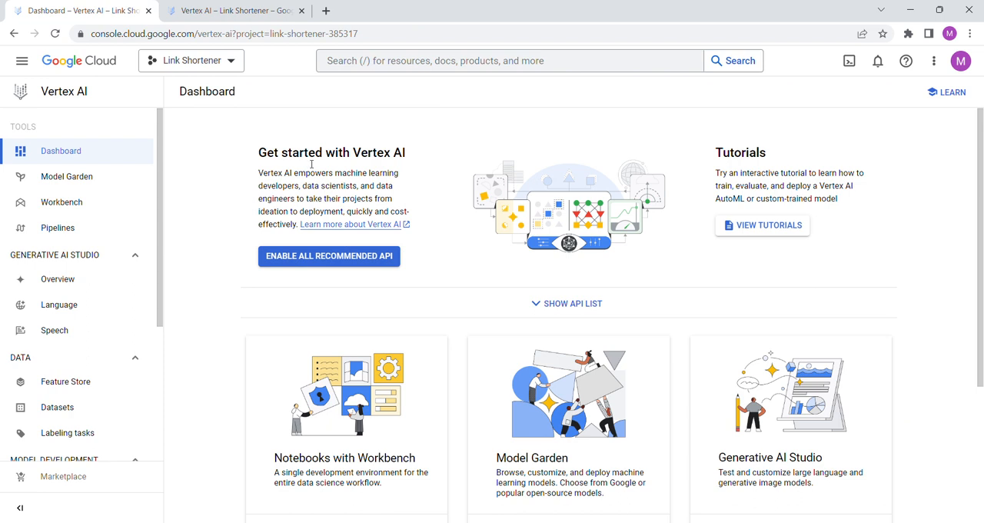
mouse_move(396, 230)
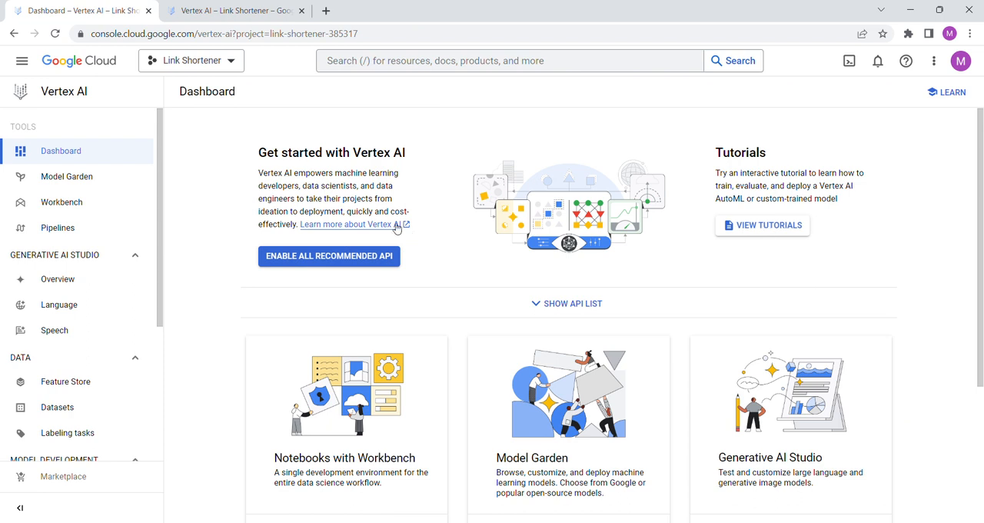
mouse_move(272, 157)
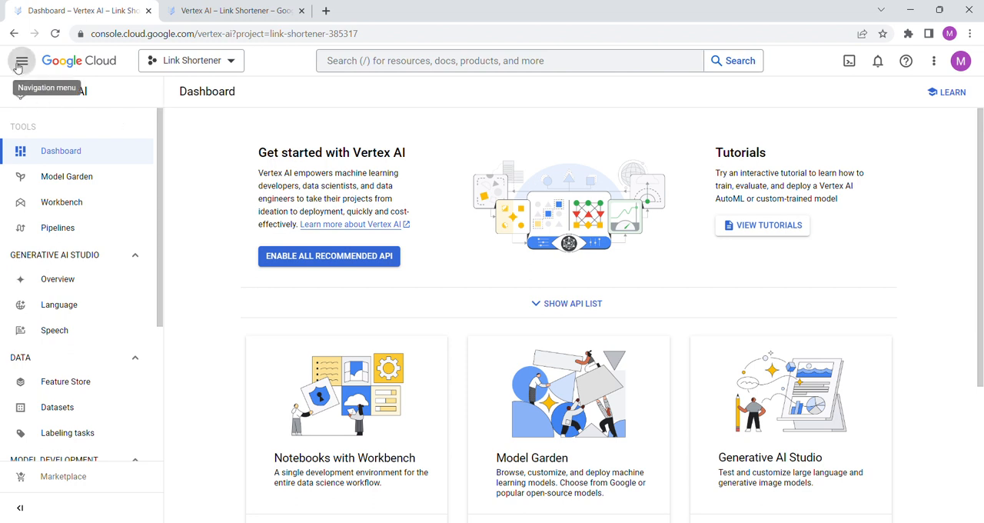
click(22, 60)
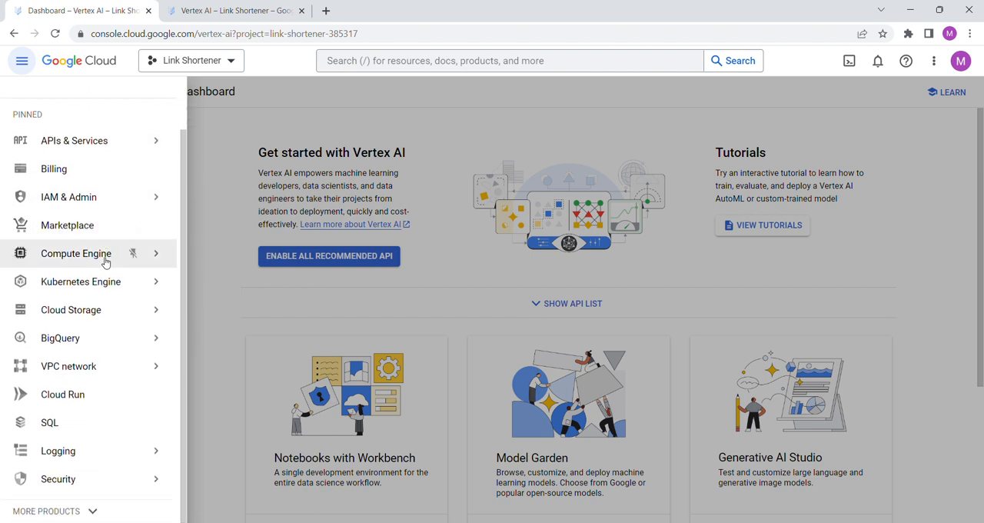
click(22, 60)
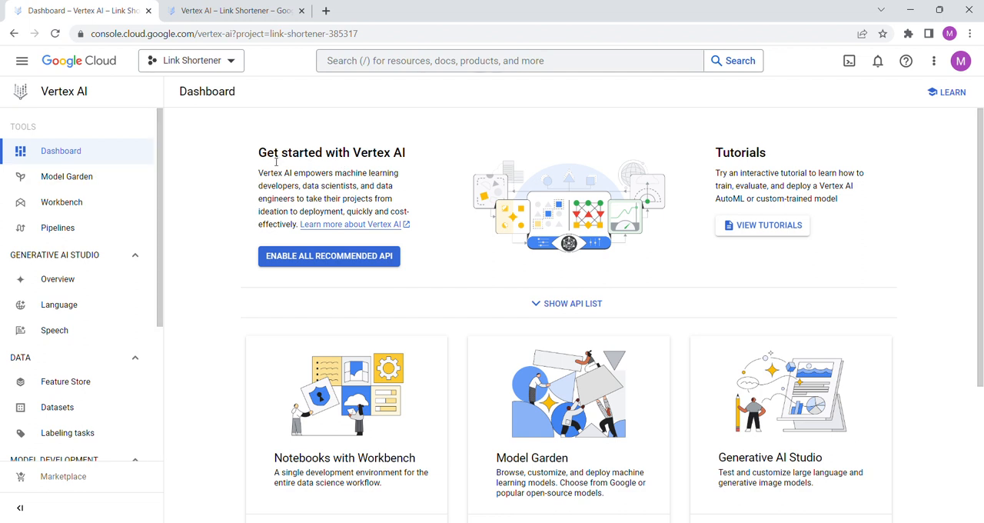
mouse_move(382, 231)
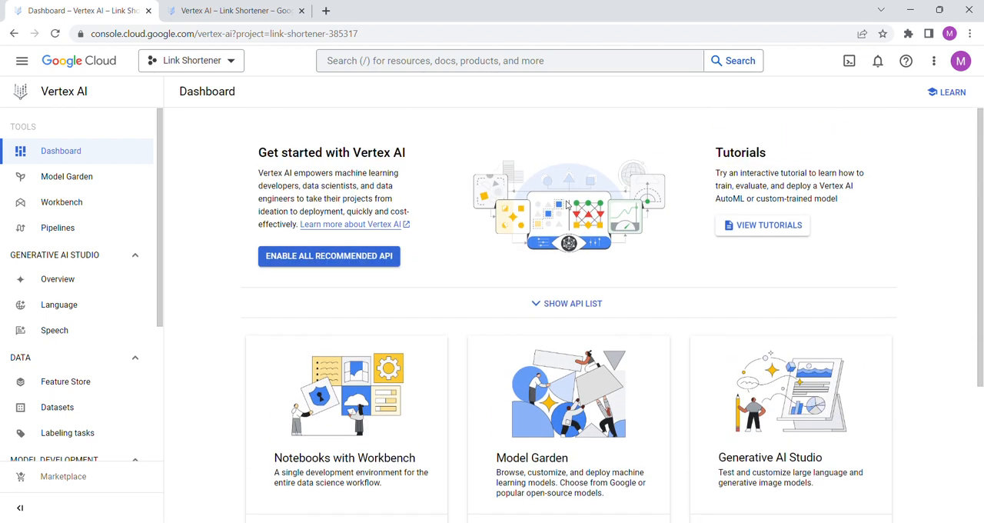
scroll(down, 3)
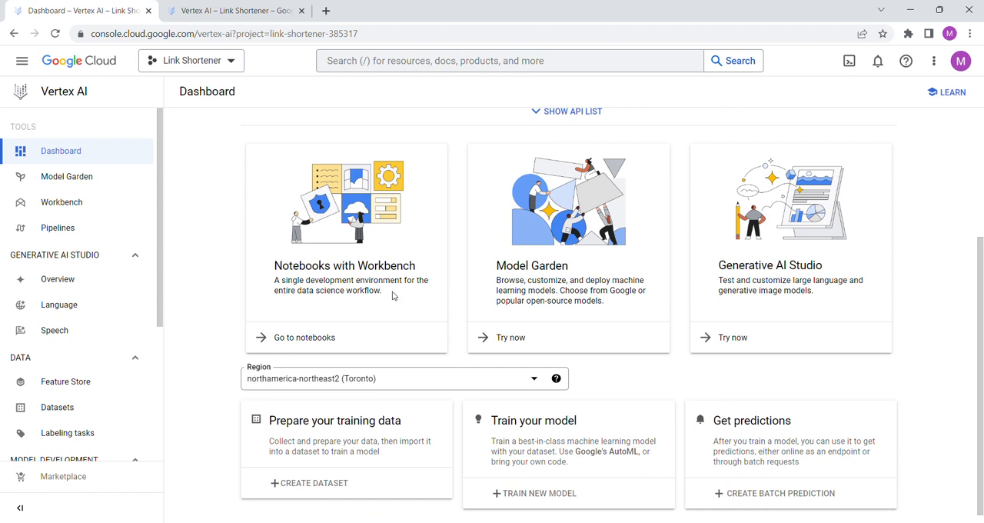
mouse_move(735, 274)
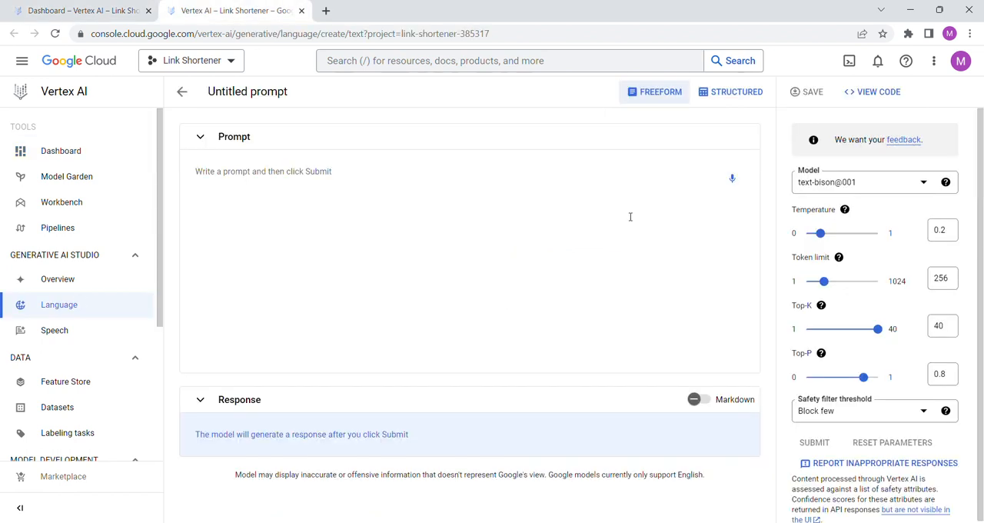
Open the Model Garden catalogue listing PaLM 2 for Text and Chat models.
click(61, 150)
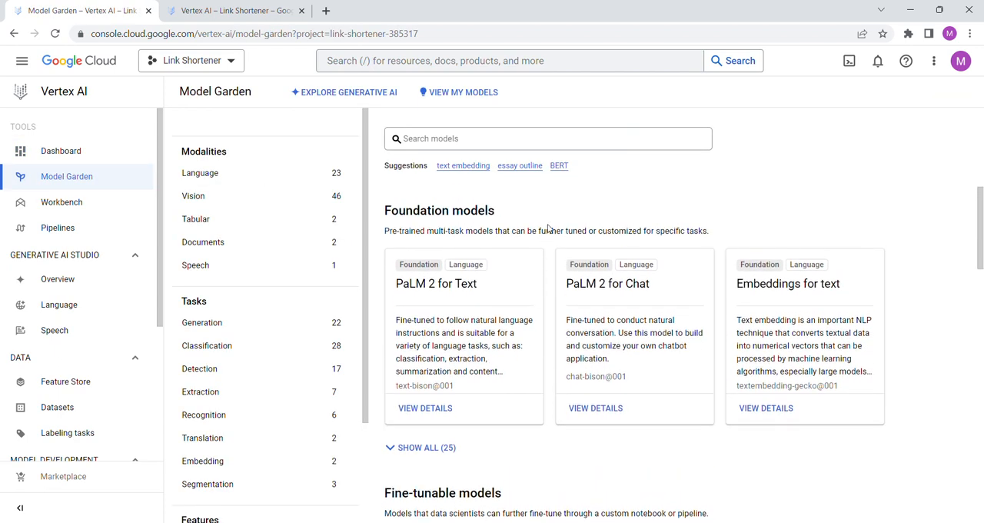
mouse_move(532, 257)
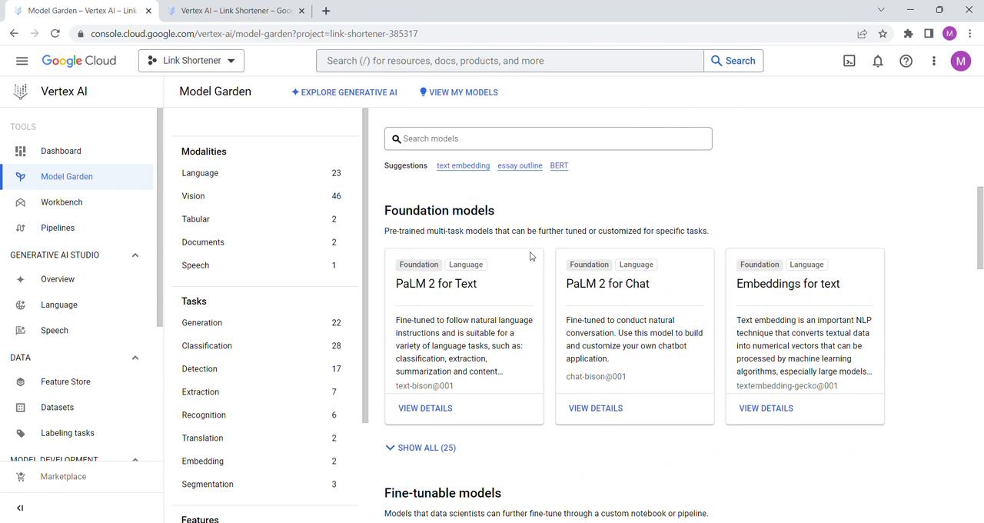
scroll(down, 3)
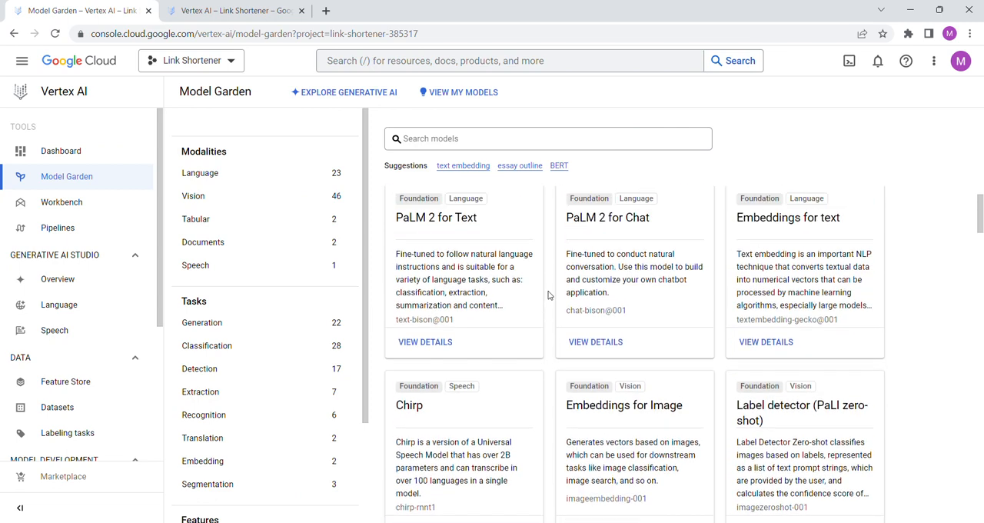
scroll(up, 3)
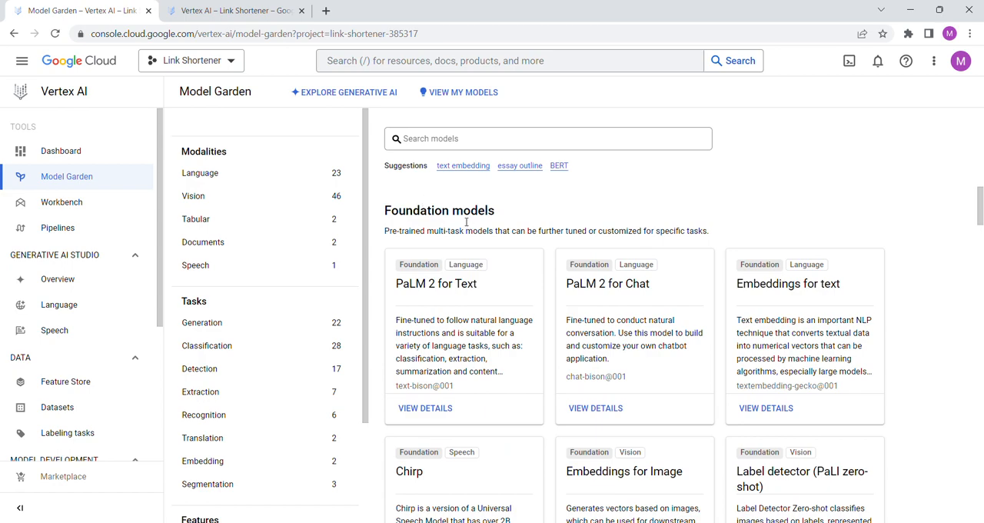
scroll(down, 3)
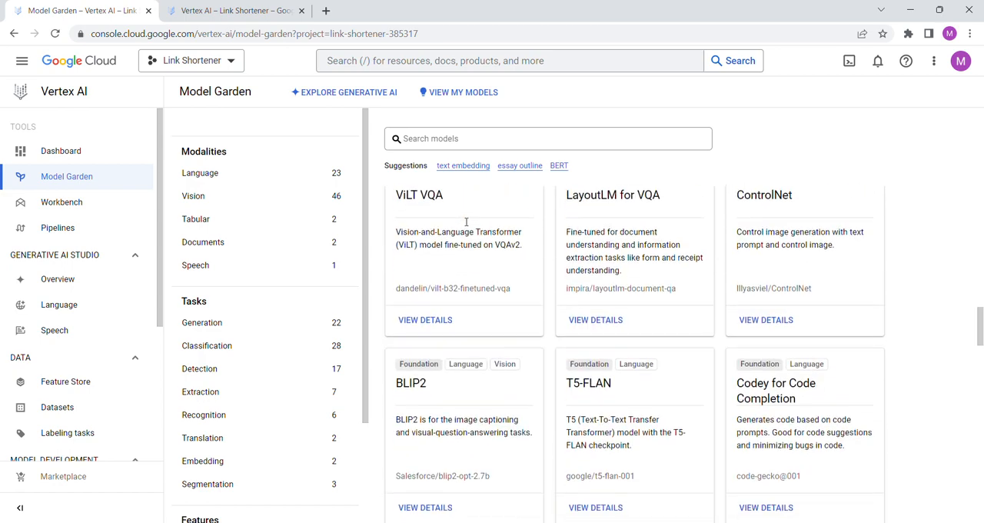
scroll(down, 3)
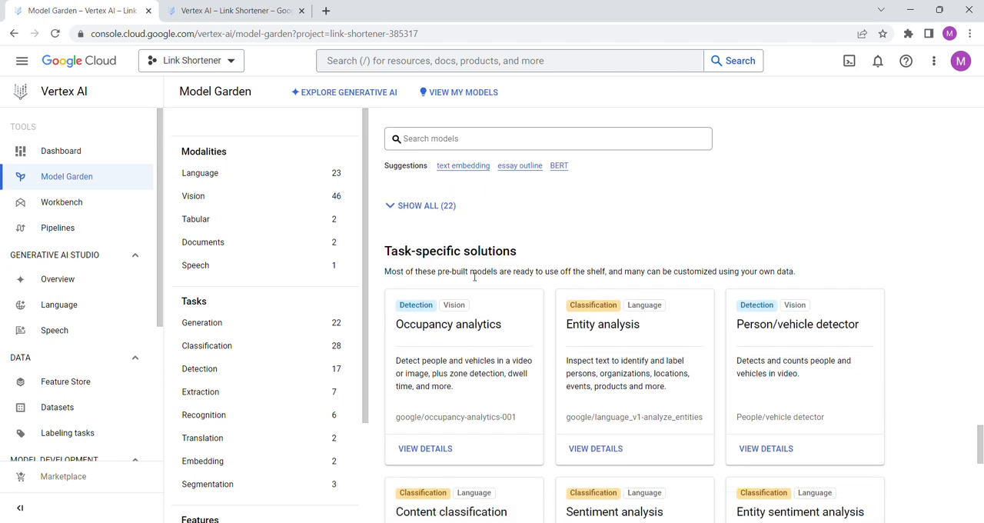
scroll(down, 3)
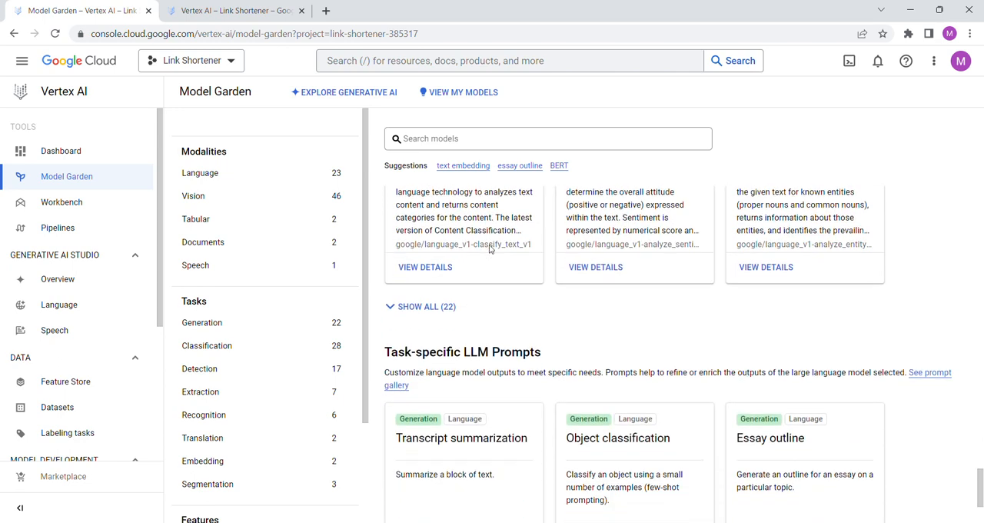
scroll(up, 3)
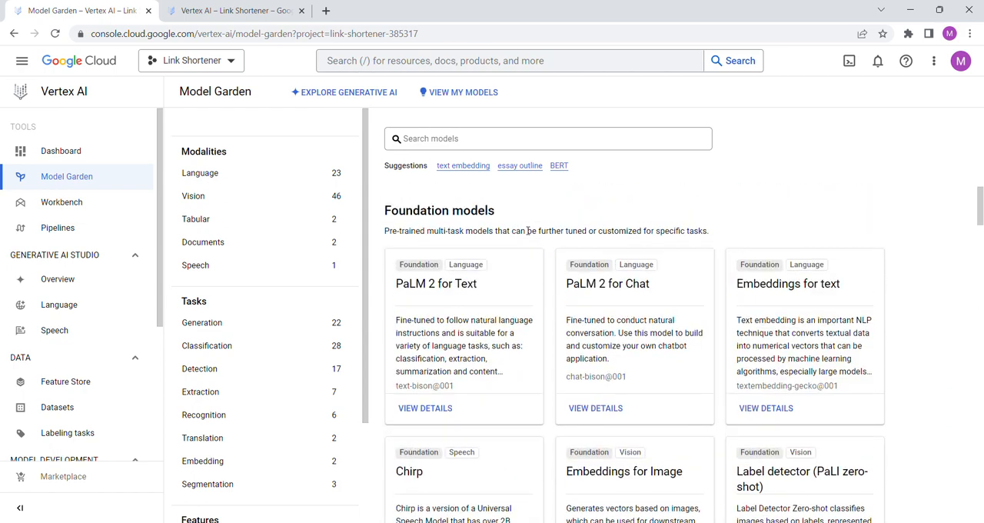
scroll(down, 3)
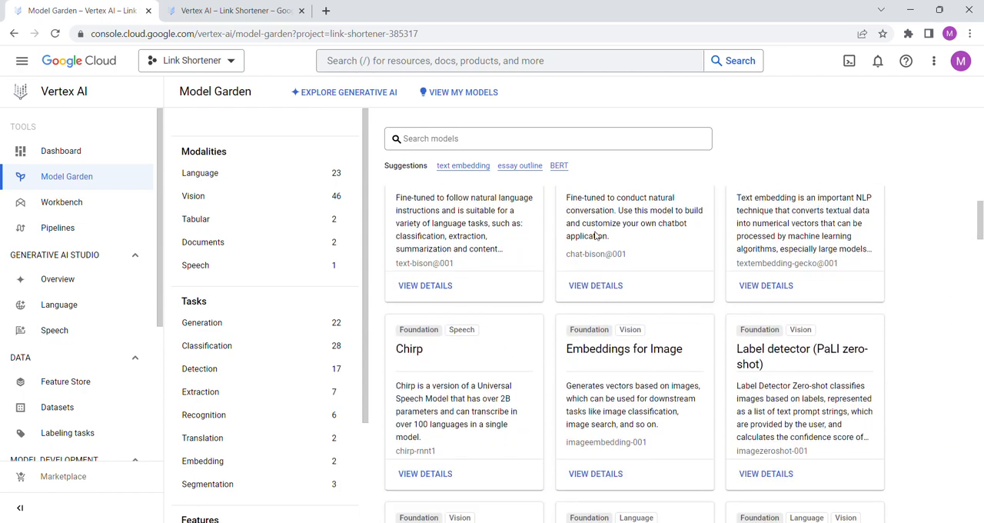
scroll(down, 3)
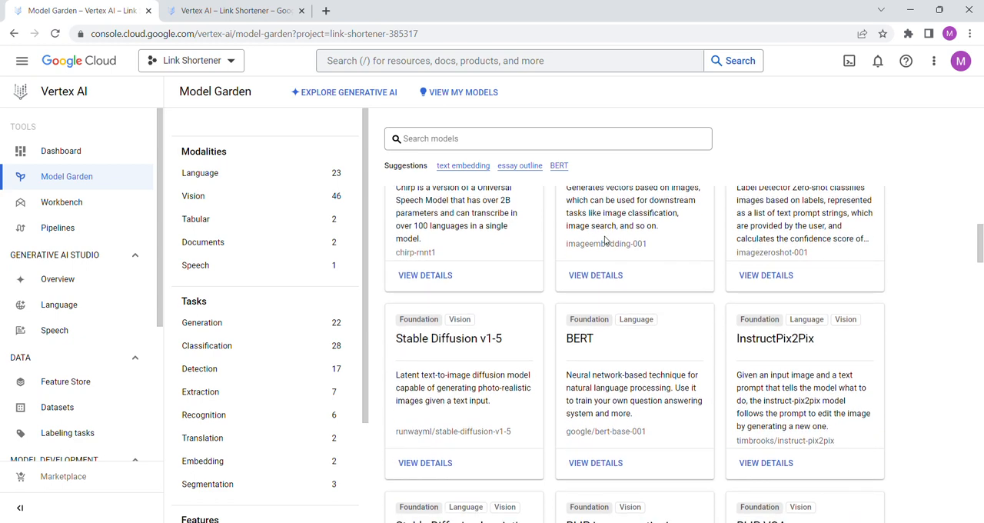
scroll(down, 3)
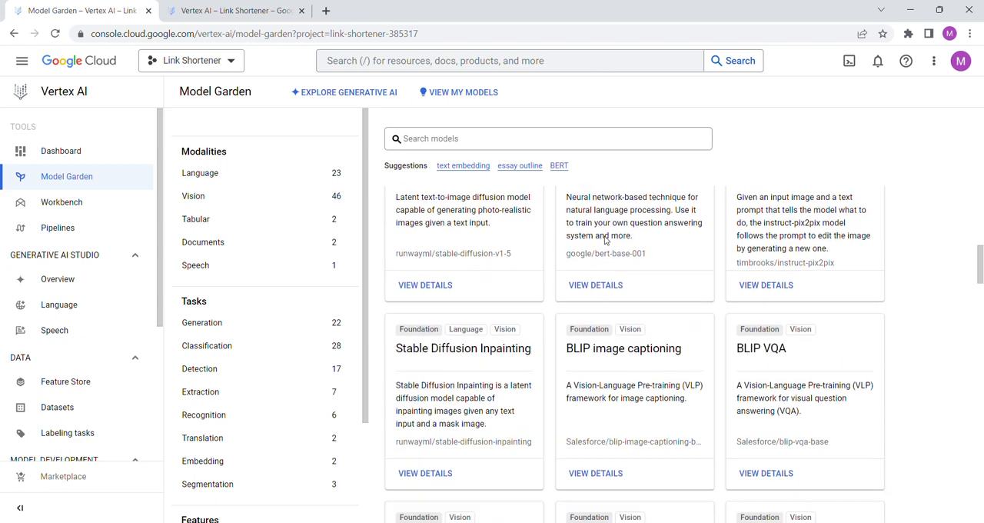
scroll(down, 3)
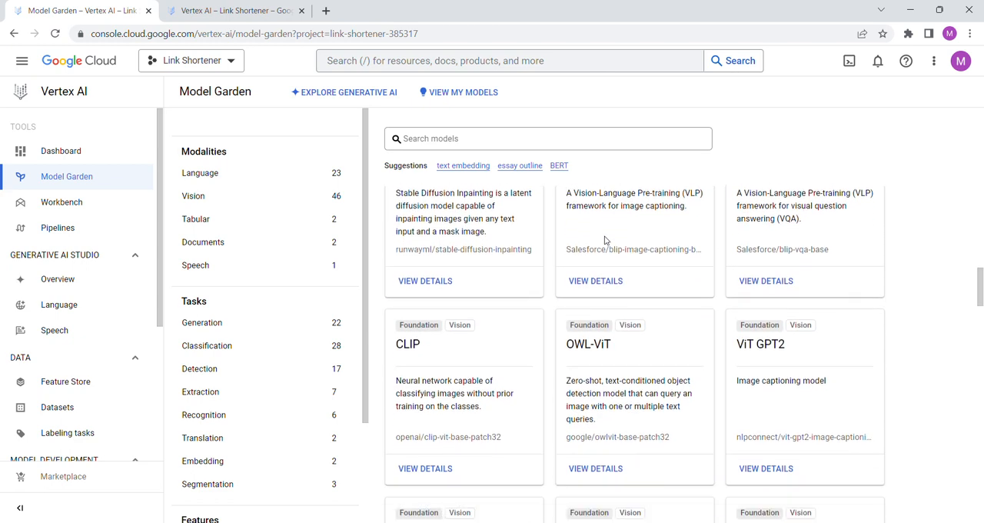
scroll(down, 3)
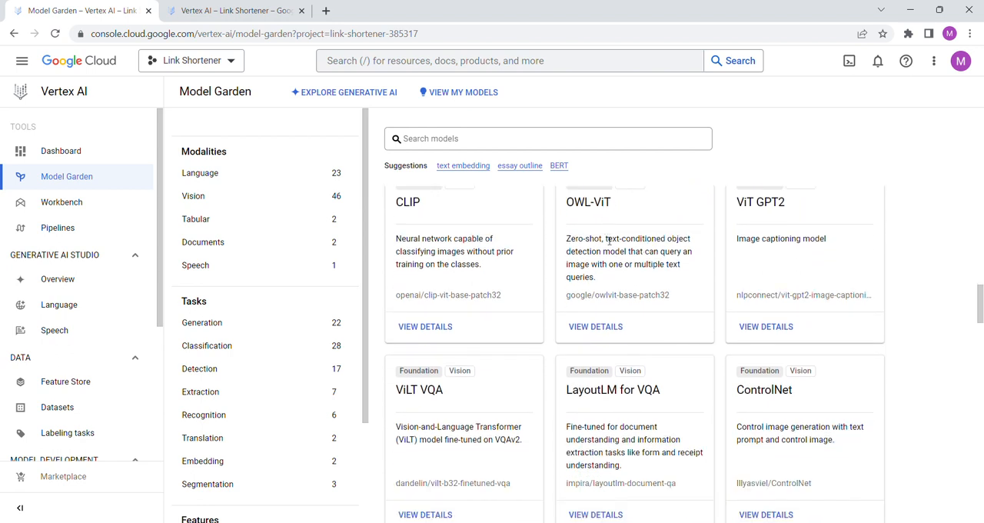
scroll(down, 3)
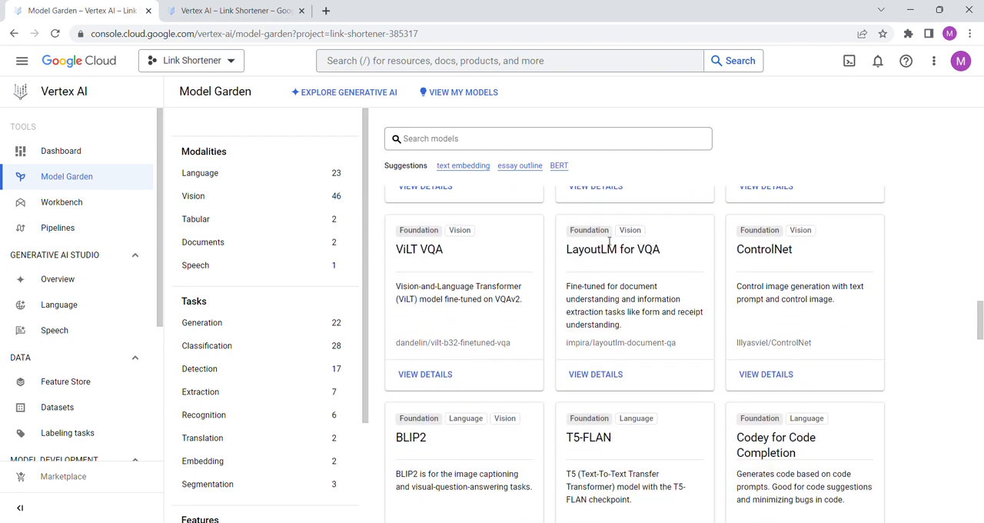
scroll(down, 3)
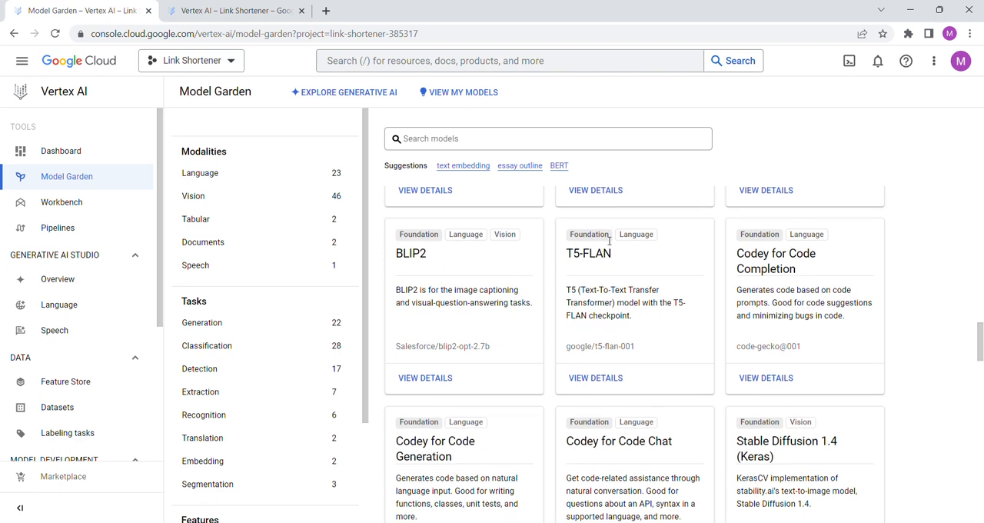
scroll(down, 3)
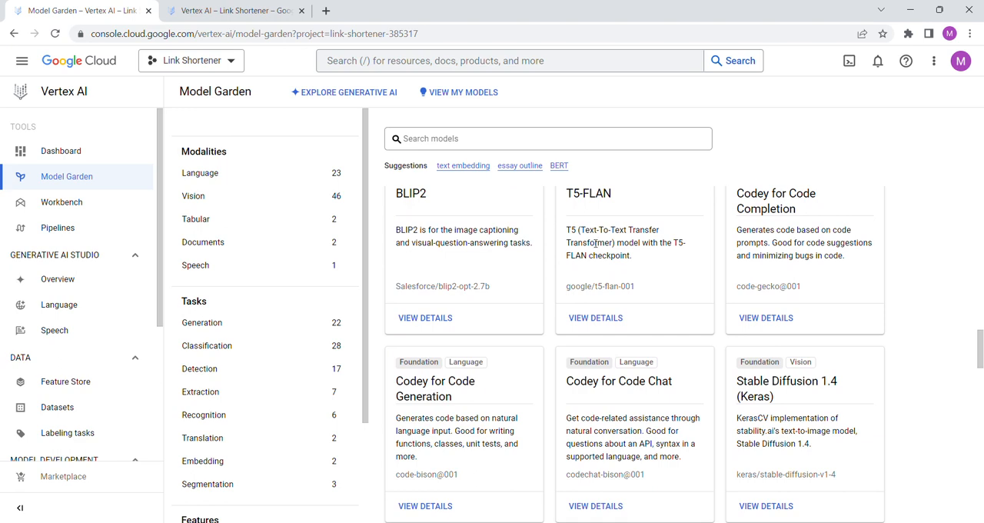
scroll(down, 3)
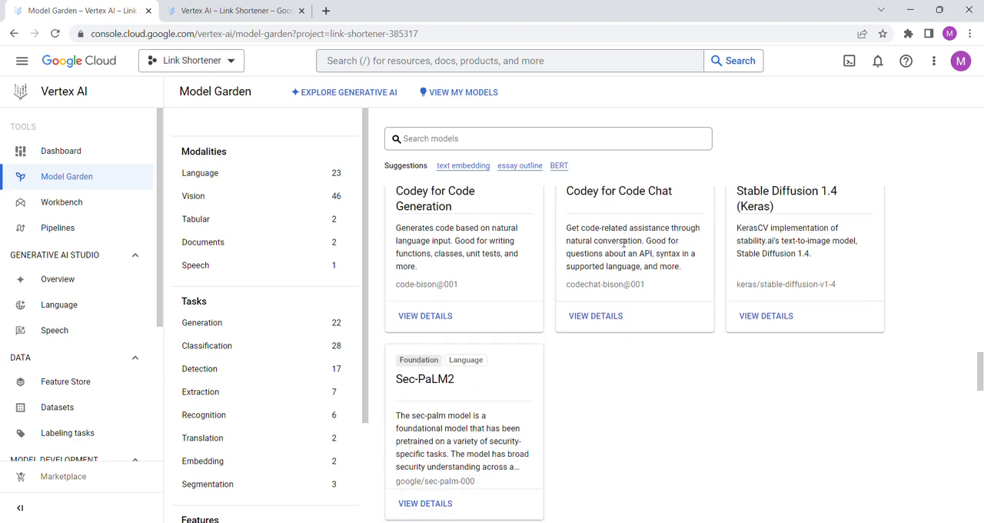
scroll(down, 3)
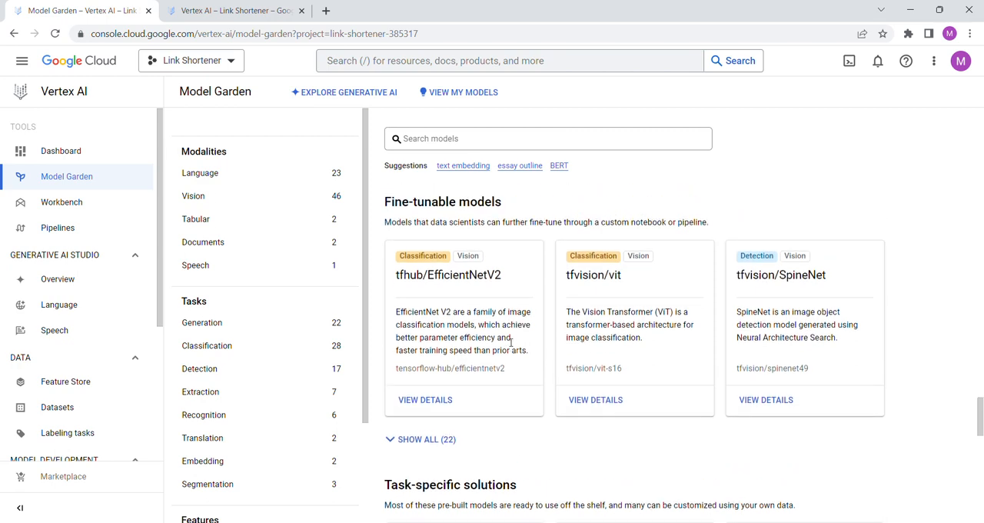
mouse_move(420, 439)
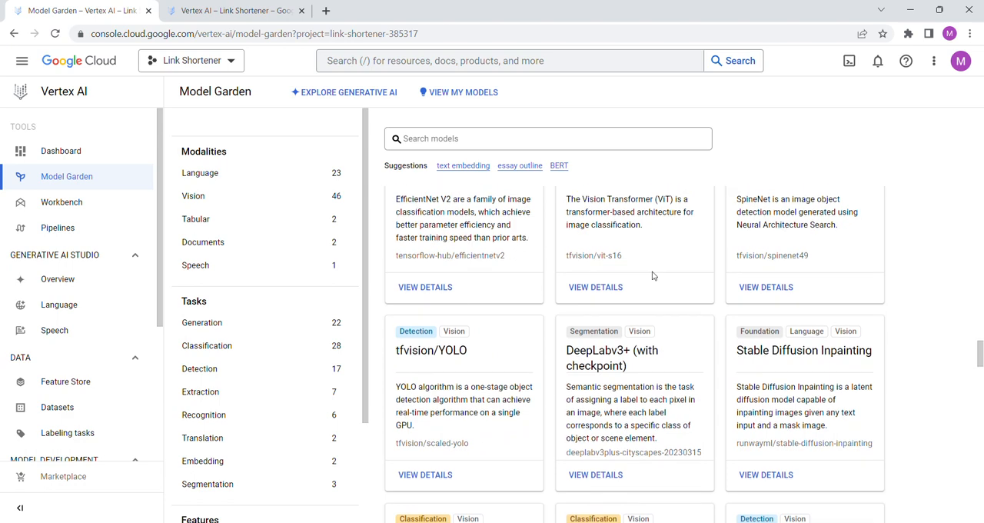
scroll(up, 3)
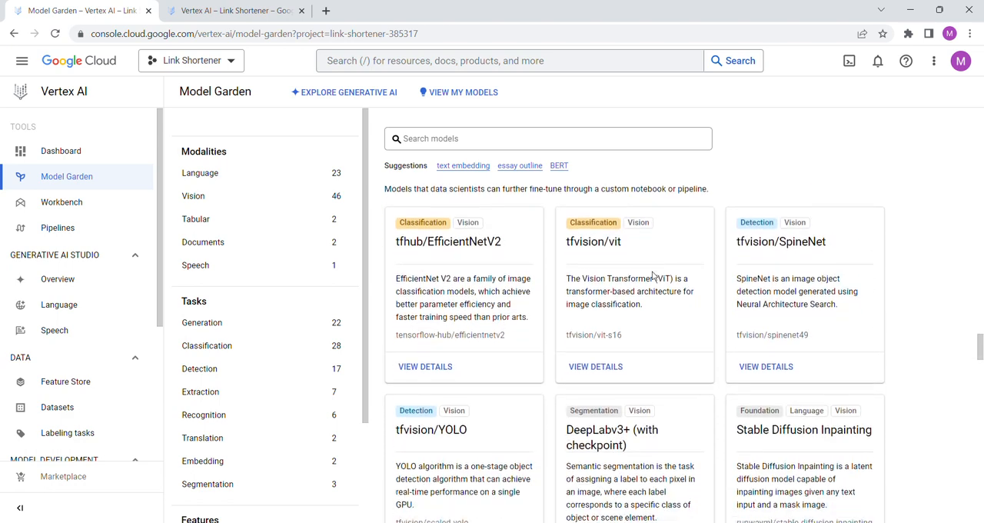
scroll(down, 3)
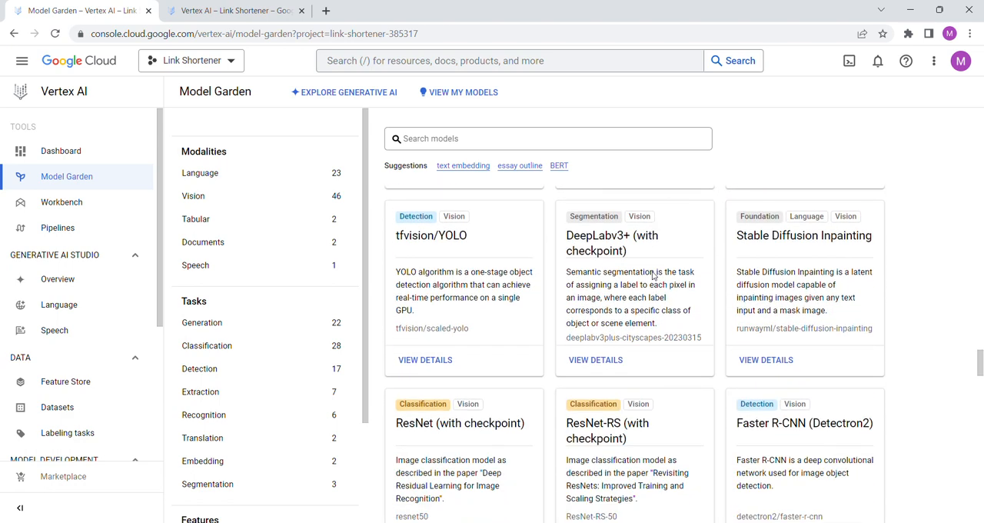
scroll(up, 3)
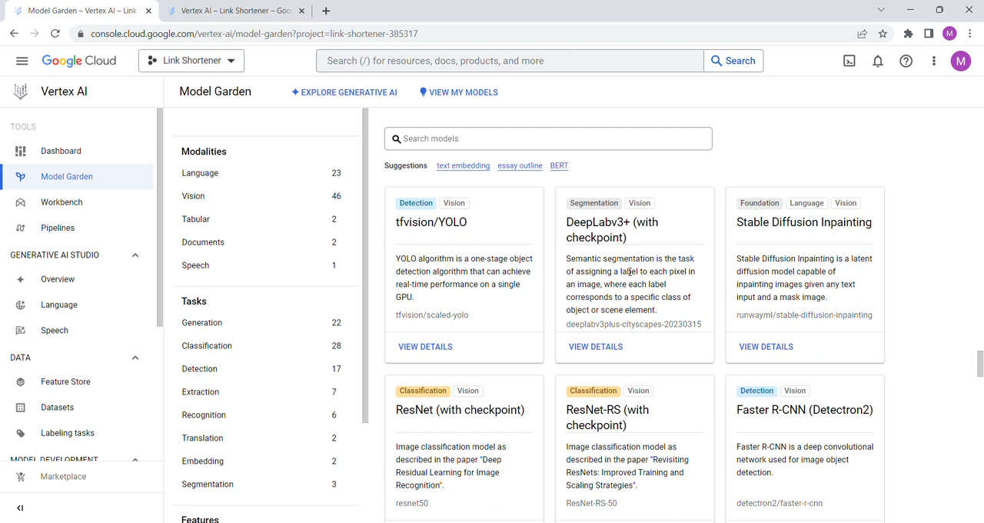
scroll(down, 3)
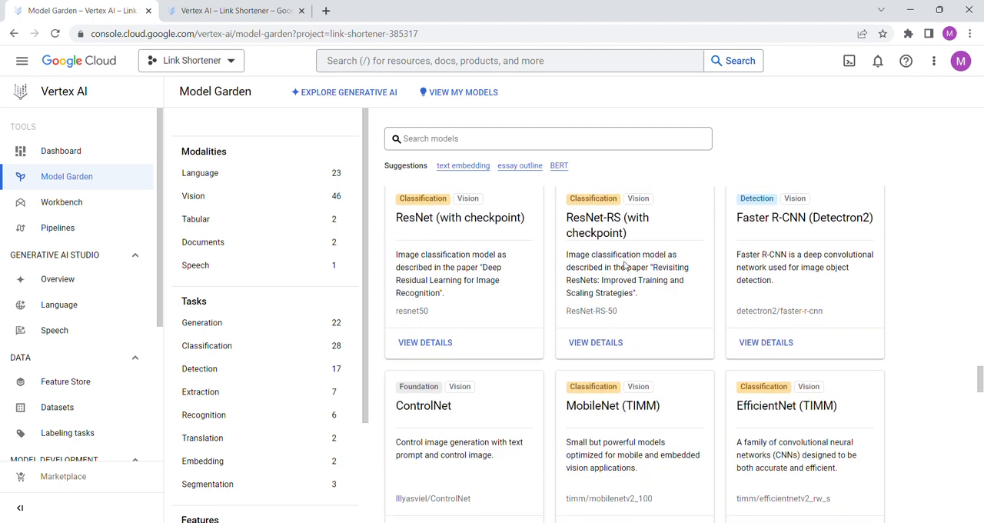
scroll(down, 3)
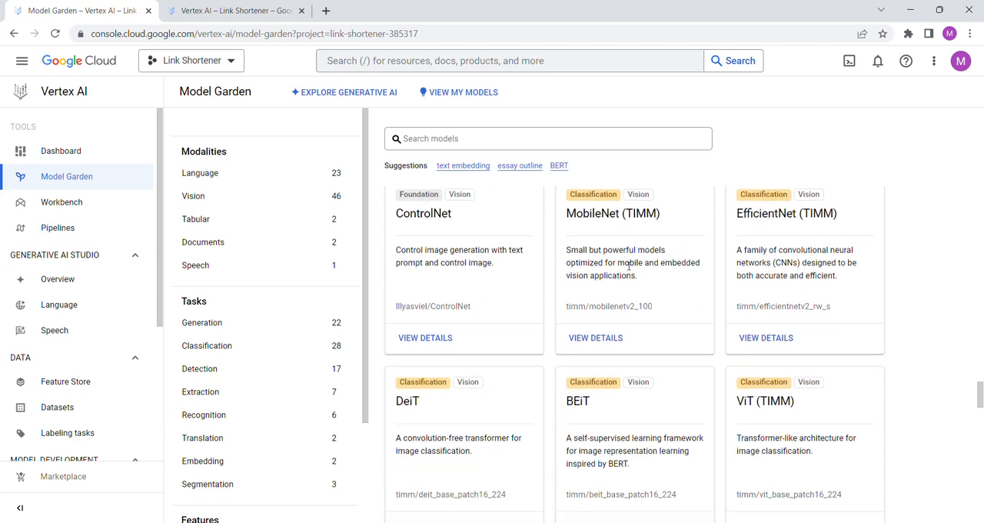
scroll(down, 3)
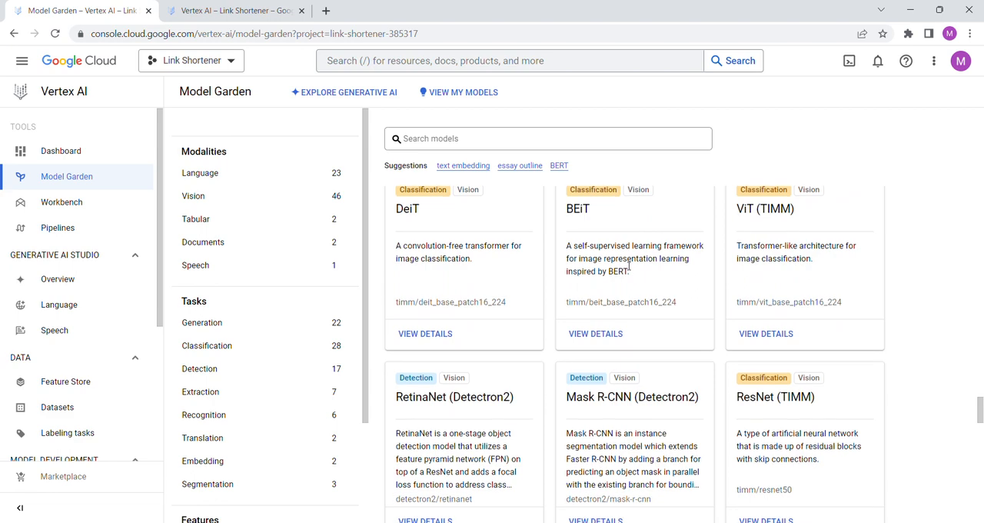
scroll(down, 3)
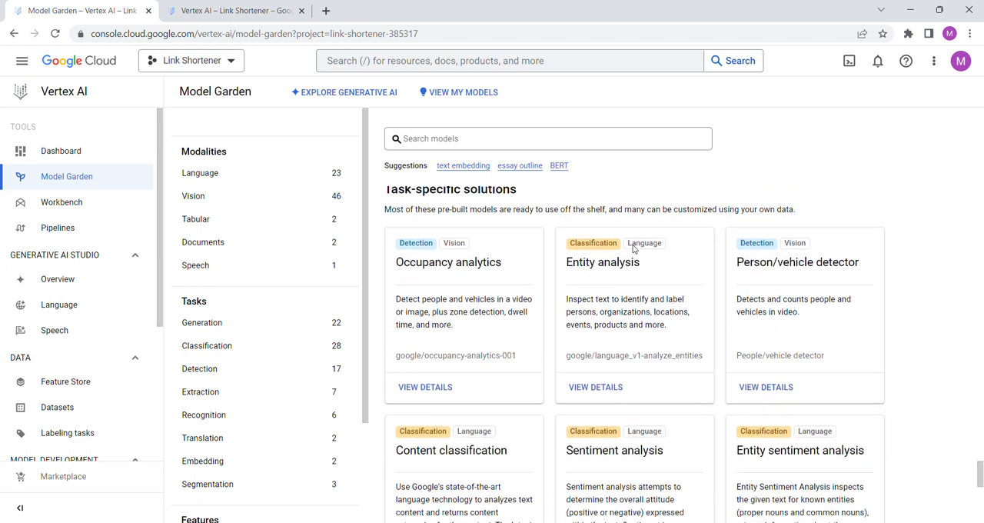
scroll(down, 3)
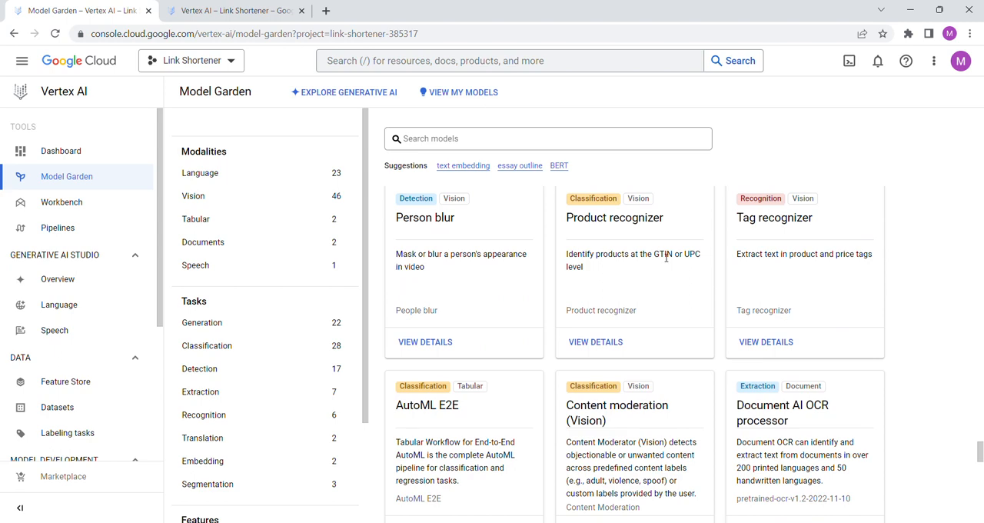
scroll(down, 3)
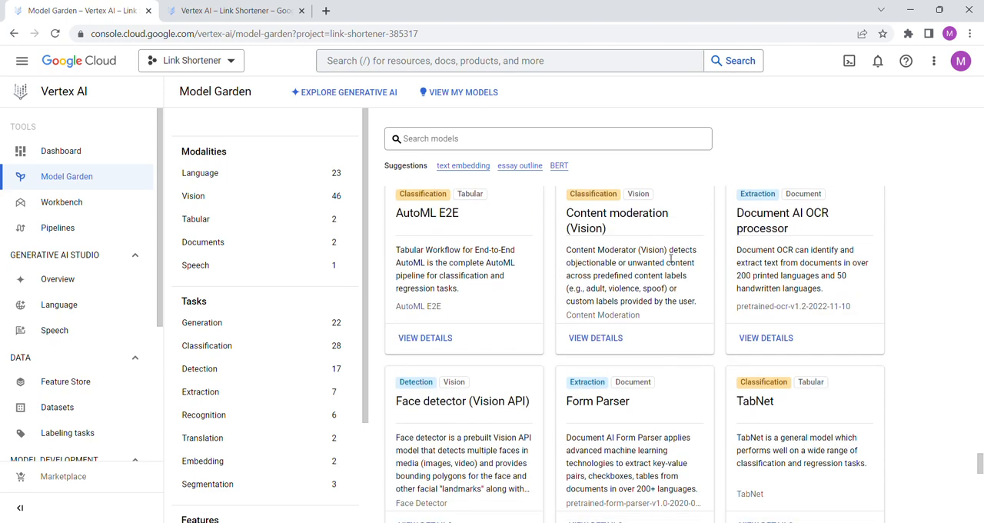
mouse_move(606, 260)
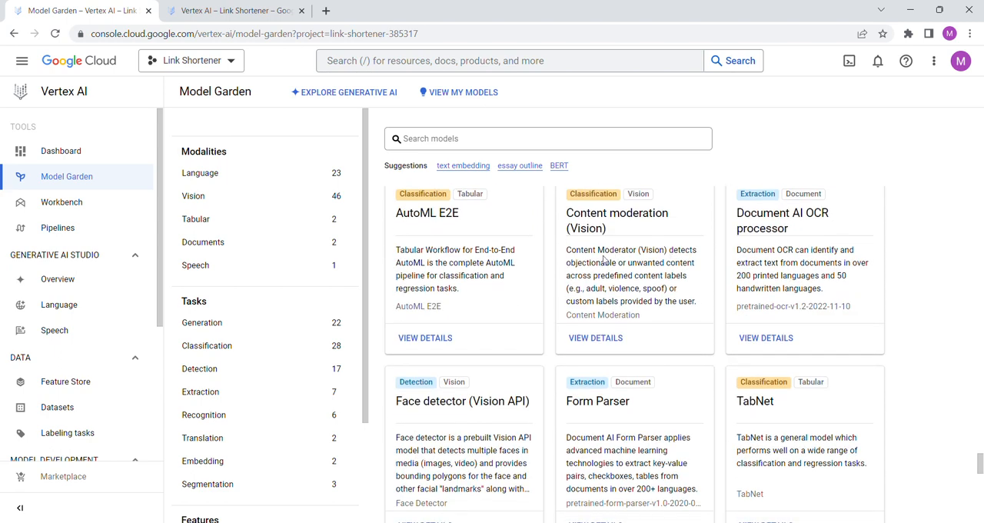
scroll(down, 3)
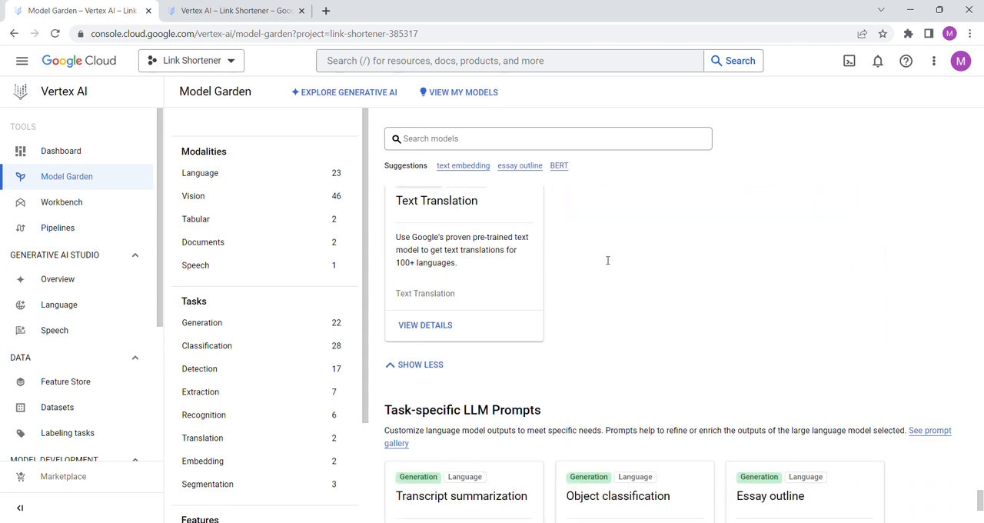
scroll(down, 3)
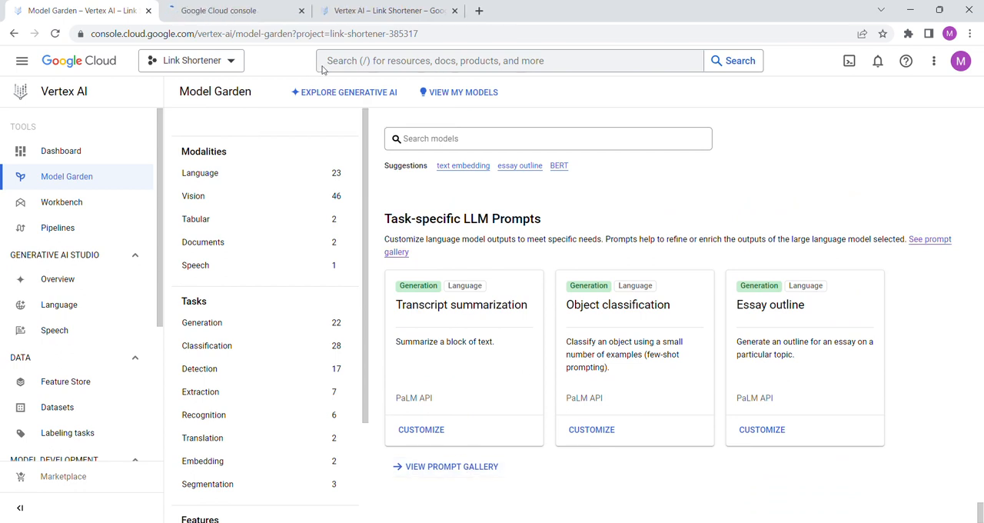
Open the Language prompt gallery and browse its Chat, Summarization, Writing and Ideation examples.
click(58, 305)
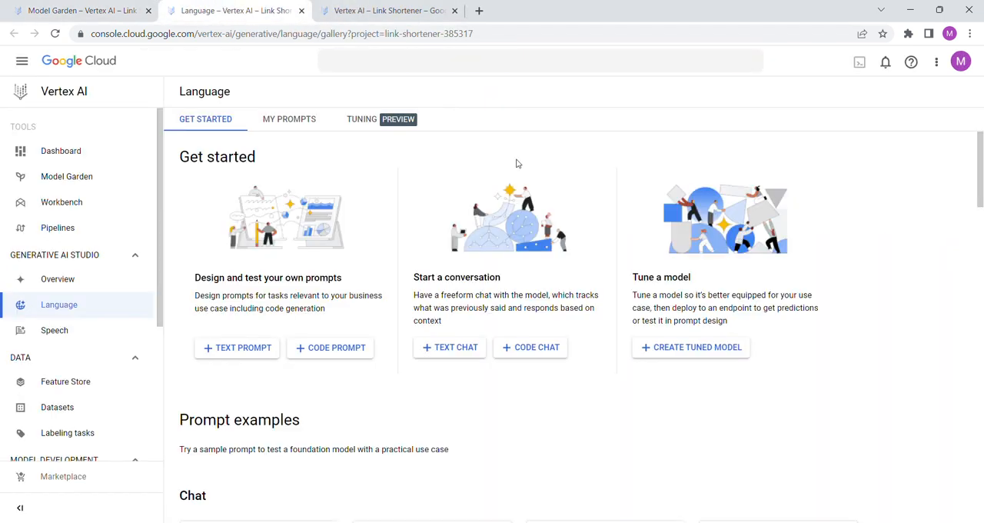
scroll(down, 3)
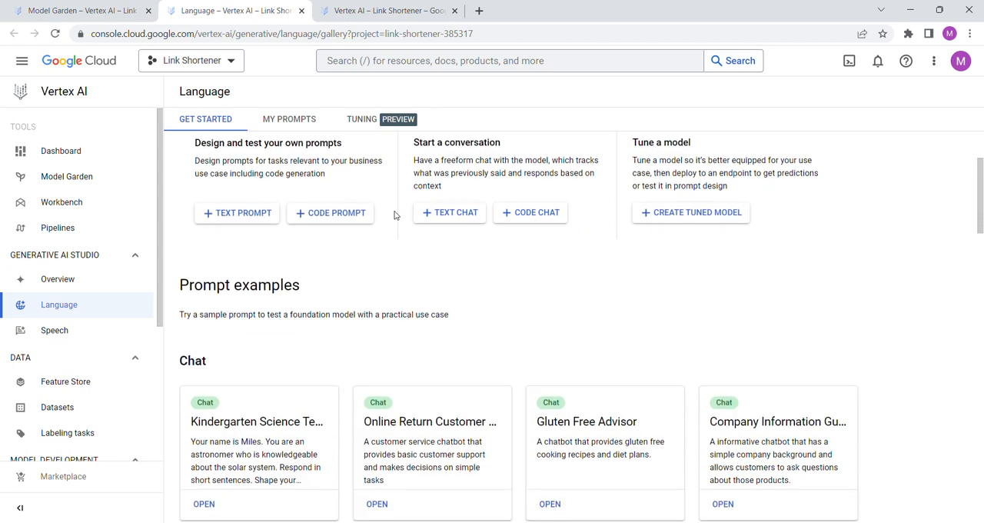
scroll(down, 3)
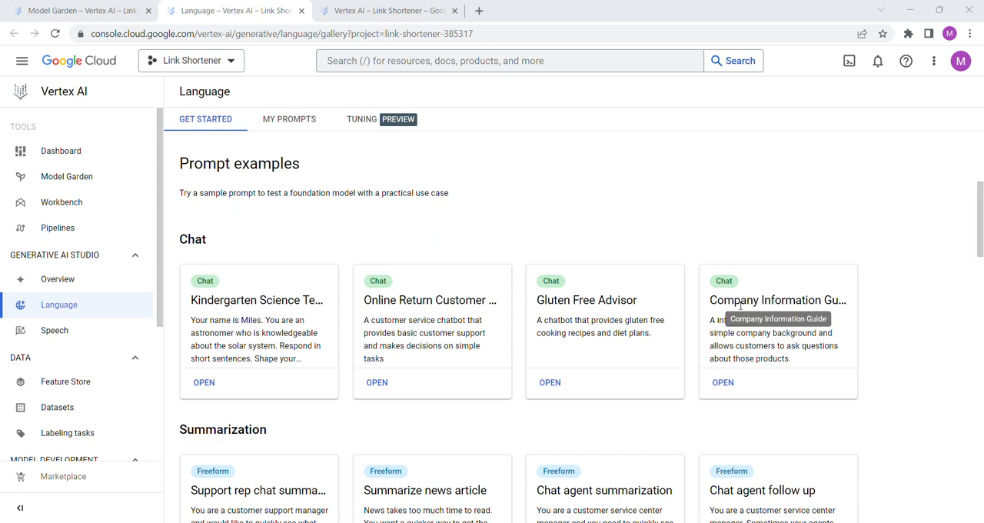
mouse_move(543, 151)
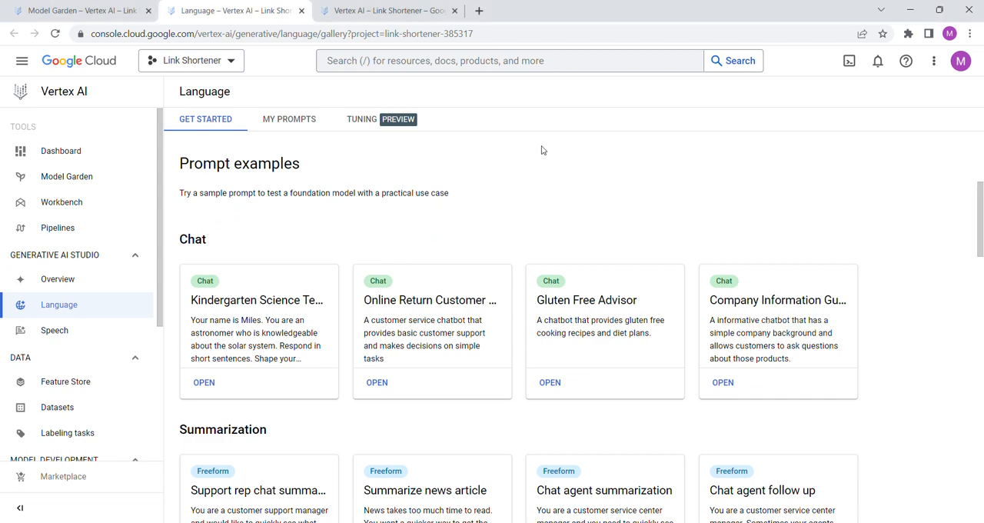
scroll(down, 3)
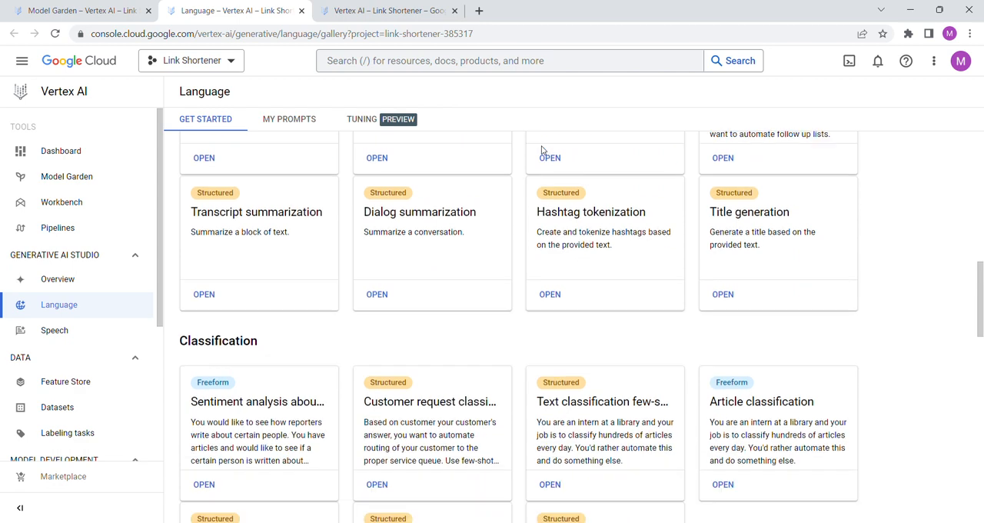
scroll(down, 3)
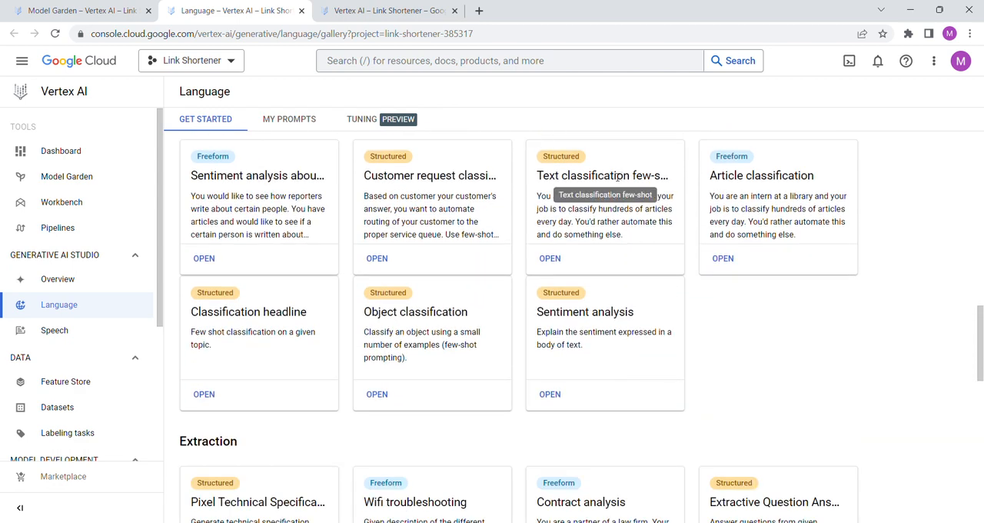
scroll(down, 3)
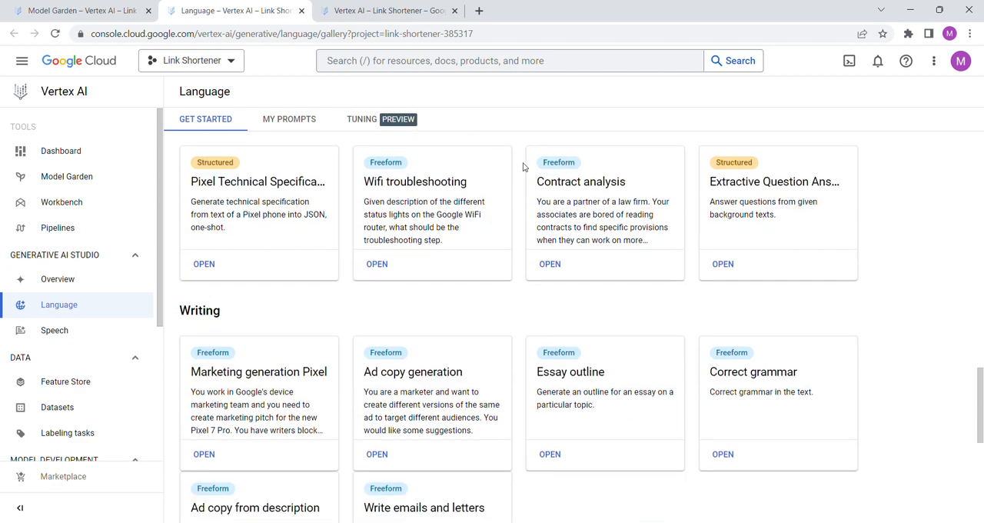
scroll(down, 3)
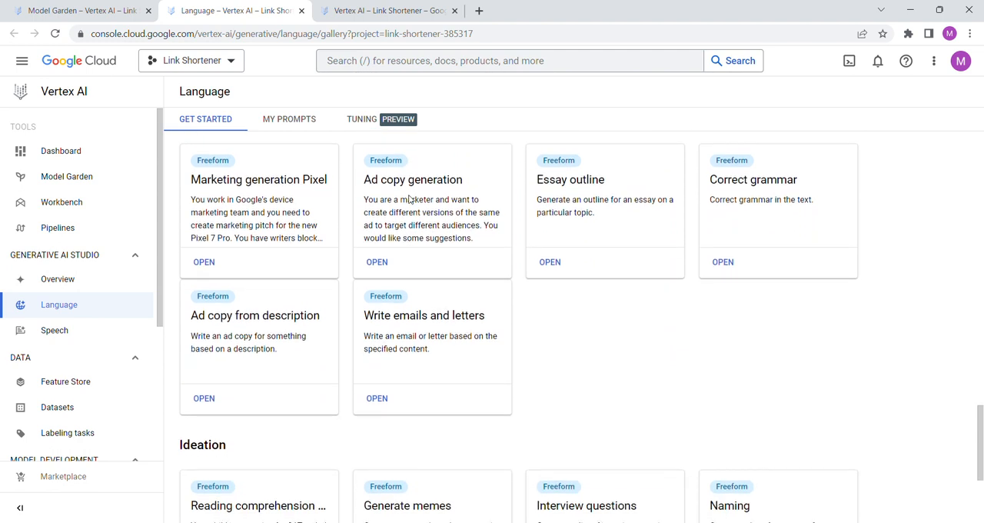
scroll(down, 3)
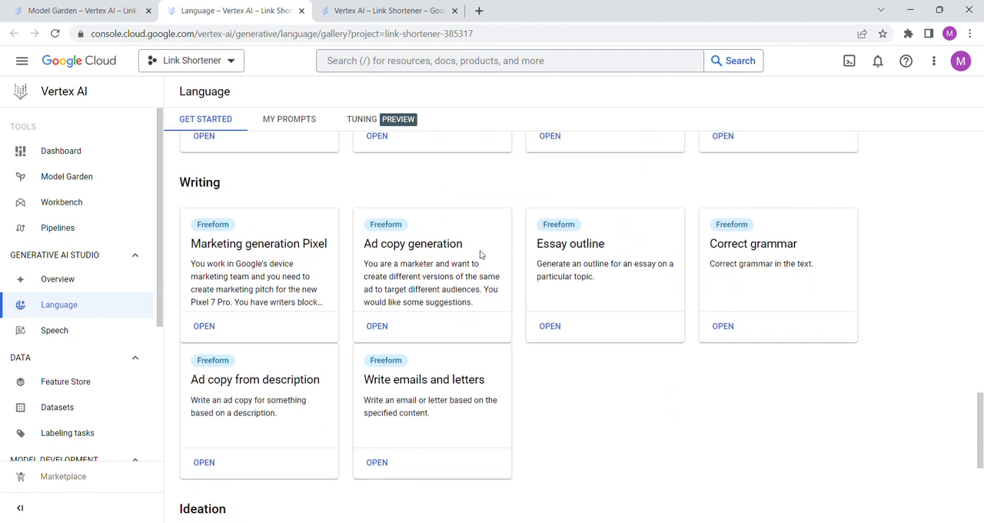
scroll(down, 3)
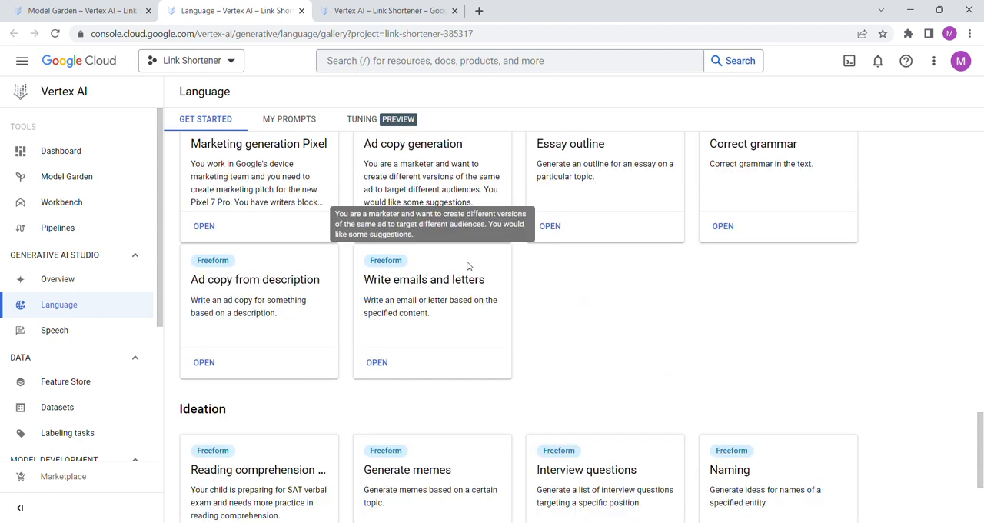
scroll(down, 3)
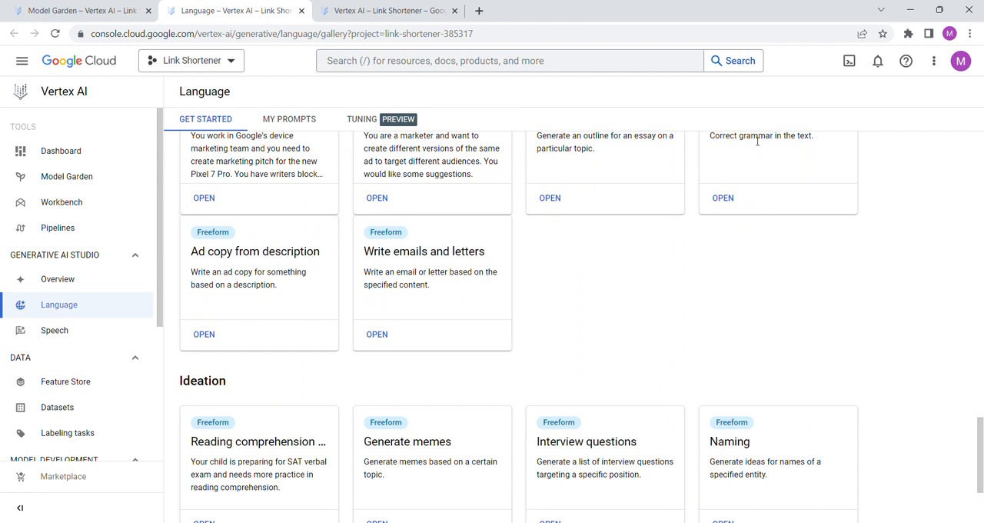
scroll(down, 3)
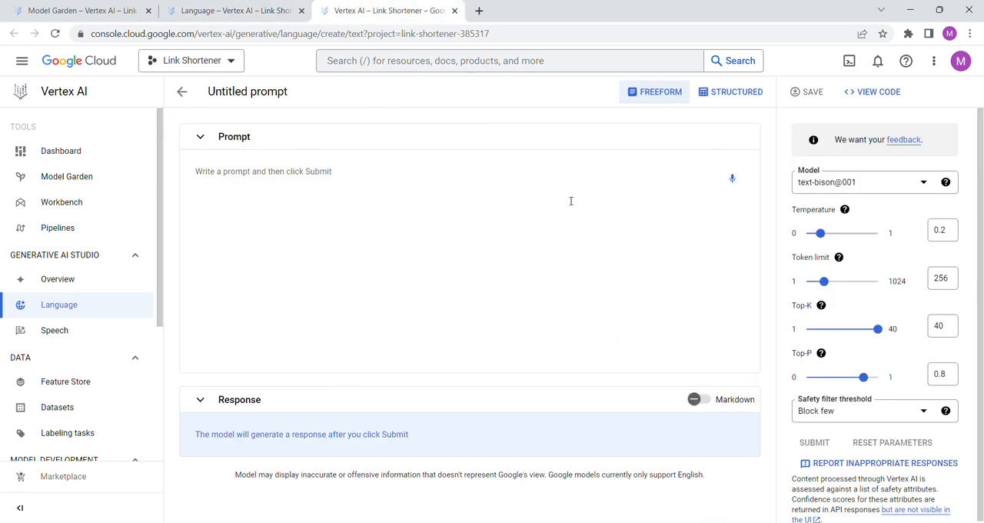
mouse_move(446, 182)
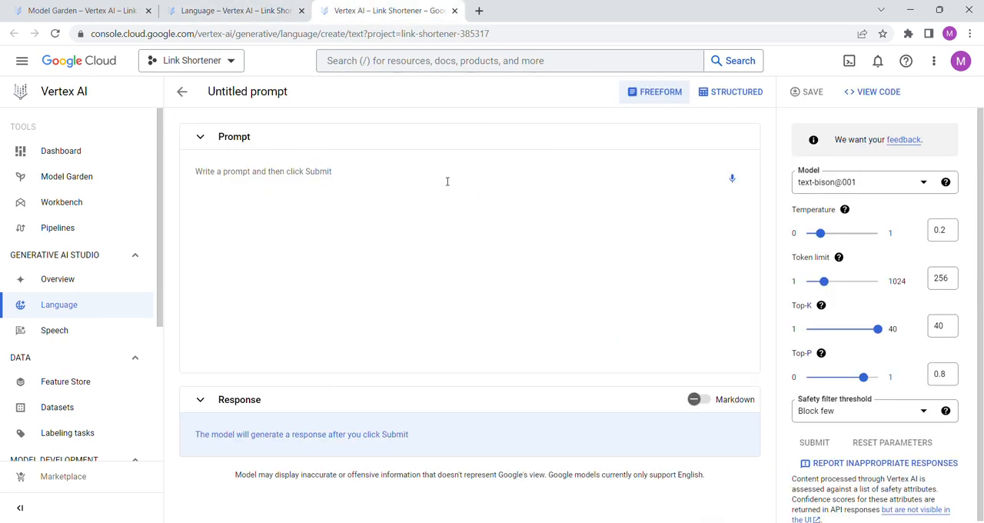
mouse_move(772, 160)
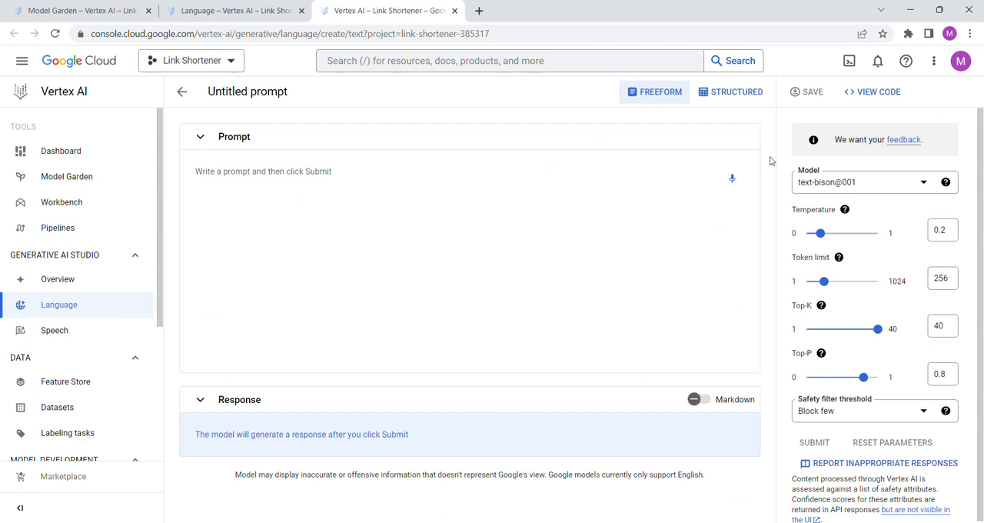
Set the freeform prompt's model to text-bison (latest) and place the cursor in the prompt box.
click(874, 182)
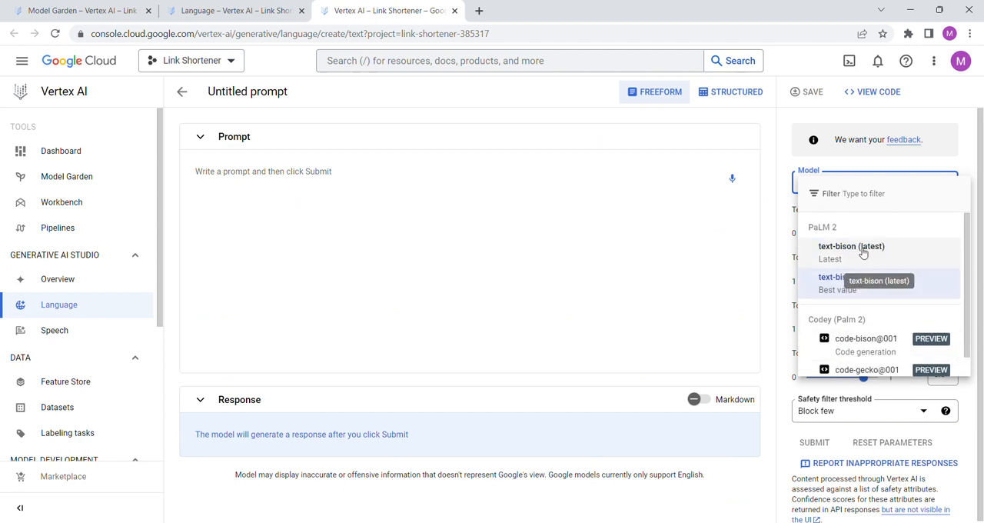
click(852, 246)
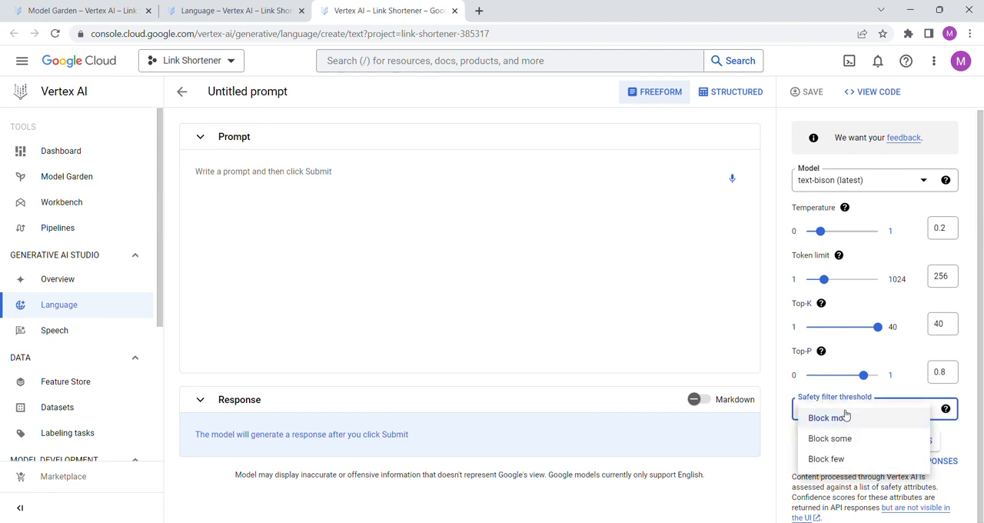
click(826, 459)
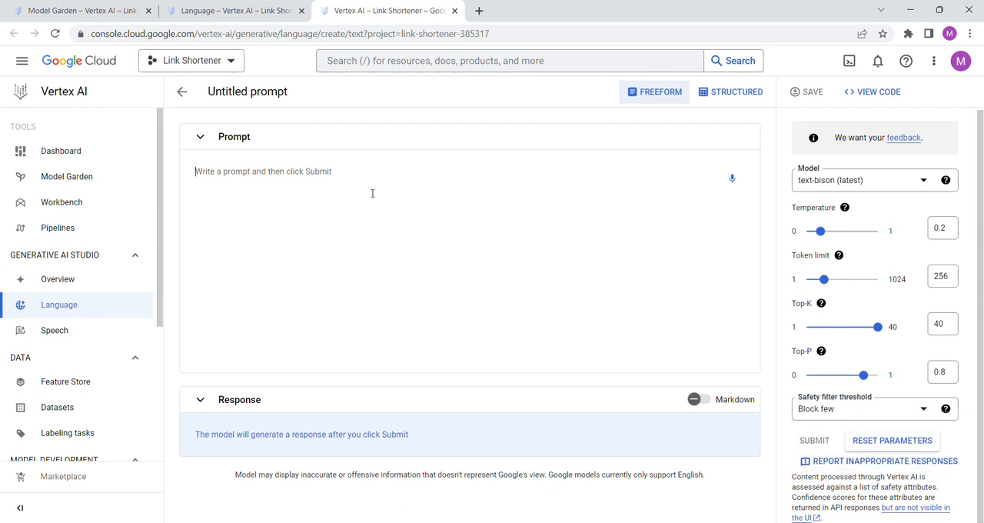
Write 'write an advertisement for a fiction theme park called eastworld', fixing the misspelled word.
text(w)
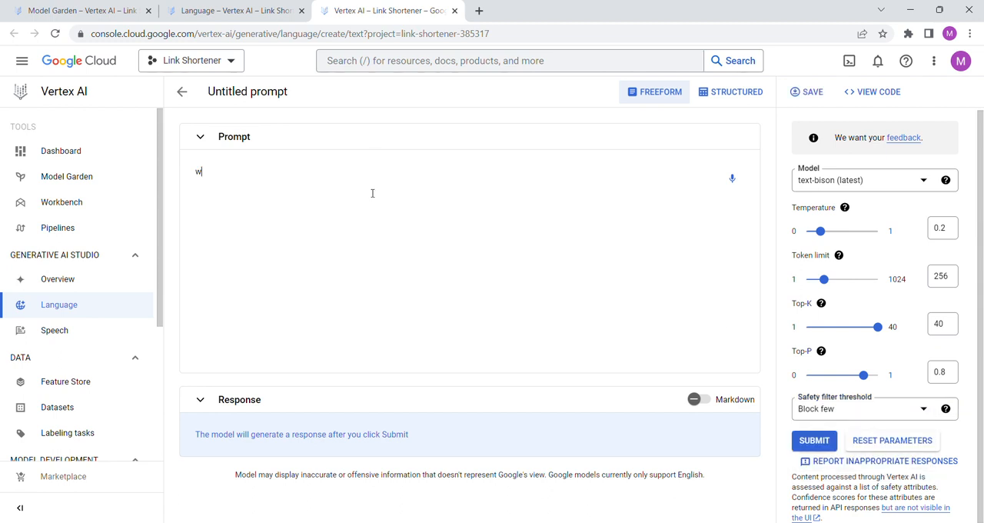
text(rite a s)
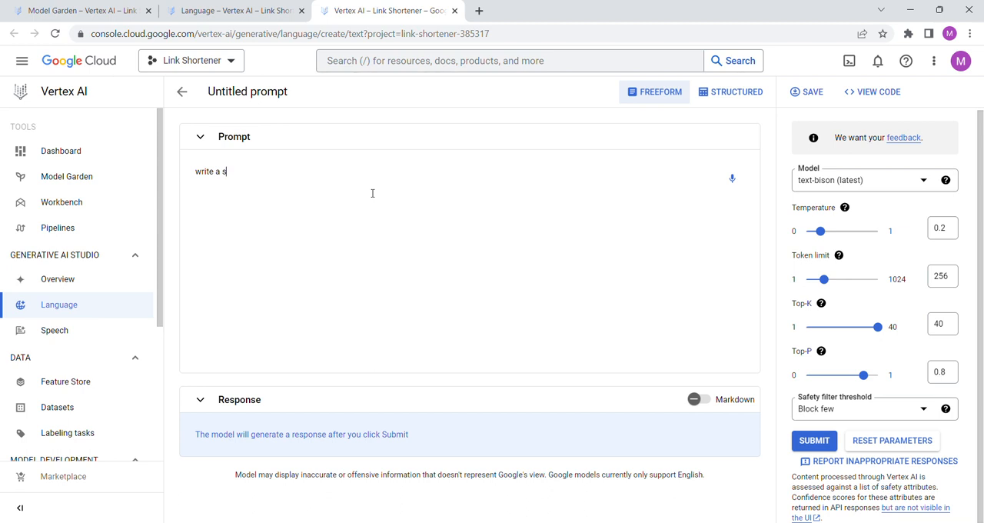
key(Backspace)
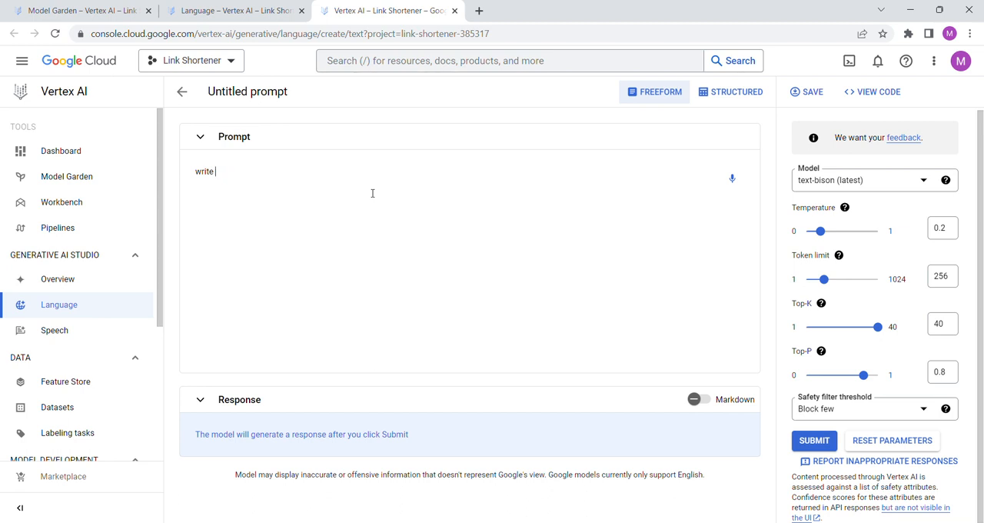
text(a)
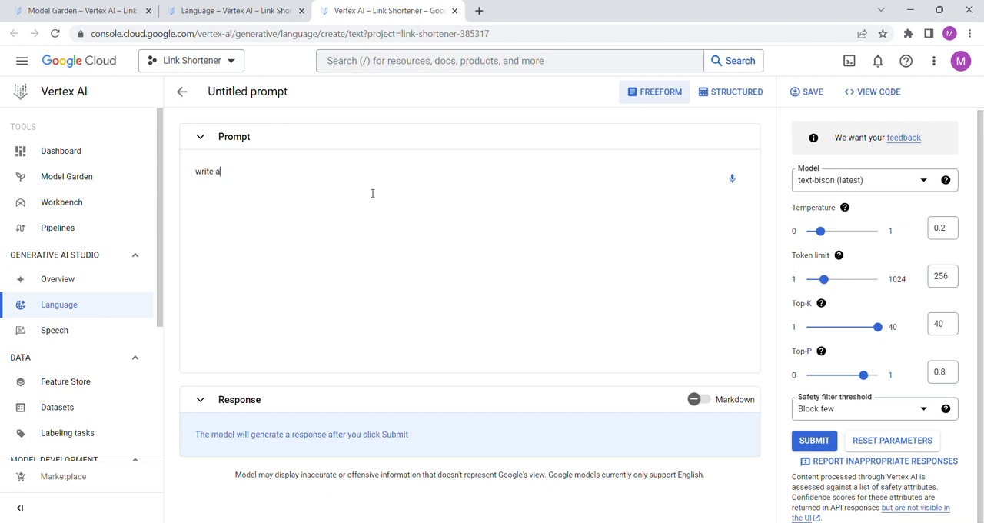
text(n advertisment)
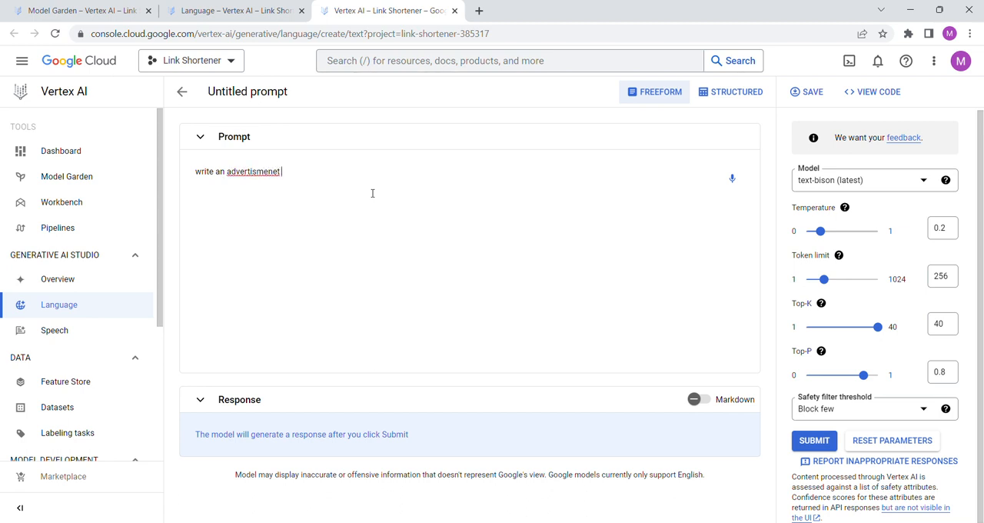
double_click(254, 172)
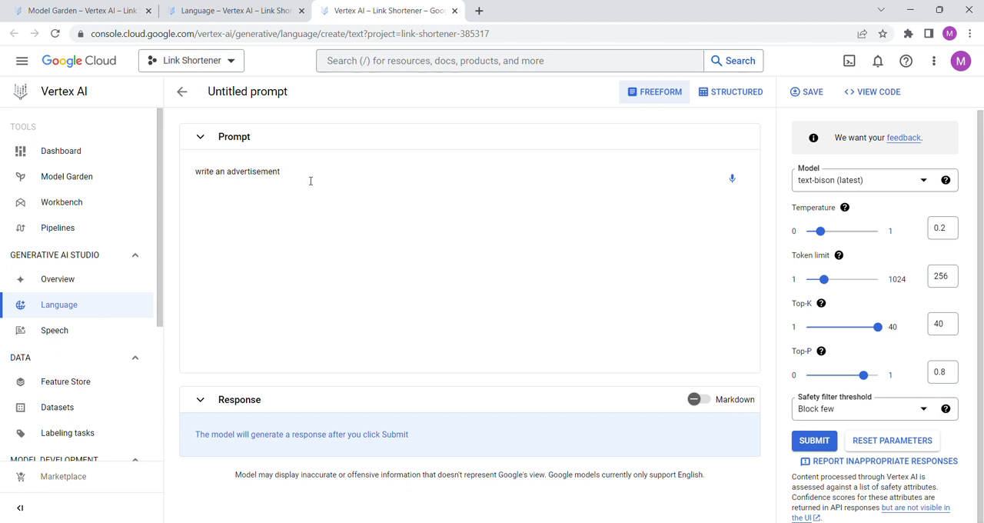
text(for a fictional the)
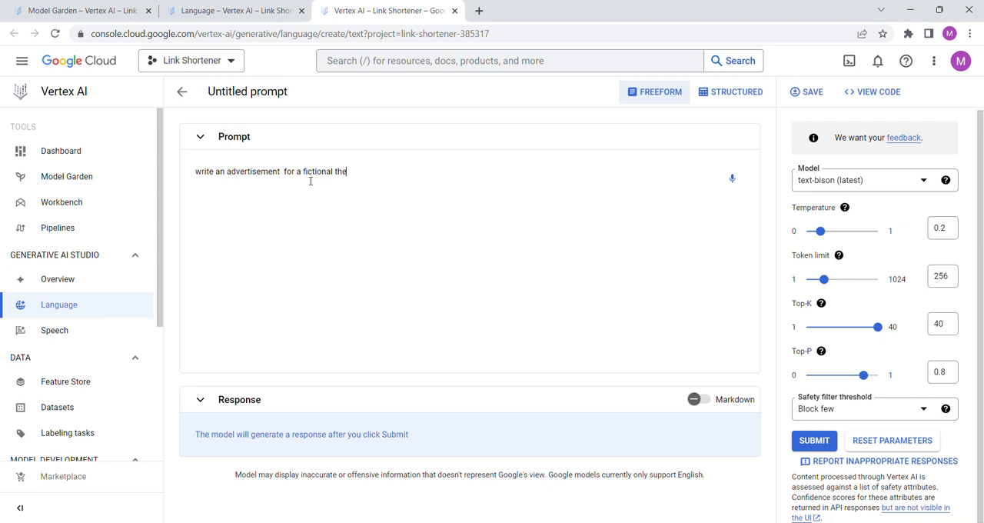
text(me park called e)
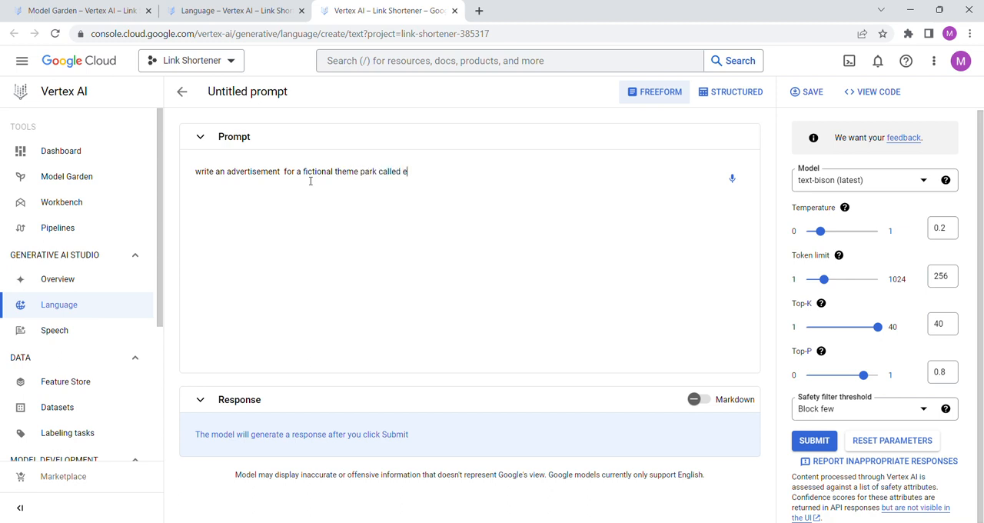
text(astworld)
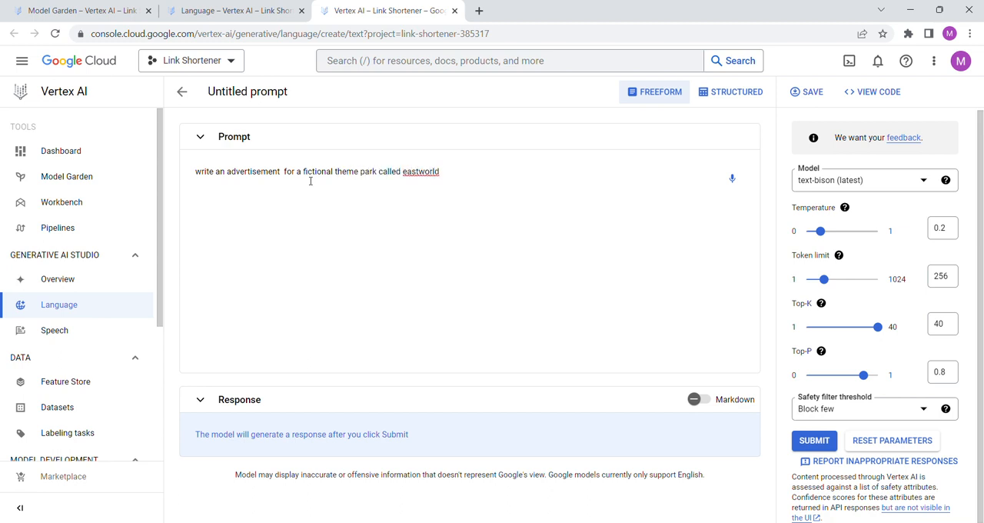
click(443, 170)
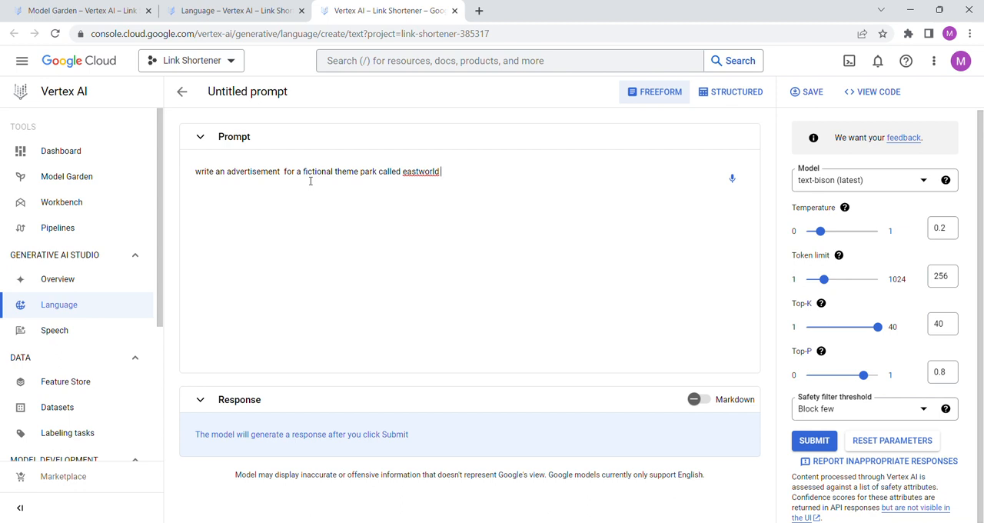
Add that the citizens of eastworld have smart contacts allowing visitors whatever they wish, correcting misspellings.
text(where people c)
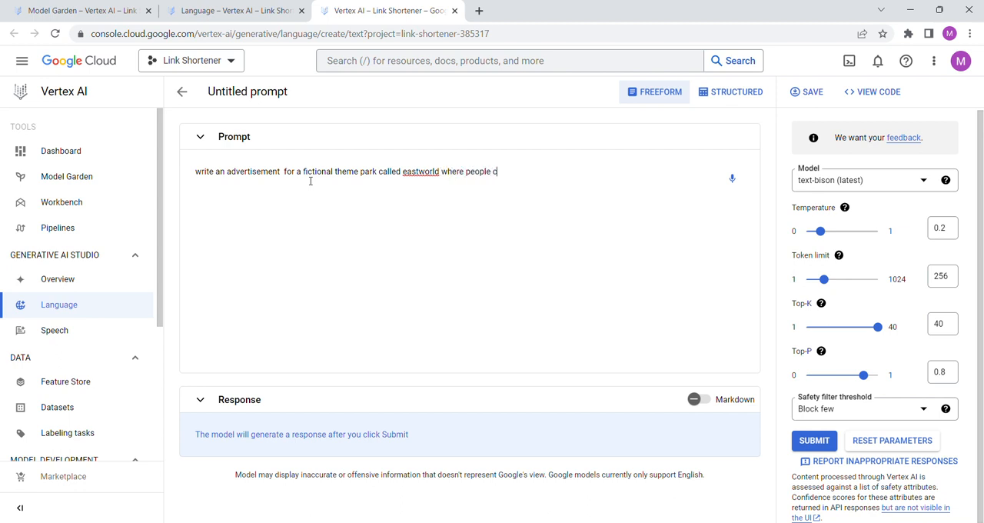
text(an visit and the ci)
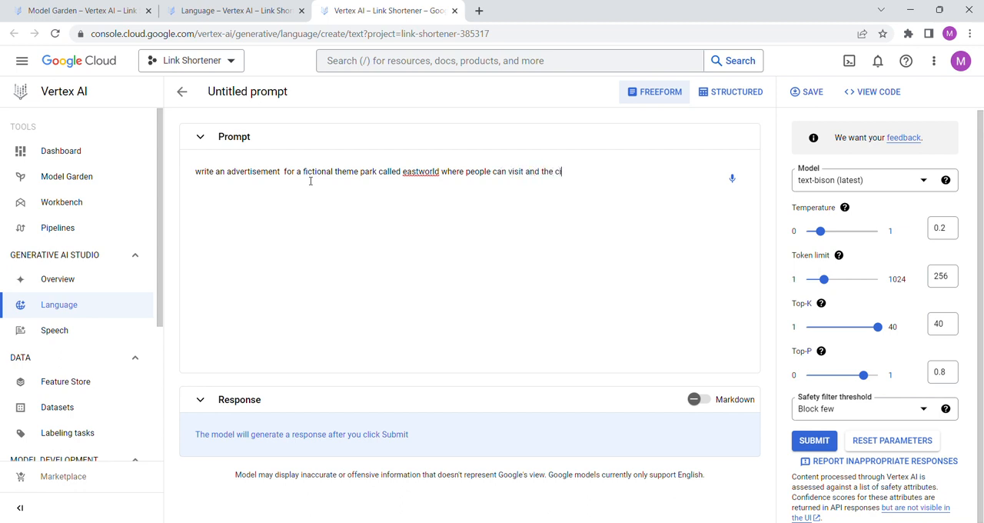
text(tizens of e)
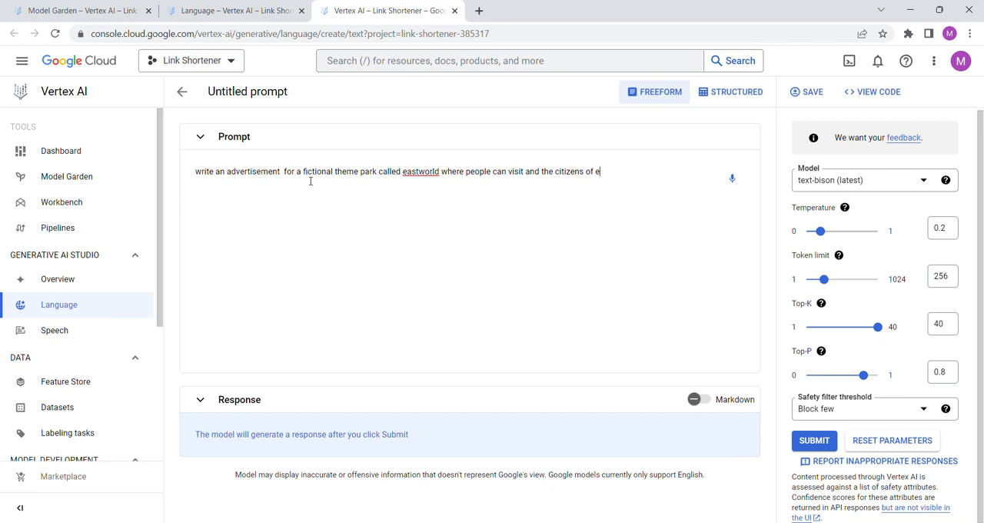
key(Backspace)
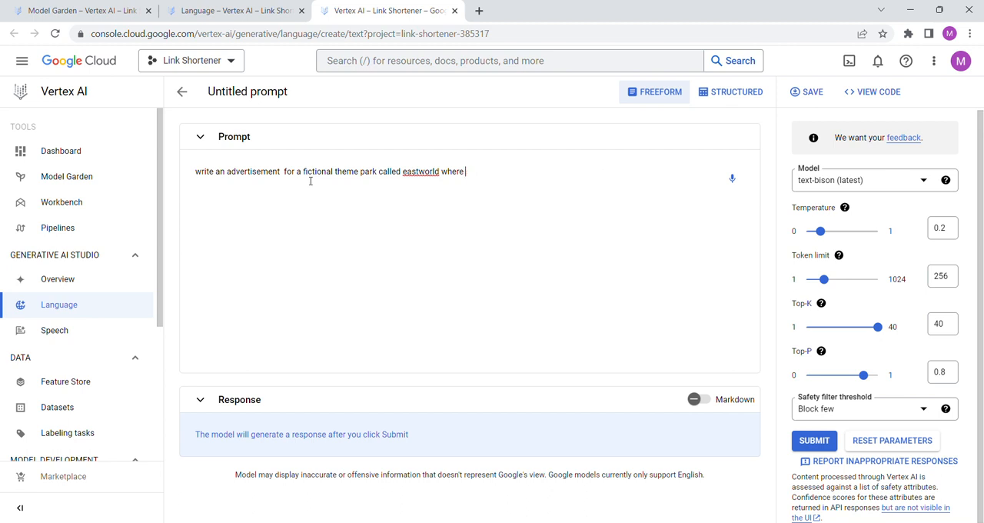
text(the citizens of)
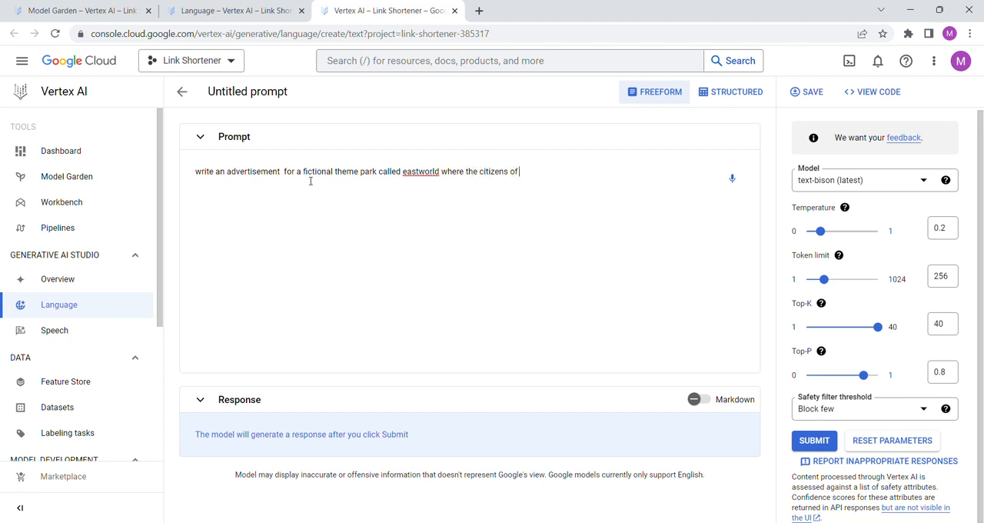
text(eastworld have smart contacts tha)
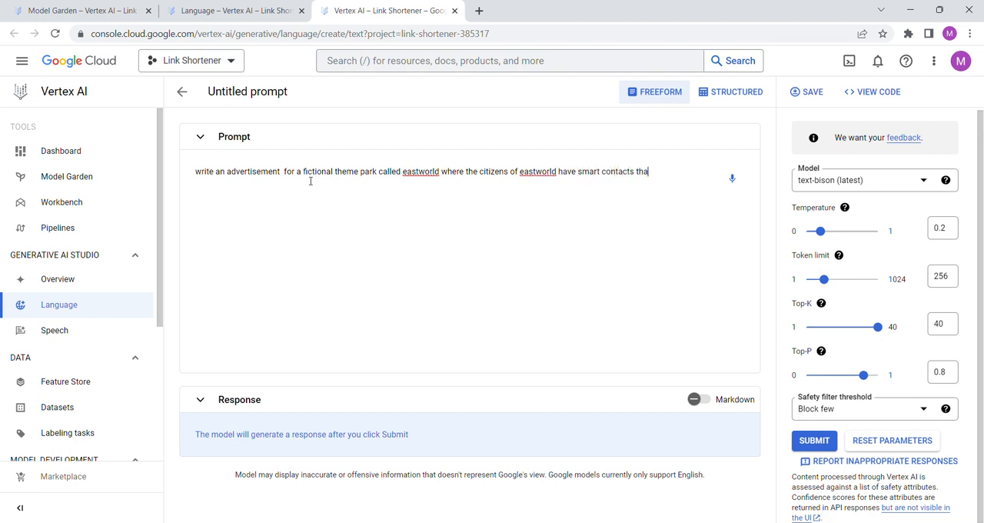
text(t)
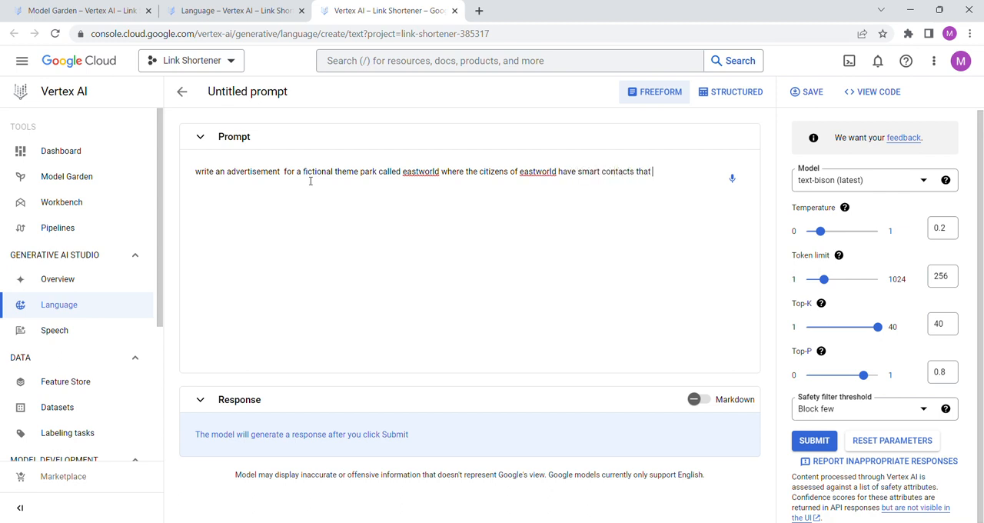
text(allow visitors to appear howe)
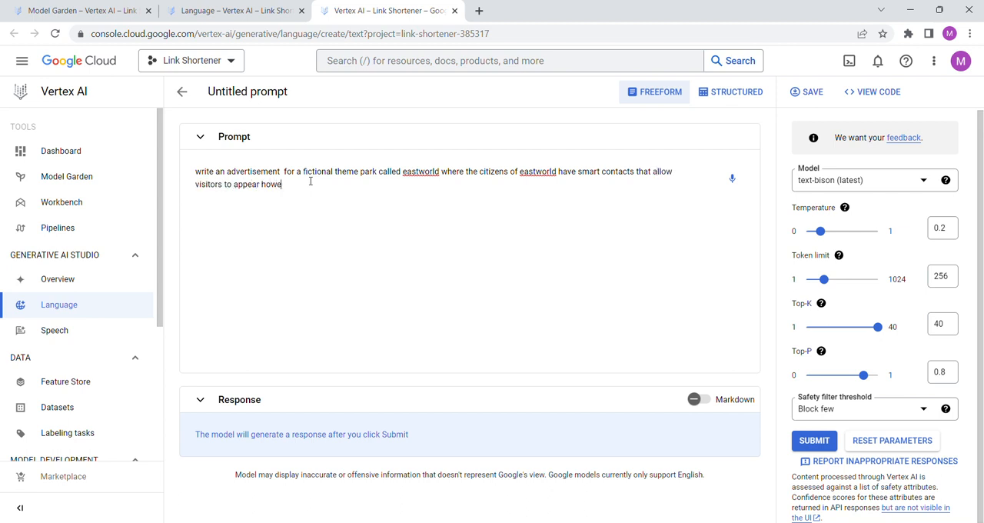
text(ver they wish. citizens of)
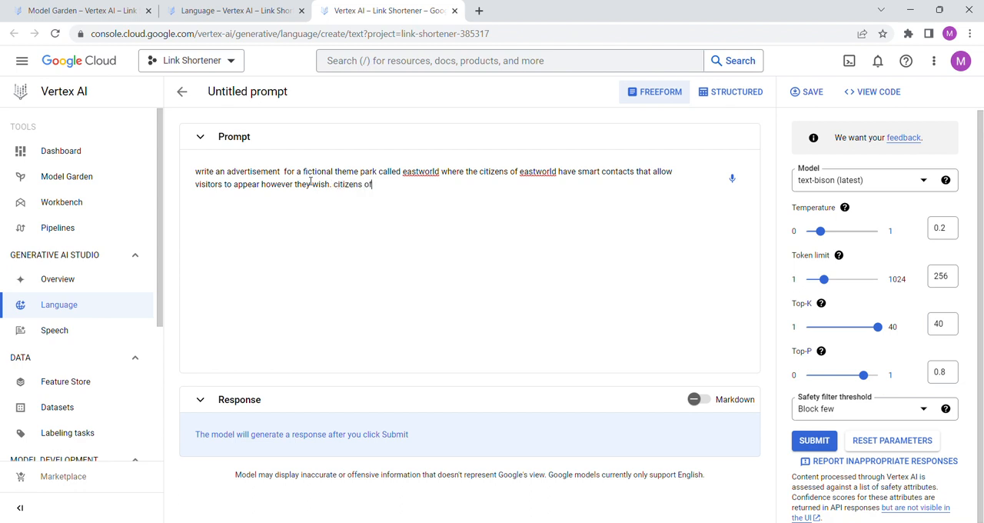
text(eastworld don't knwo about these contatcs)
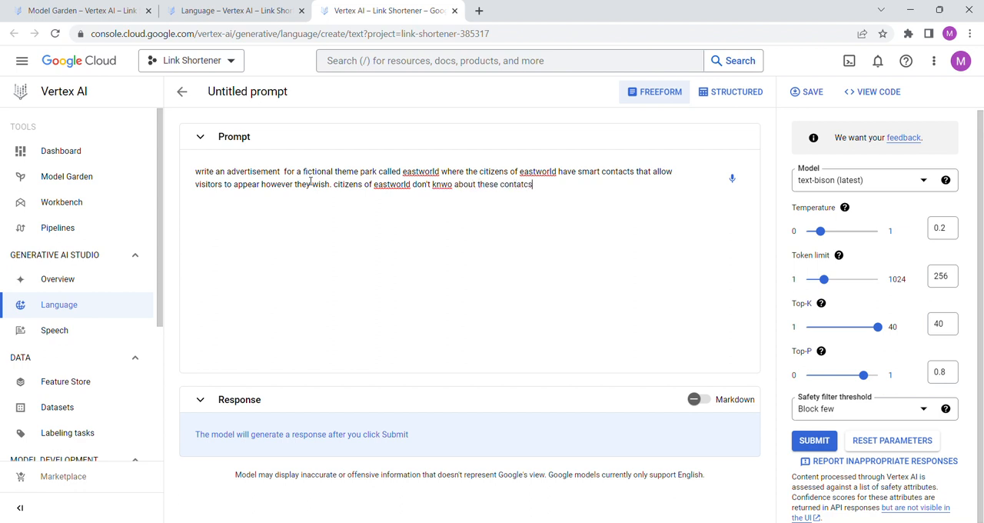
key(Backspace)
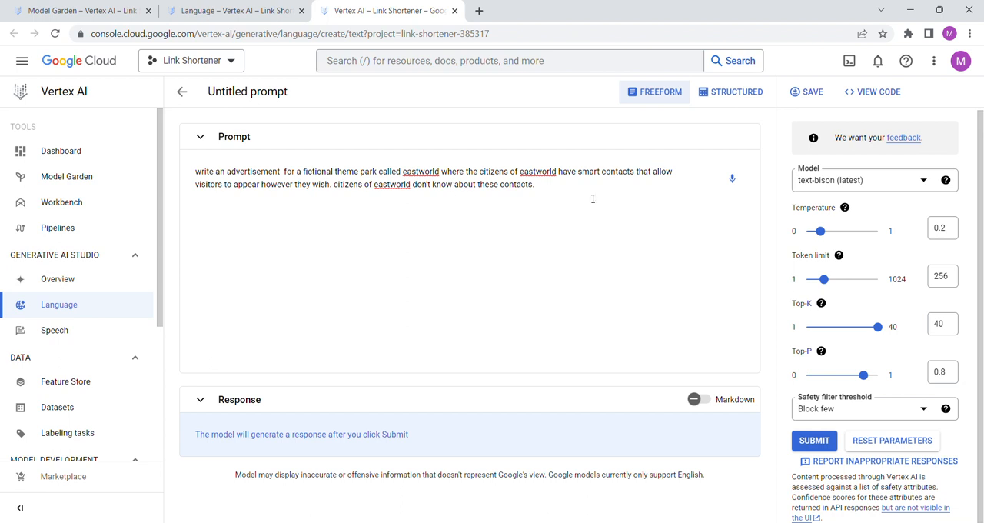
mouse_move(563, 190)
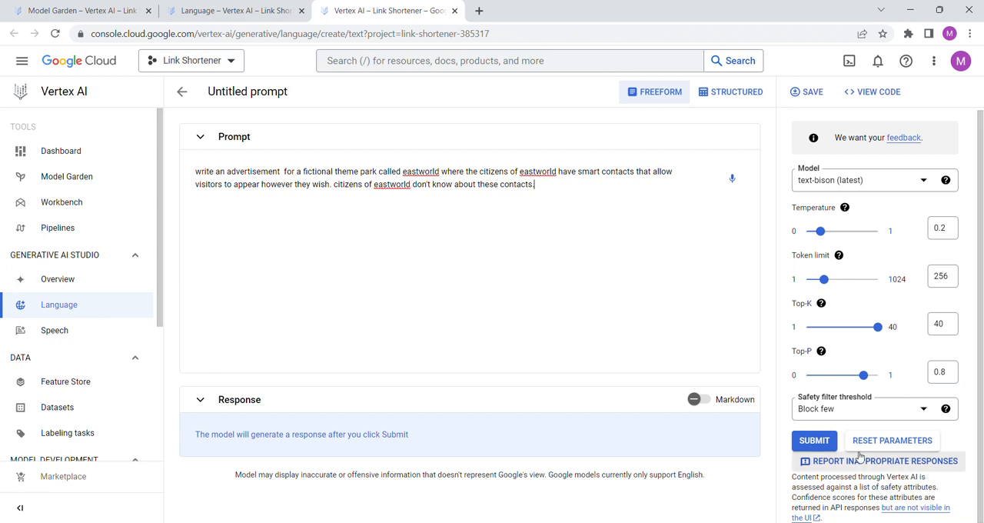
mouse_move(807, 447)
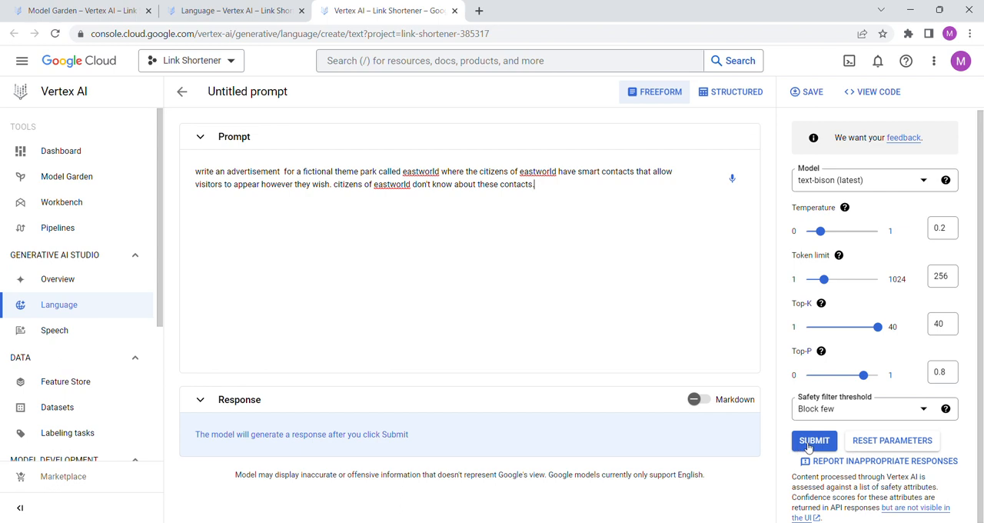
text(.)
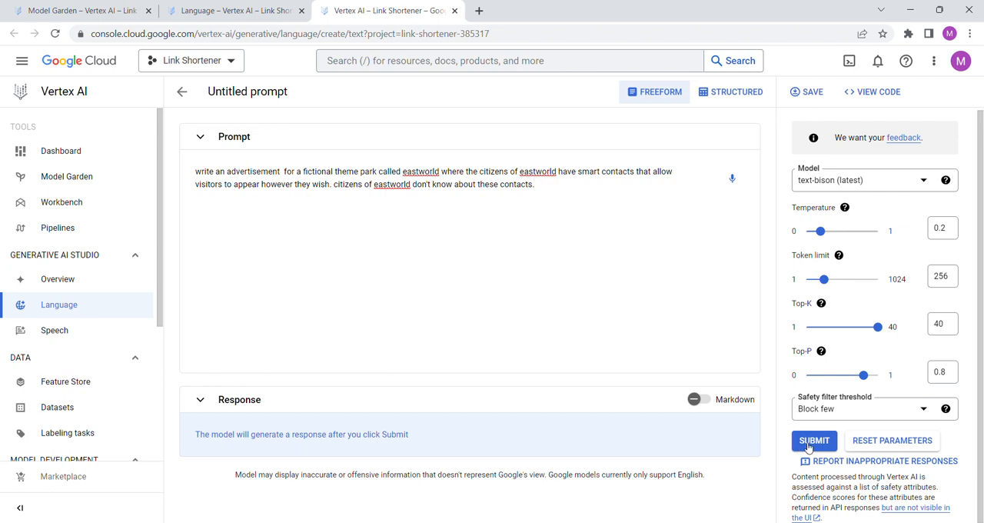
Submit the advertisement prompt and enable all recommended APIs from the Vertex AI dashboard.
click(813, 440)
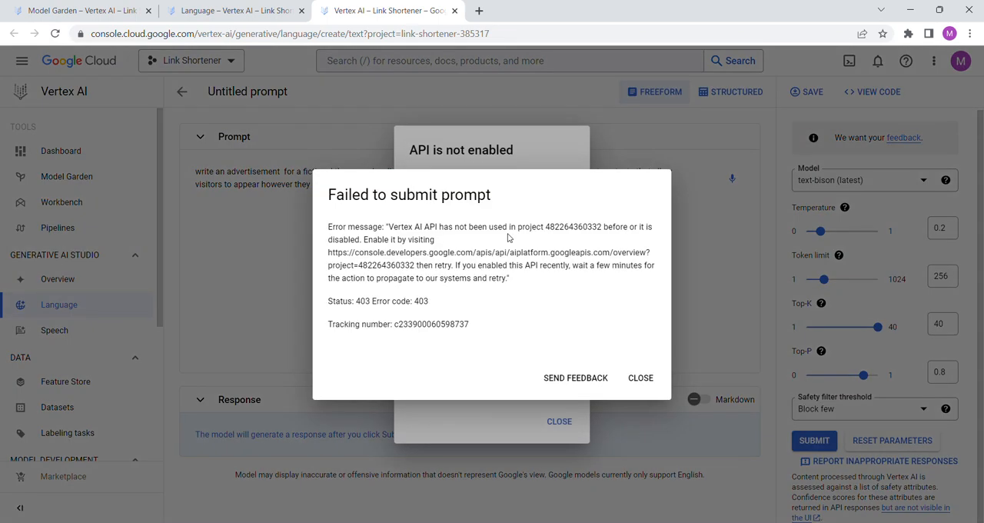
mouse_move(640, 379)
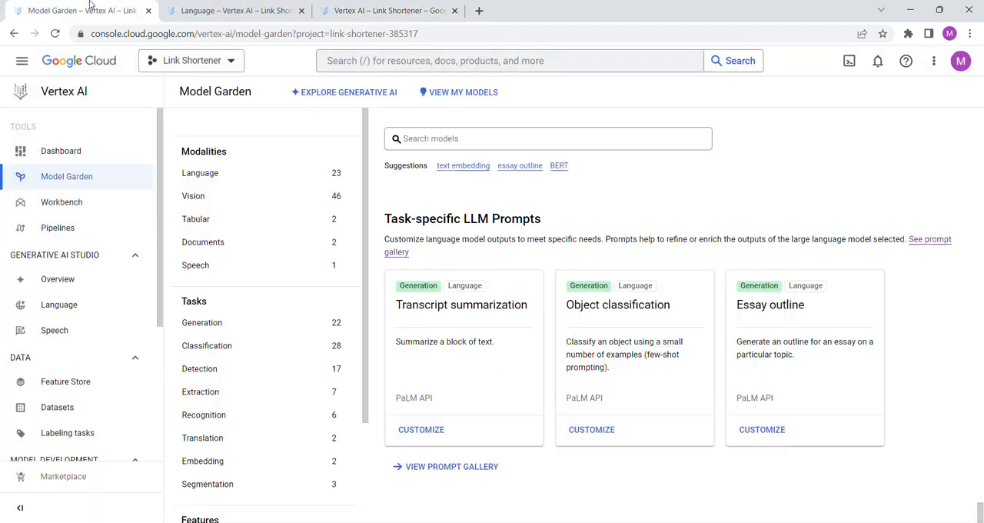
click(61, 151)
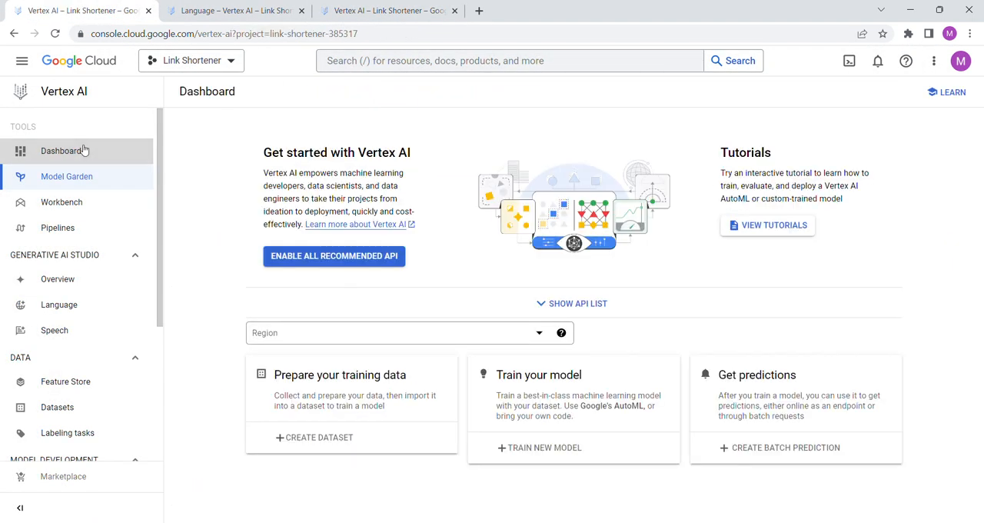
click(333, 256)
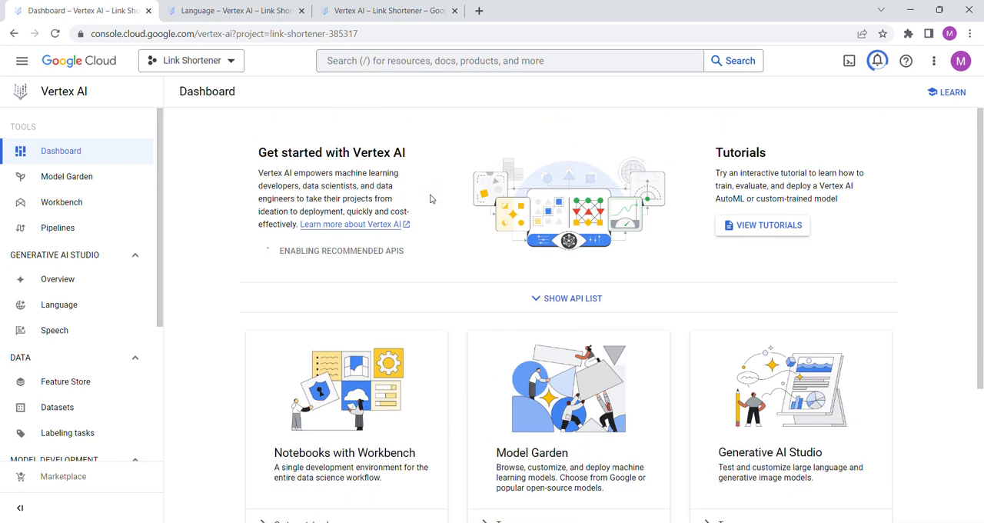
Return to the freeform prompt page and dismiss the 'API is not enabled' notice.
click(58, 305)
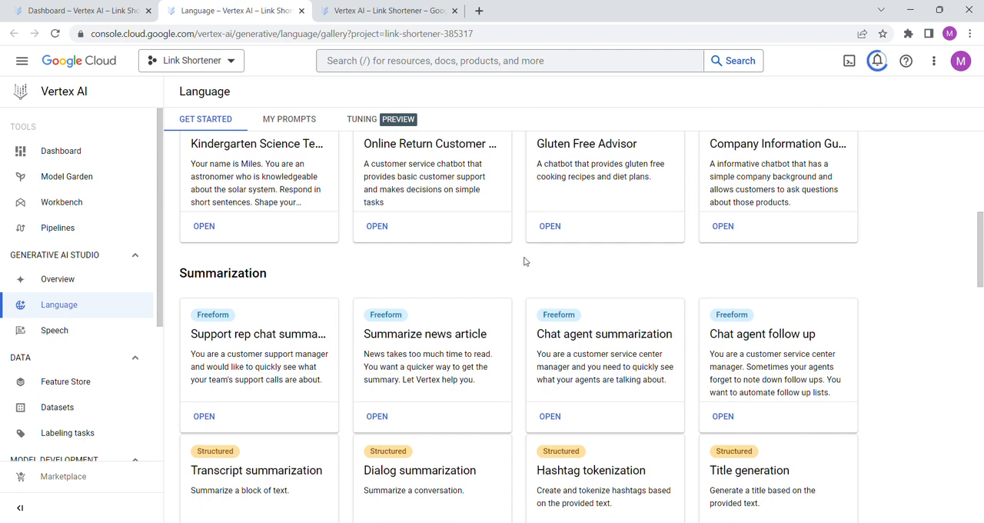
scroll(down, 3)
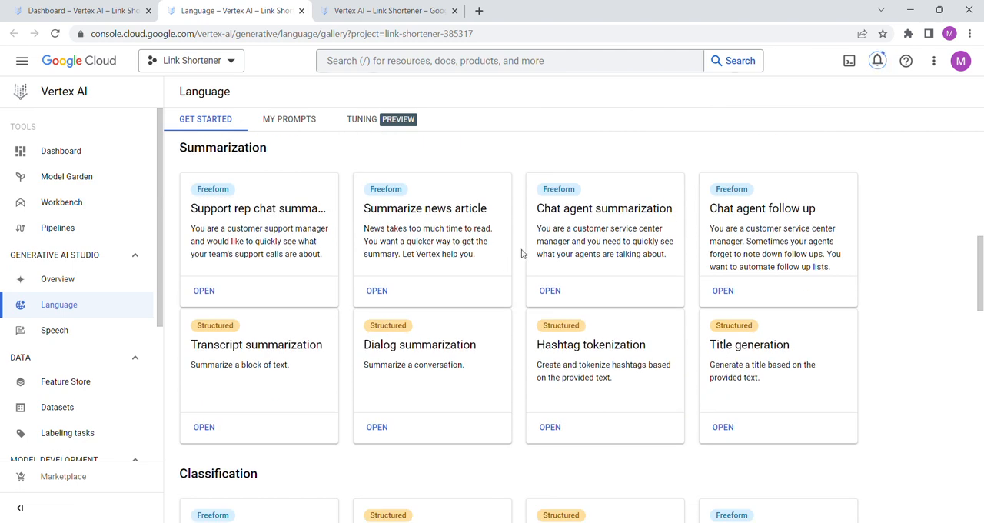
scroll(down, 3)
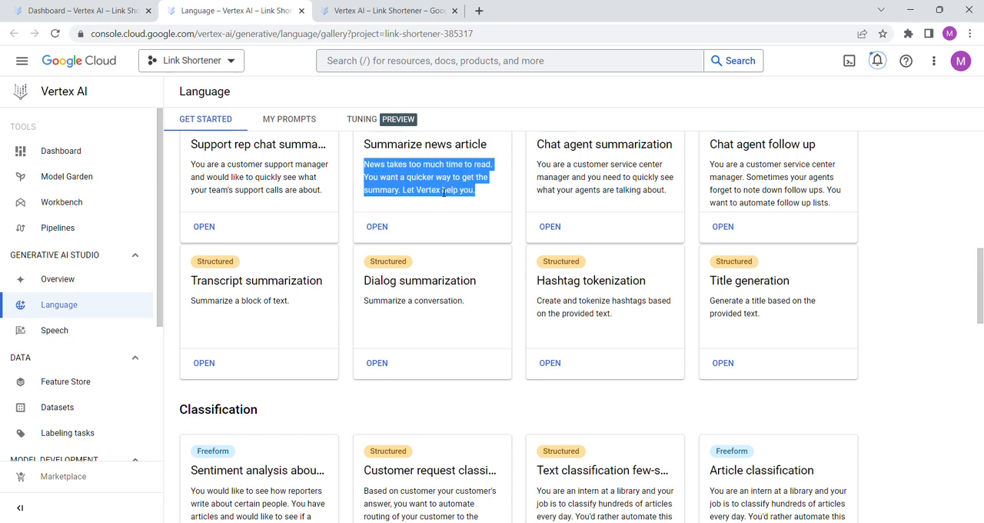
scroll(down, 3)
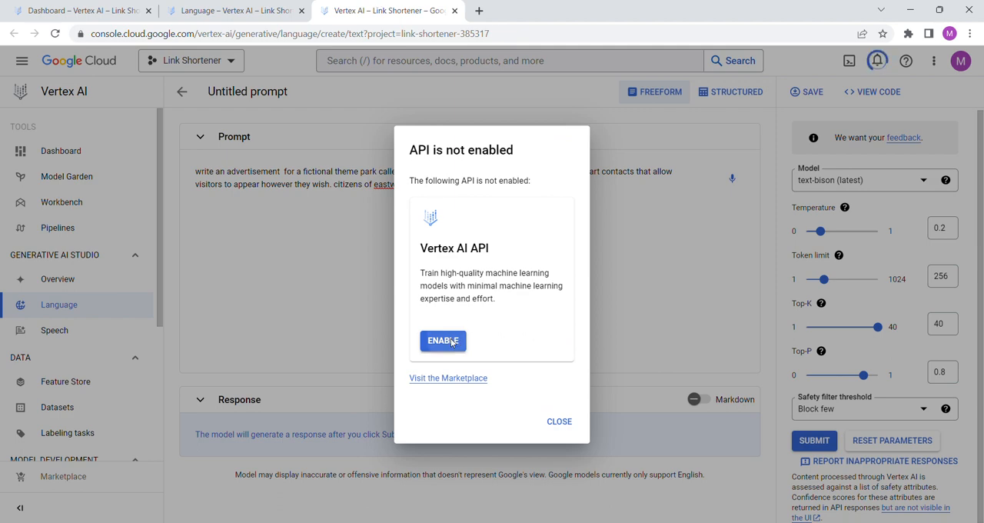
click(443, 342)
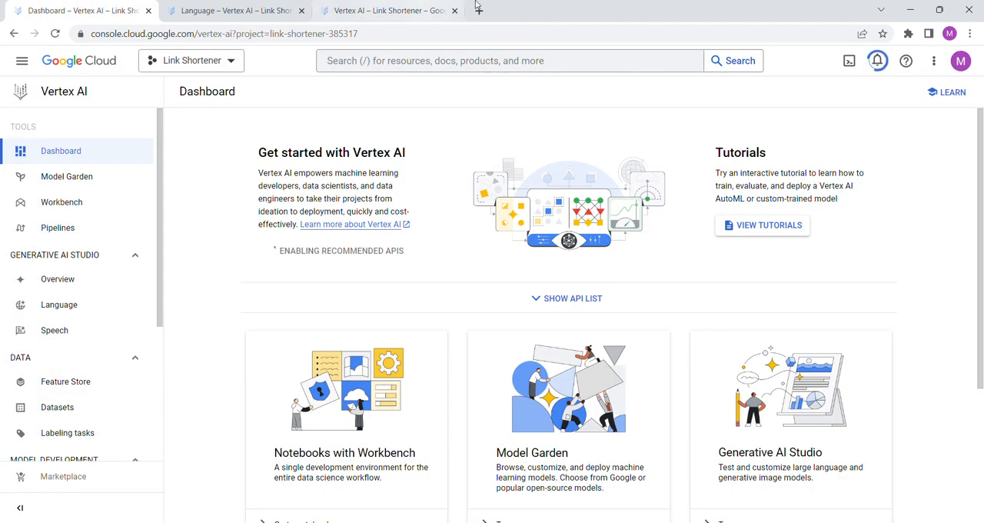
click(58, 305)
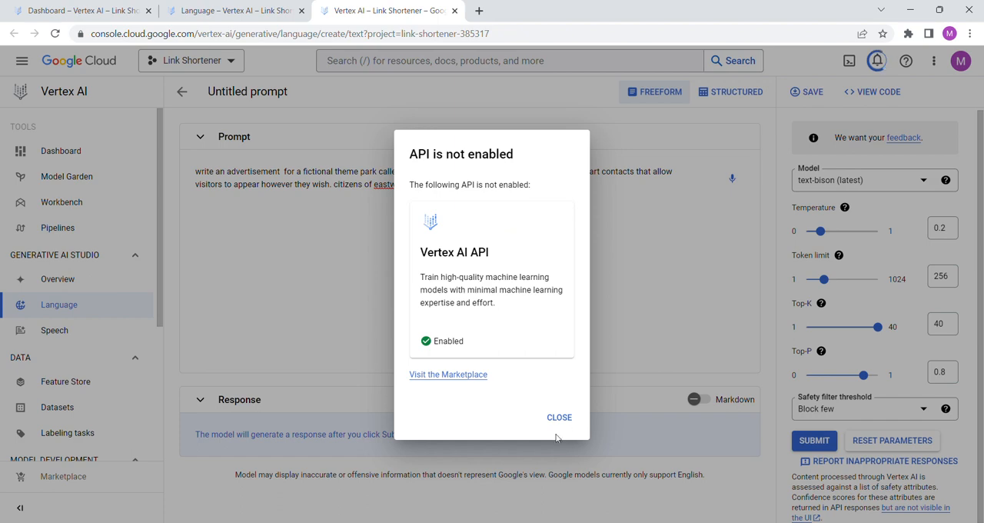
click(560, 417)
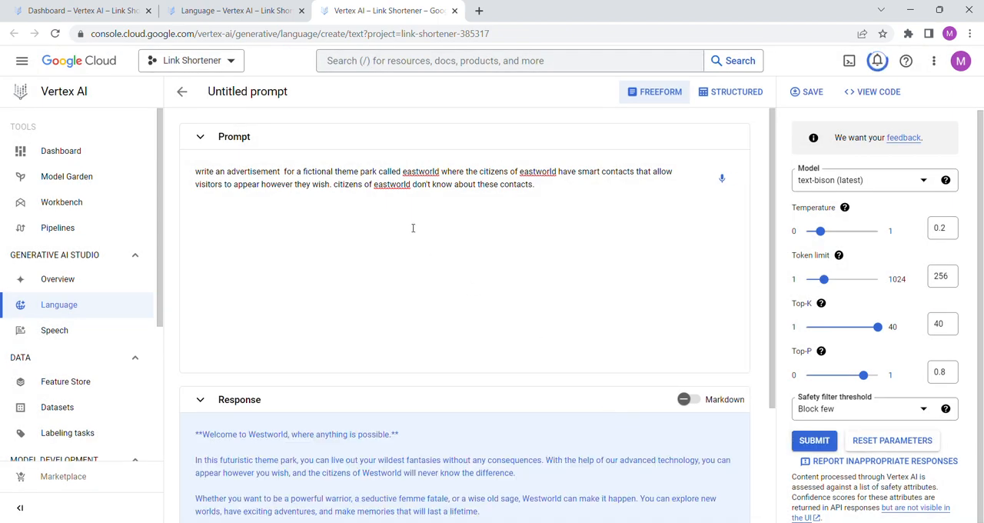
Scroll through the generated Westworld advertisement response to review it.
scroll(down, 3)
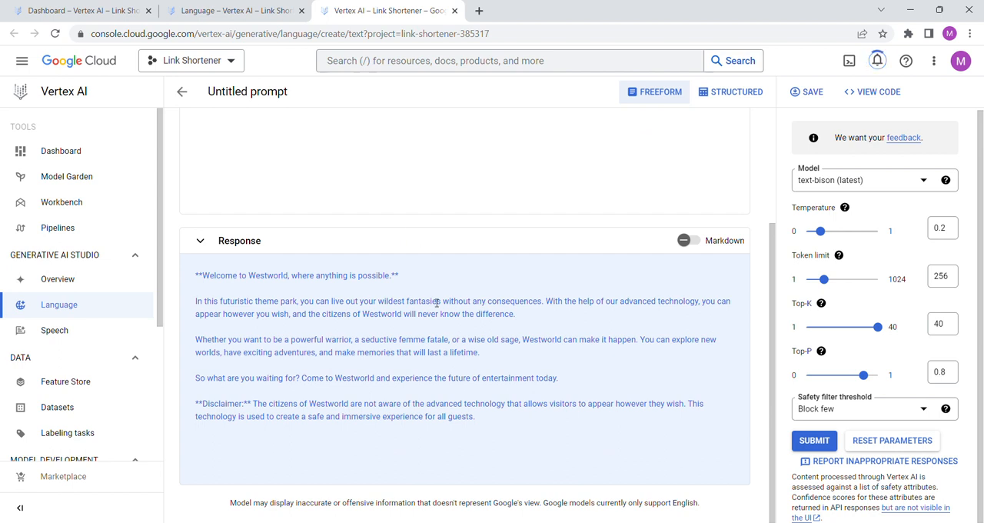
mouse_move(472, 309)
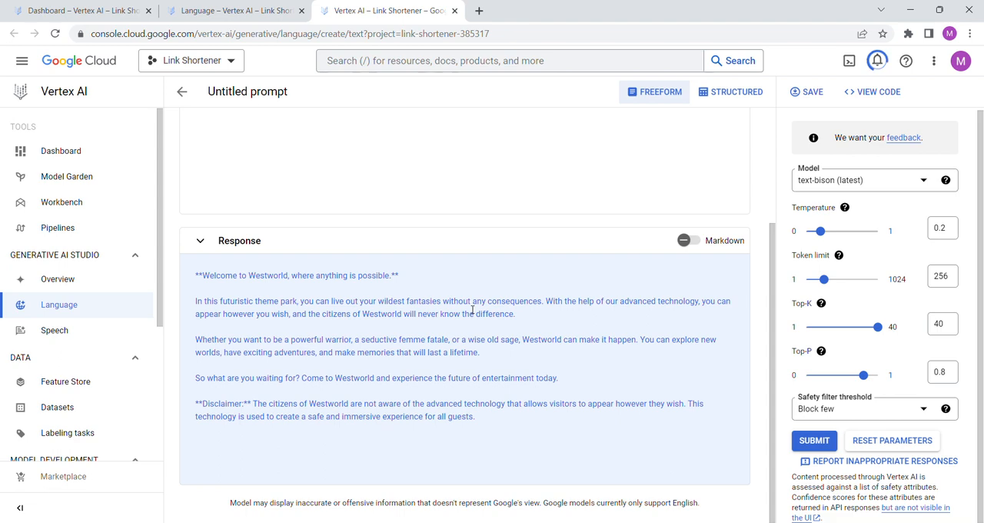
scroll(up, 3)
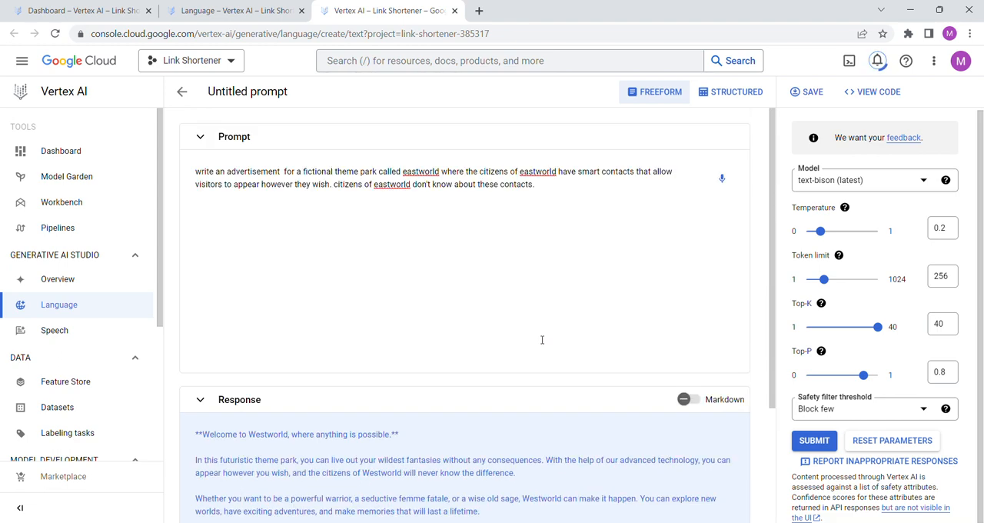
scroll(down, 3)
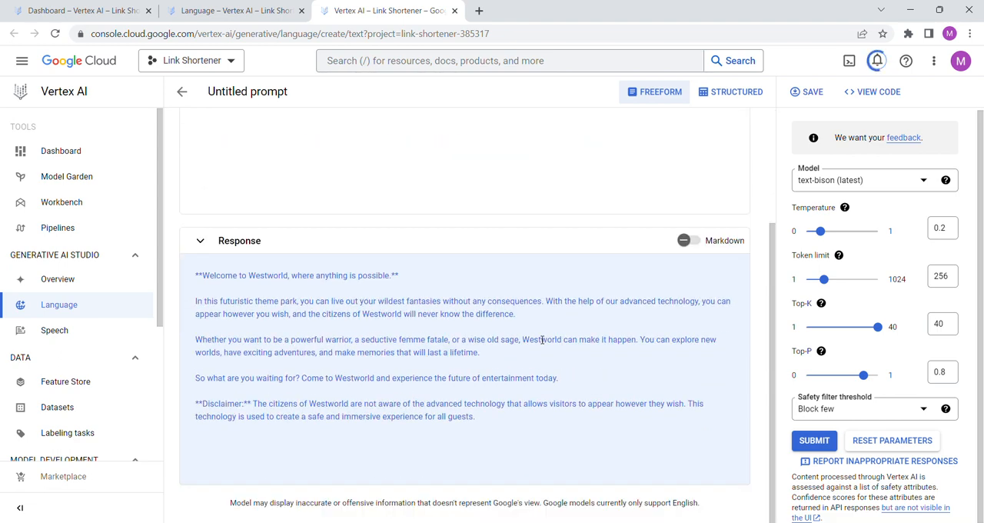
scroll(up, 3)
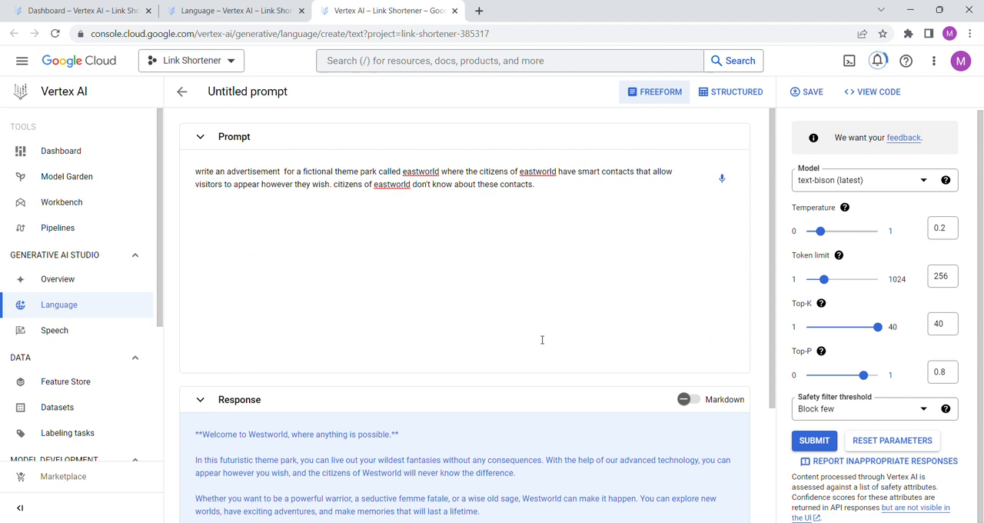
scroll(down, 3)
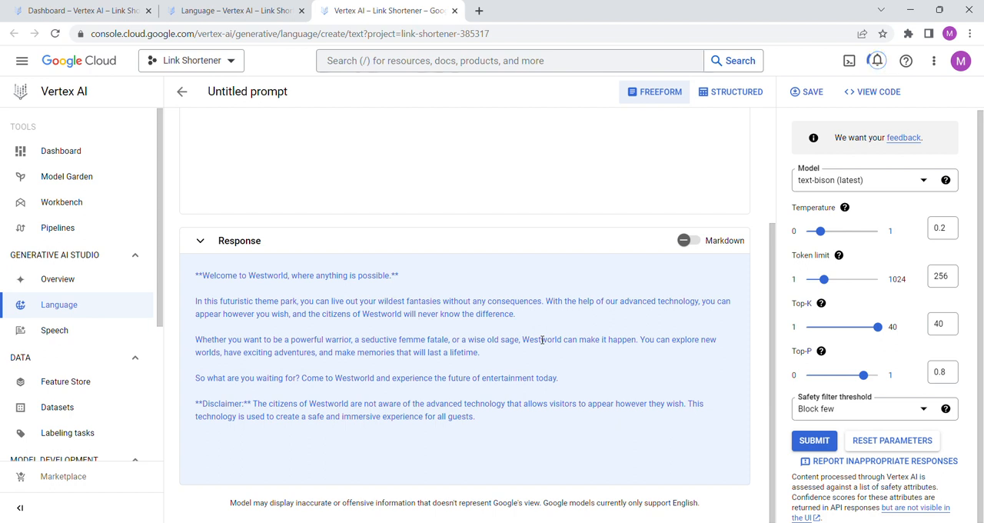
scroll(up, 3)
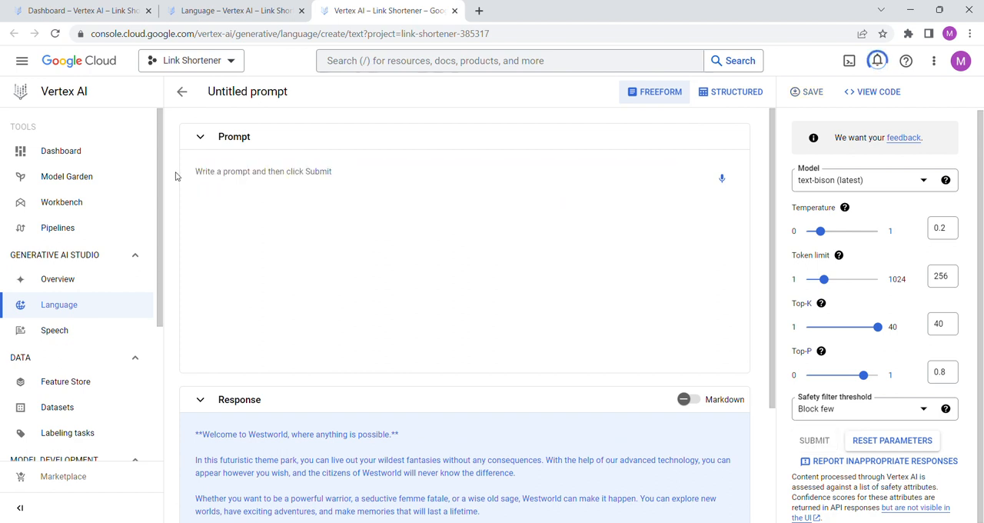
Submit 'write a final for the great gatsby' with the token limit raised to 692.
text(write t)
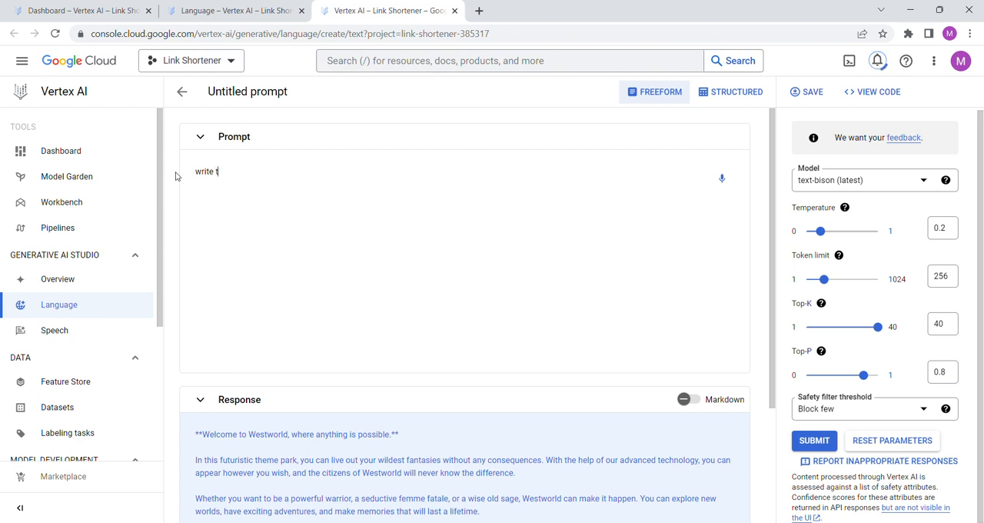
text(a final)
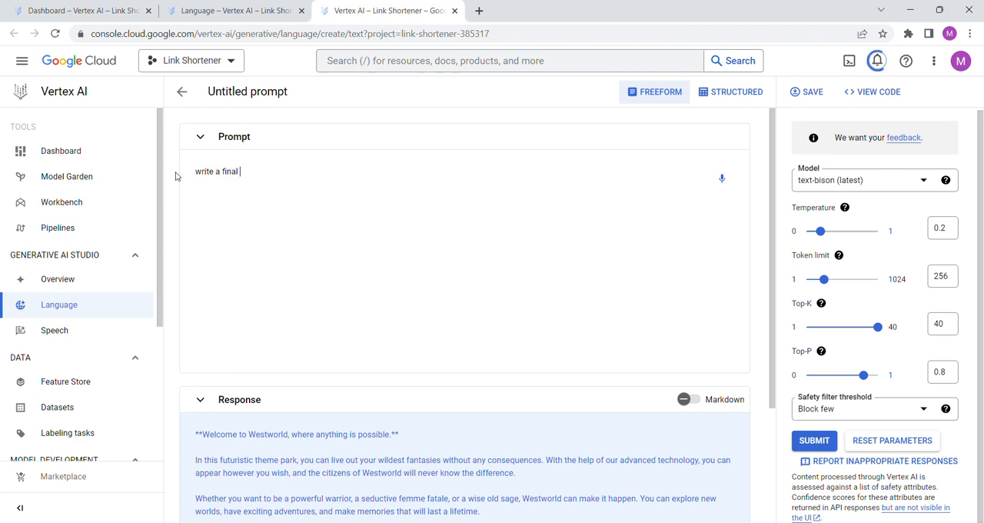
text(for the great)
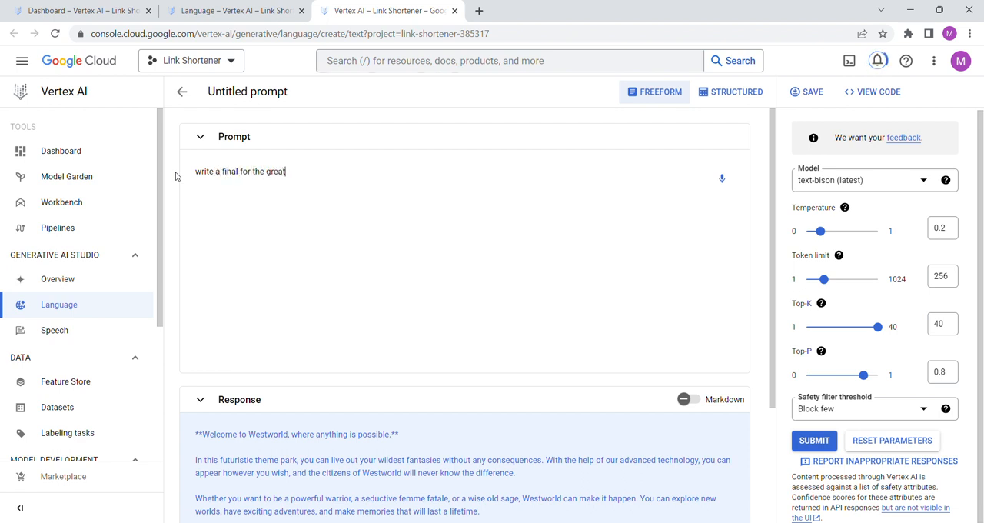
text(gatsbyu)
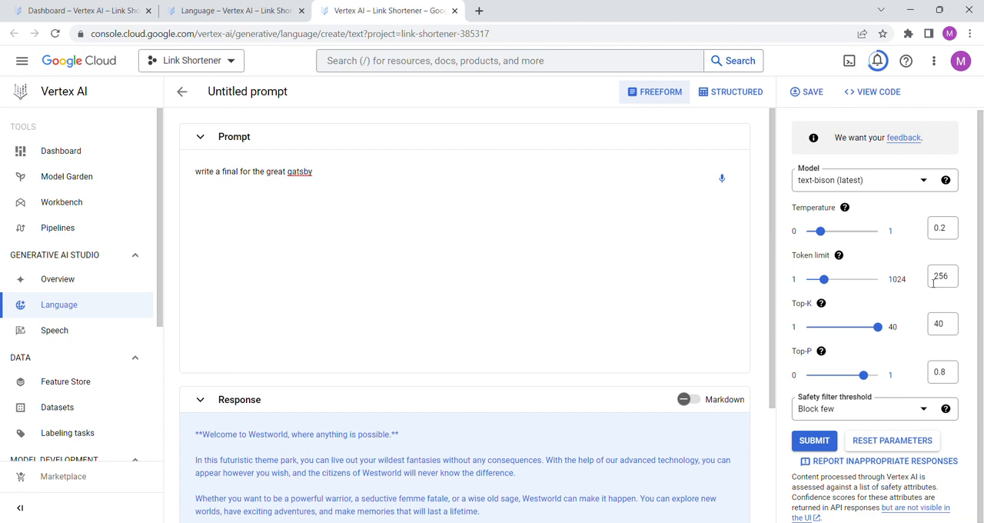
drag(817, 280, 837, 280)
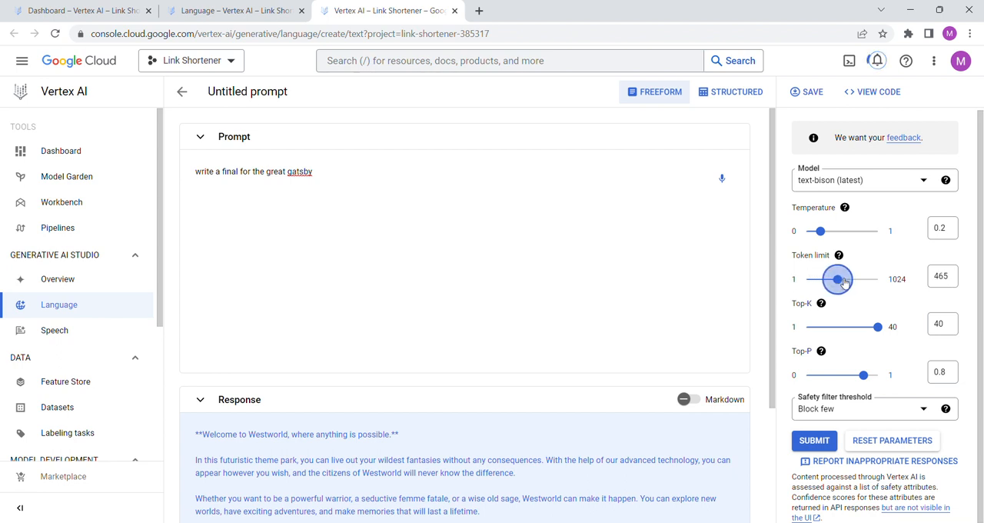
drag(838, 280, 849, 280)
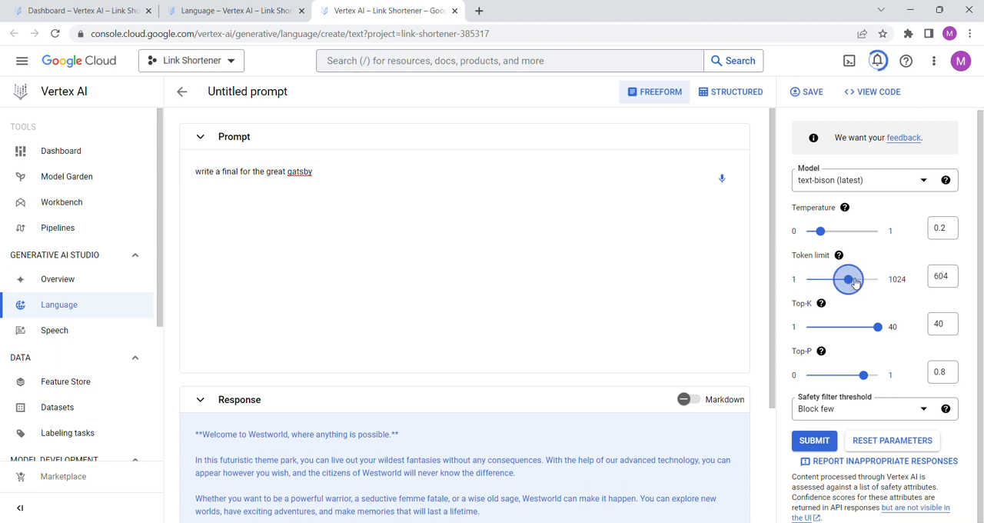
drag(849, 280, 854, 280)
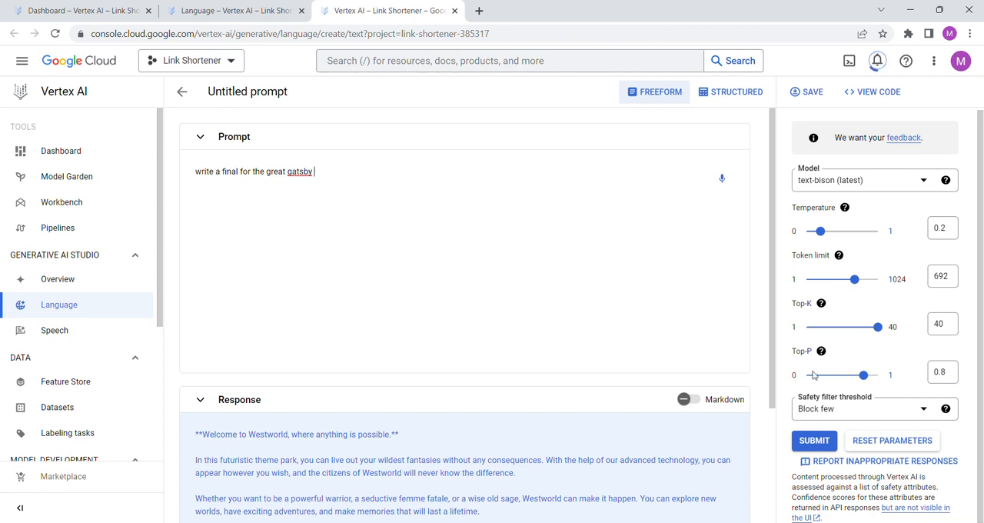
click(813, 440)
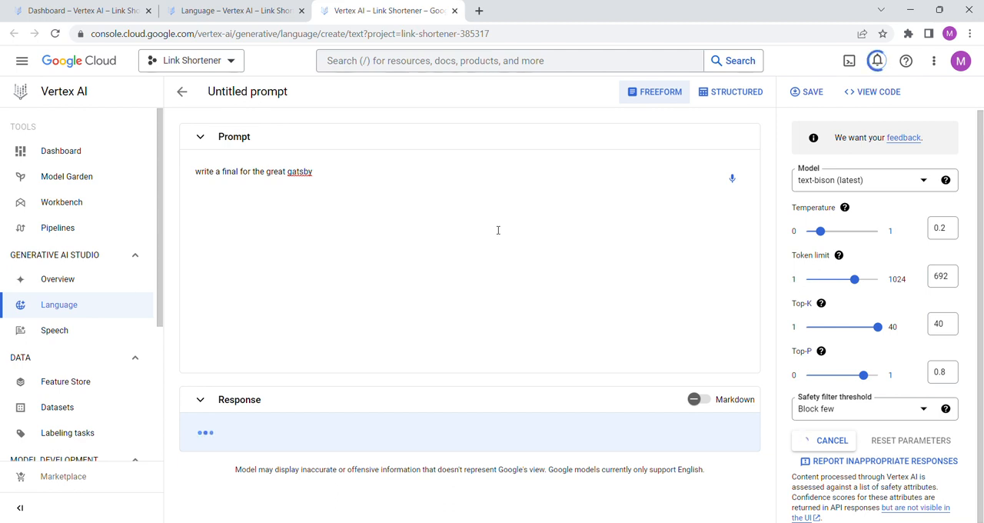
Scroll through the returned Great Gatsby essay response.
click(833, 440)
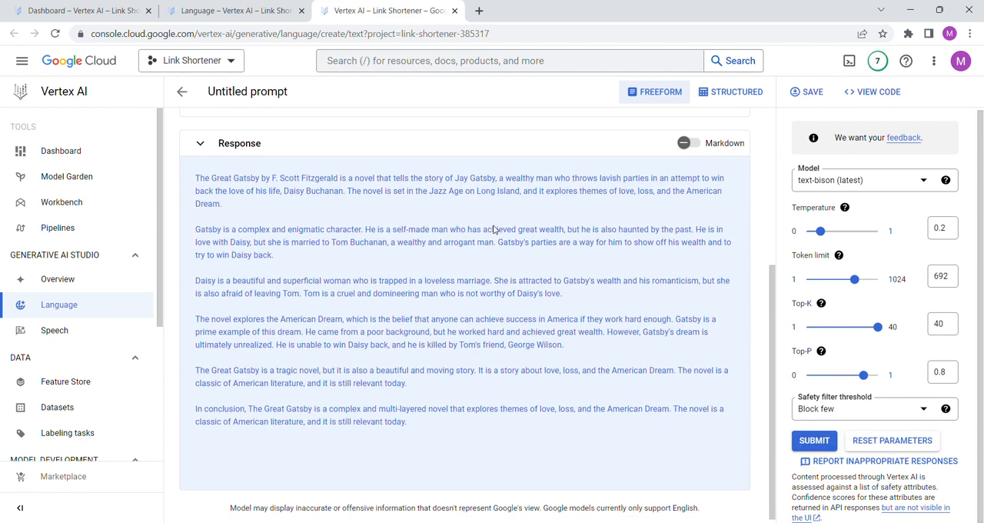
mouse_move(500, 206)
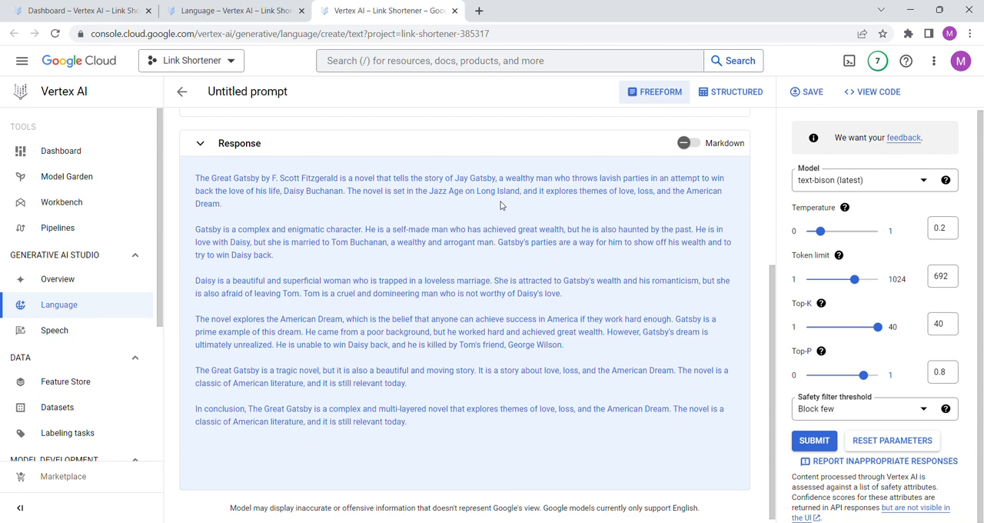
scroll(up, 3)
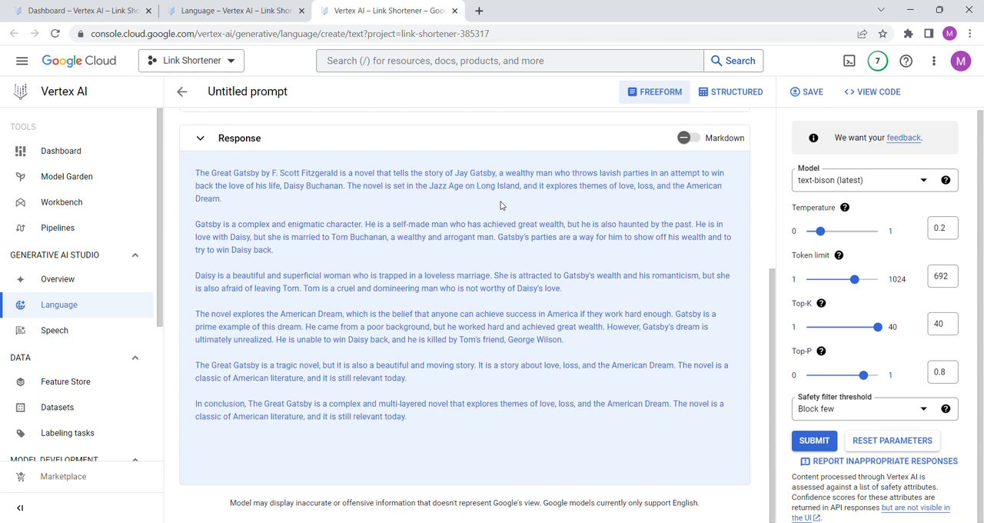
scroll(up, 3)
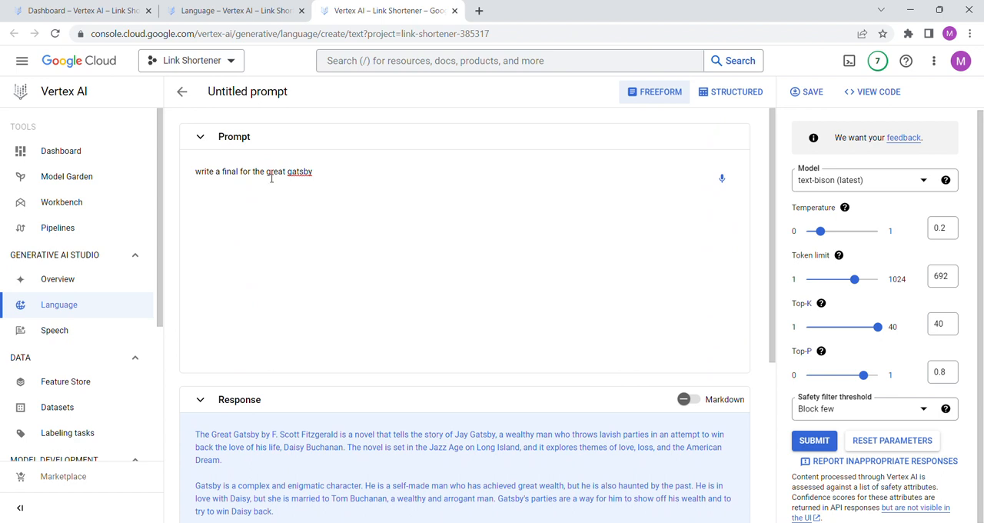
Reword the prompt to request a final chapter, submit it and scroll the Chapter 10 story.
text(cha)
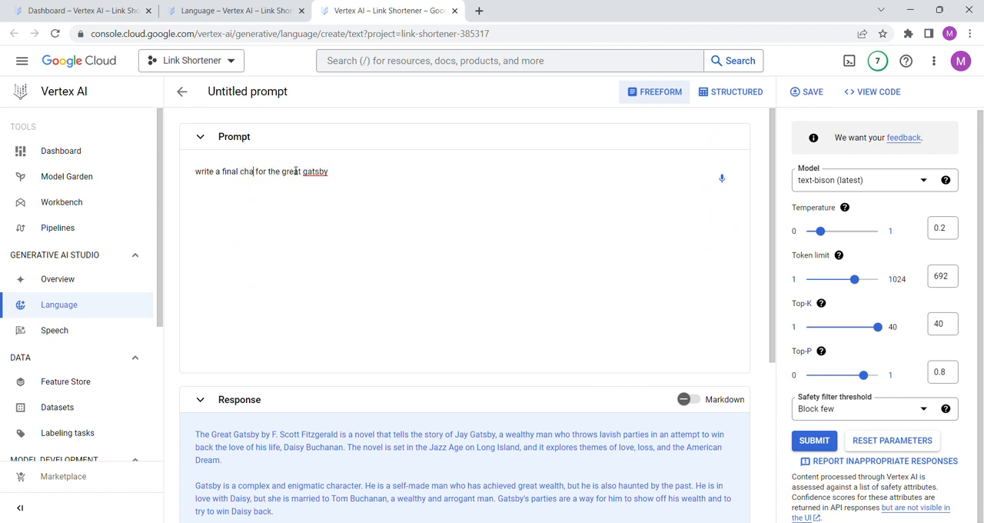
text(pter)
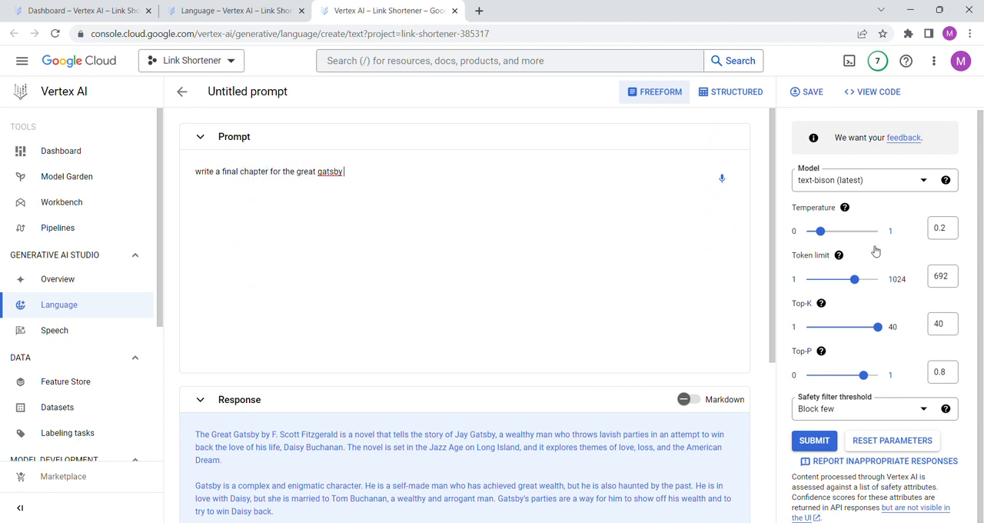
click(814, 440)
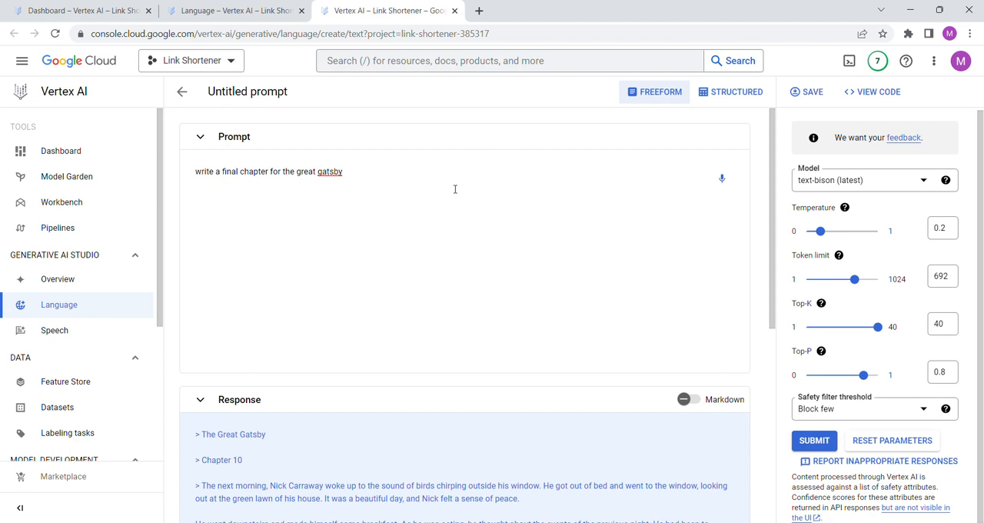
mouse_move(372, 176)
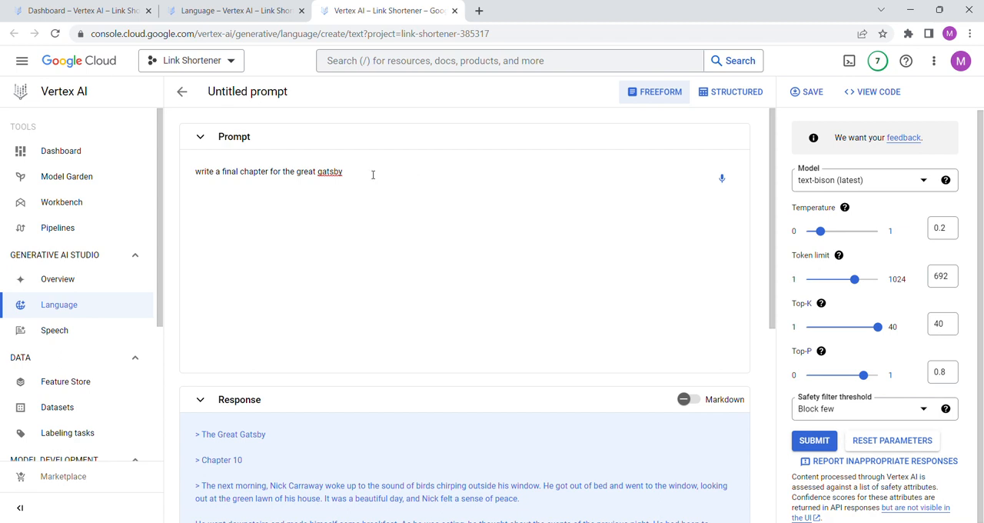
mouse_move(406, 207)
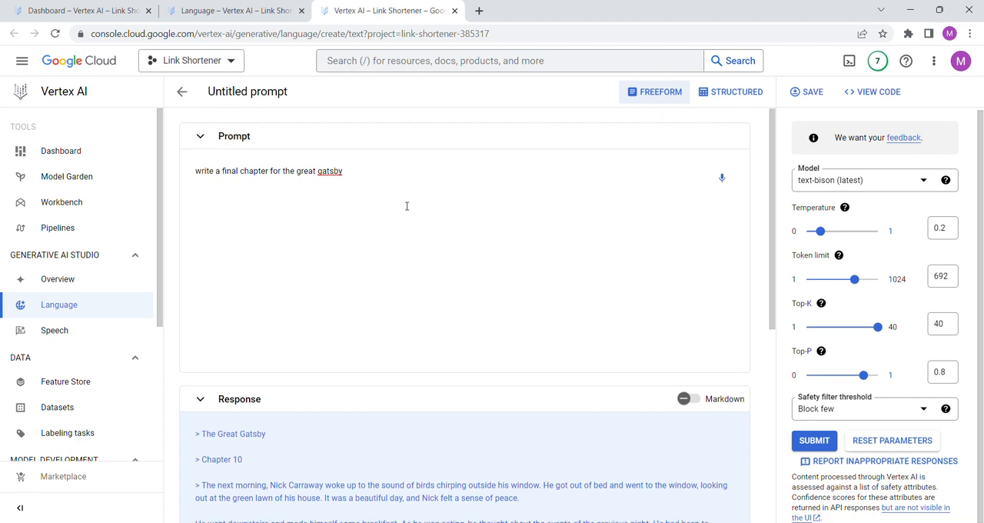
scroll(down, 3)
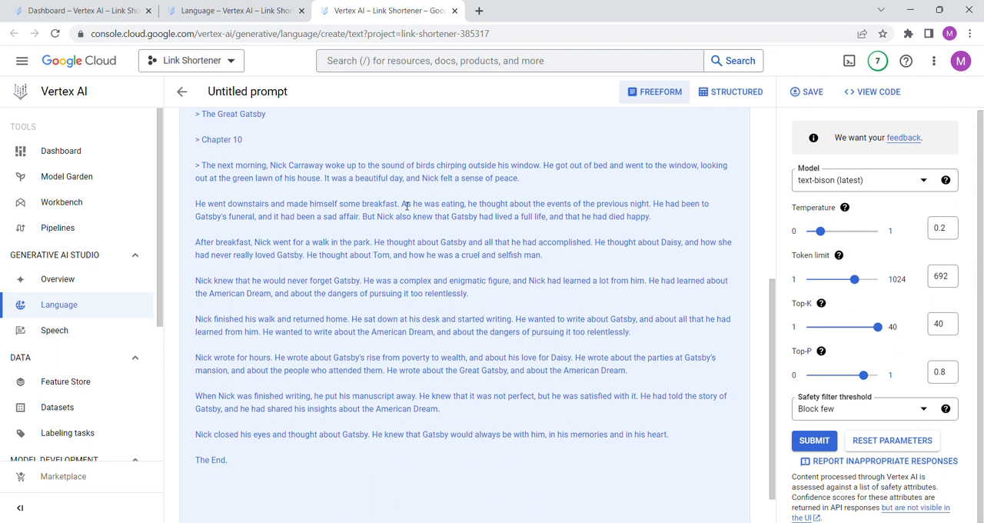
mouse_move(618, 211)
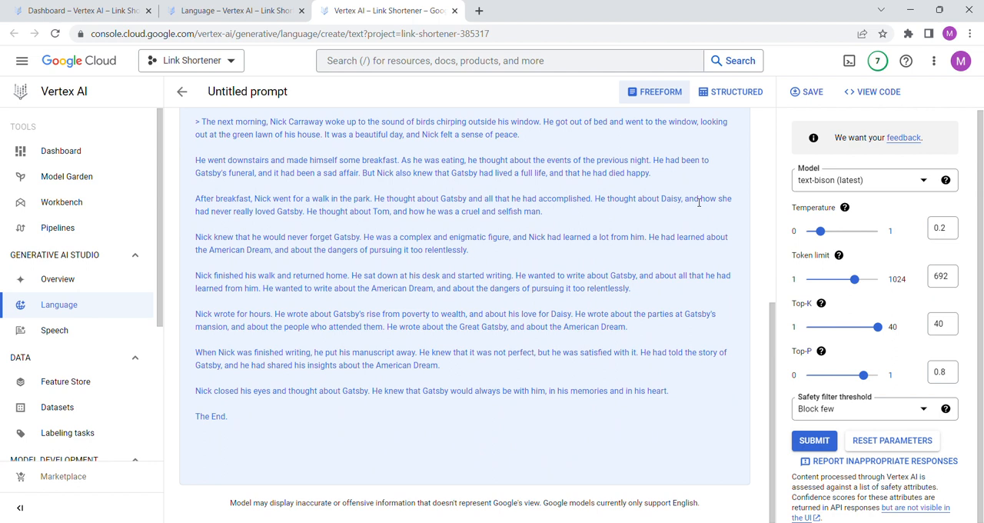
mouse_move(706, 223)
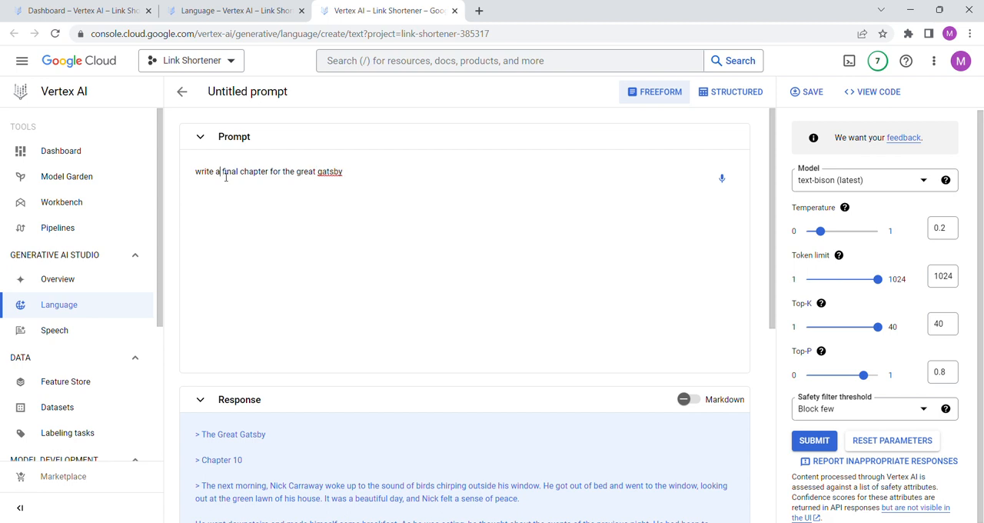
Finish the prompt asking for an award-winning Gatsby Chapter 10 and submit it.
text(n award)
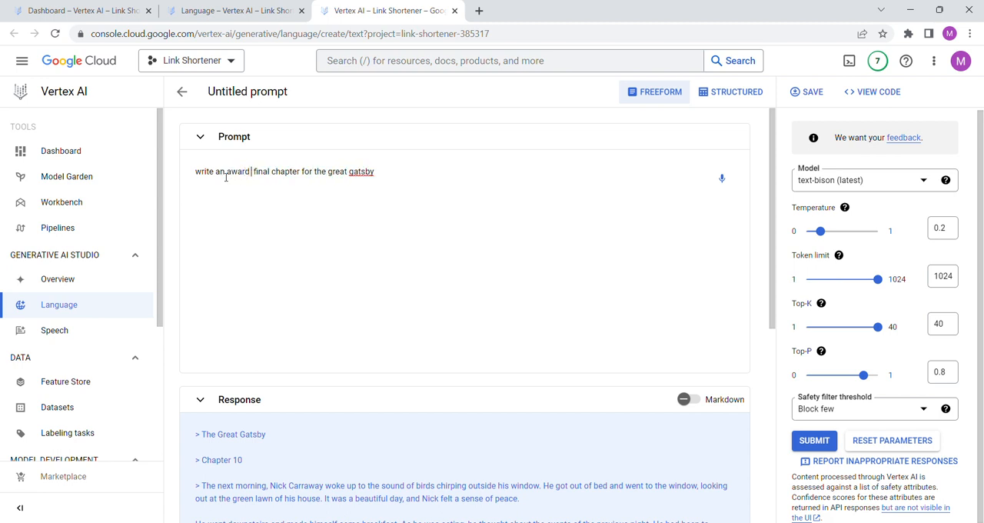
text(winning)
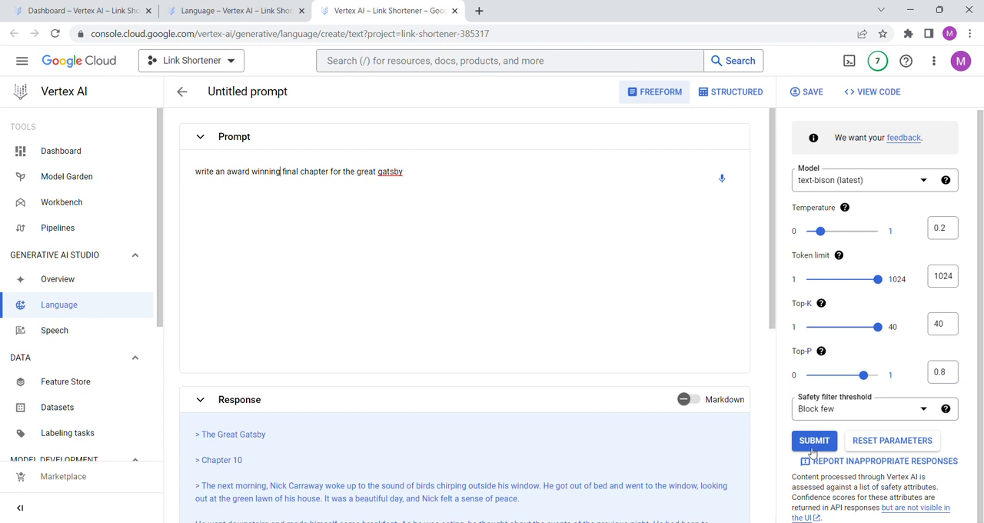
click(815, 440)
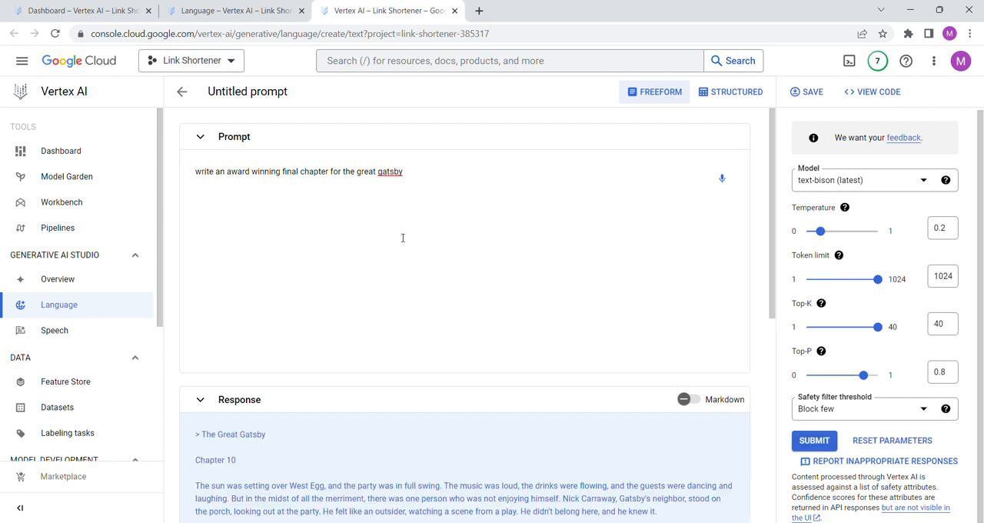
Read the generated Chapter 10 down to 'The End.' and return to the prompt.
scroll(down, 3)
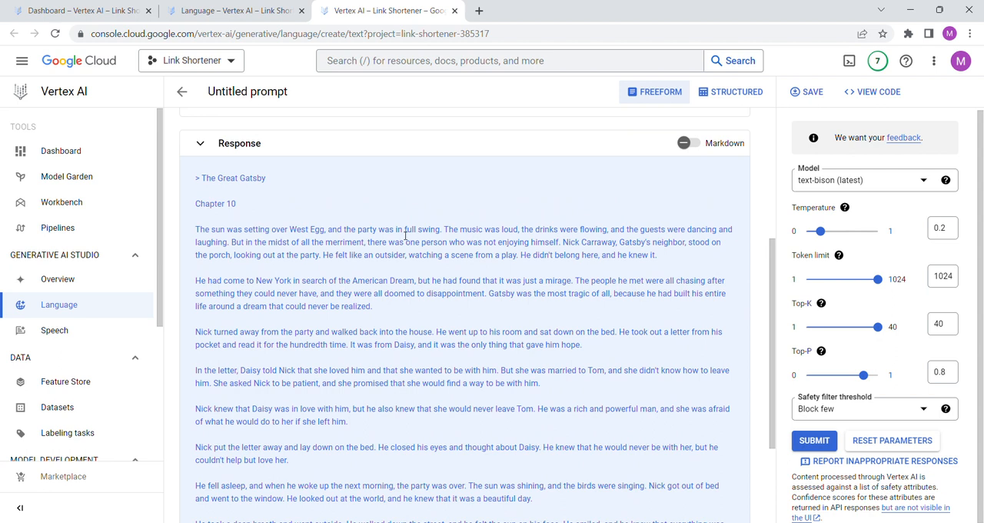
double_click(386, 229)
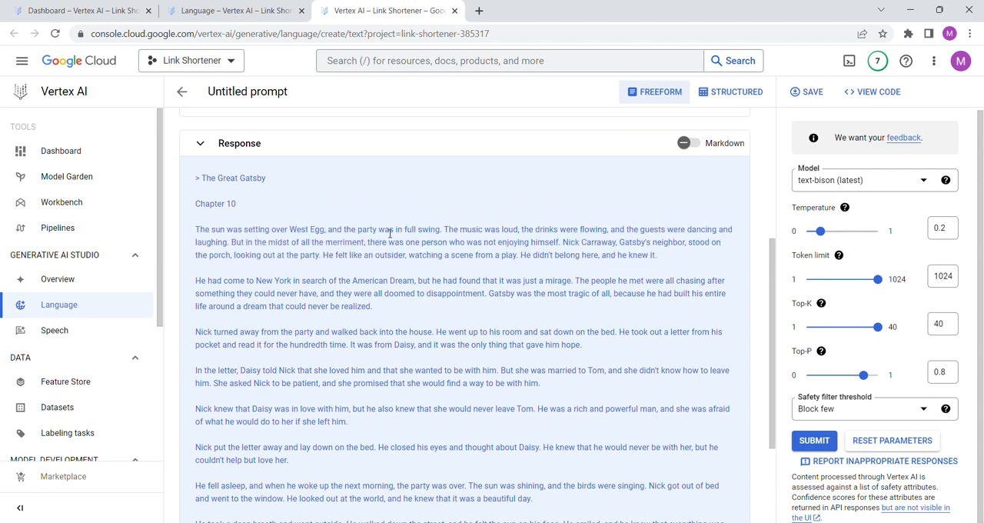
scroll(down, 3)
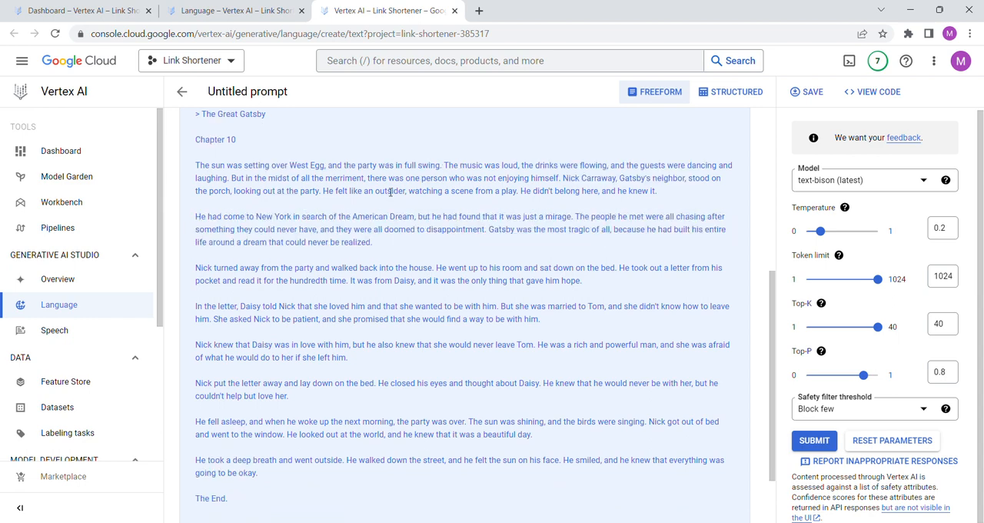
mouse_move(400, 209)
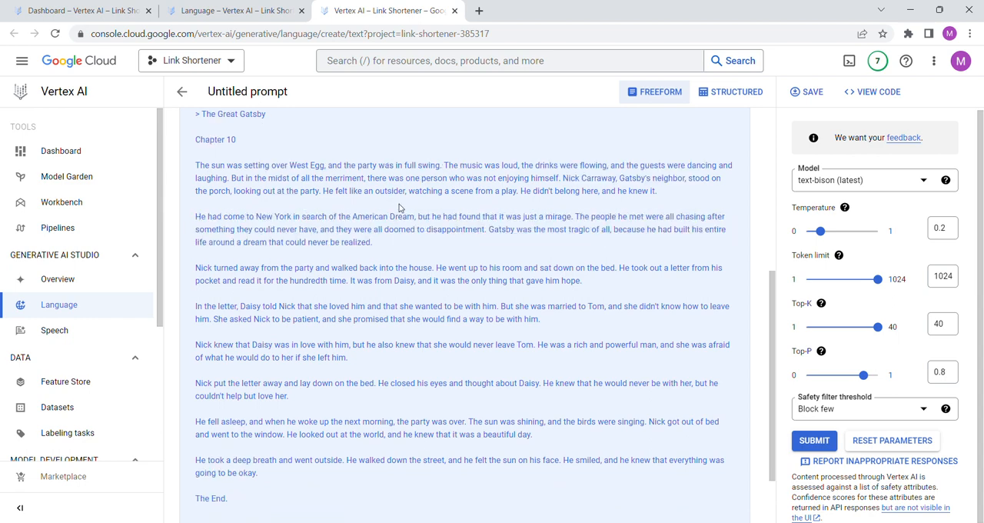
scroll(down, 3)
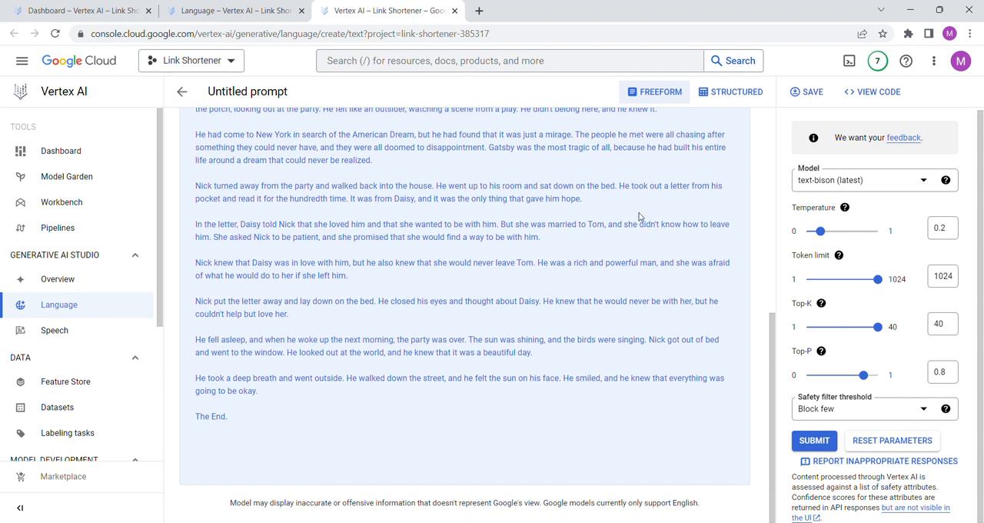
mouse_move(646, 209)
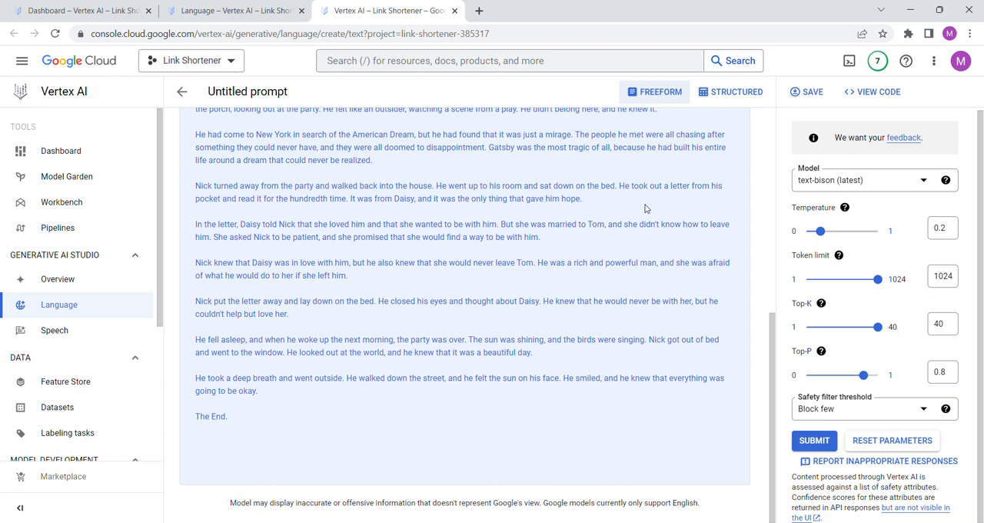
scroll(up, 3)
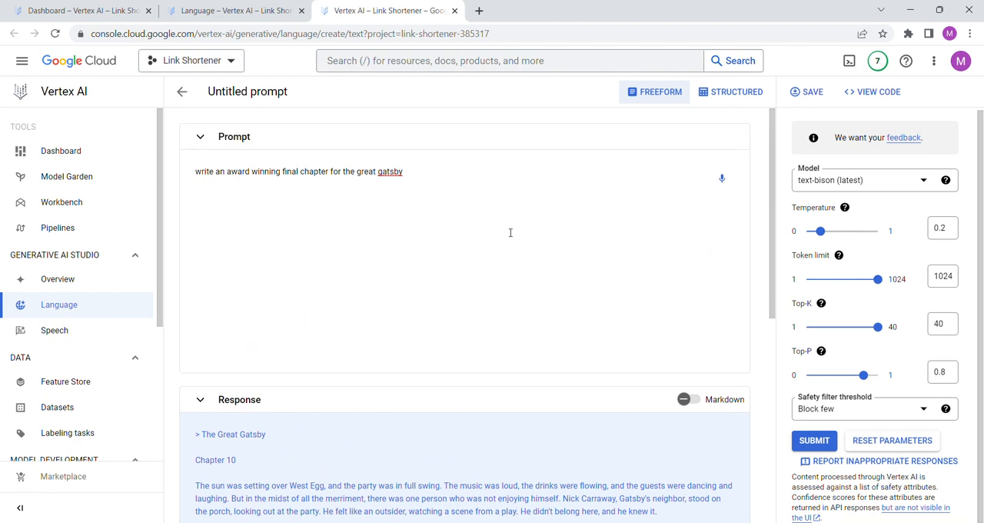
mouse_move(423, 179)
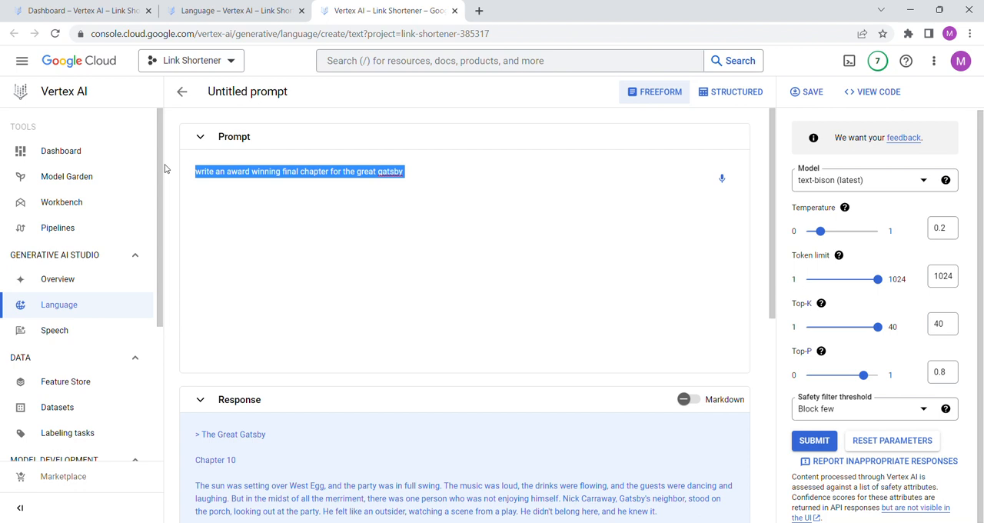
Ask "what's the cheapest flight from istanbul to beijing" and get the $336 Turkish Airlines answer.
text(what's the cheapest)
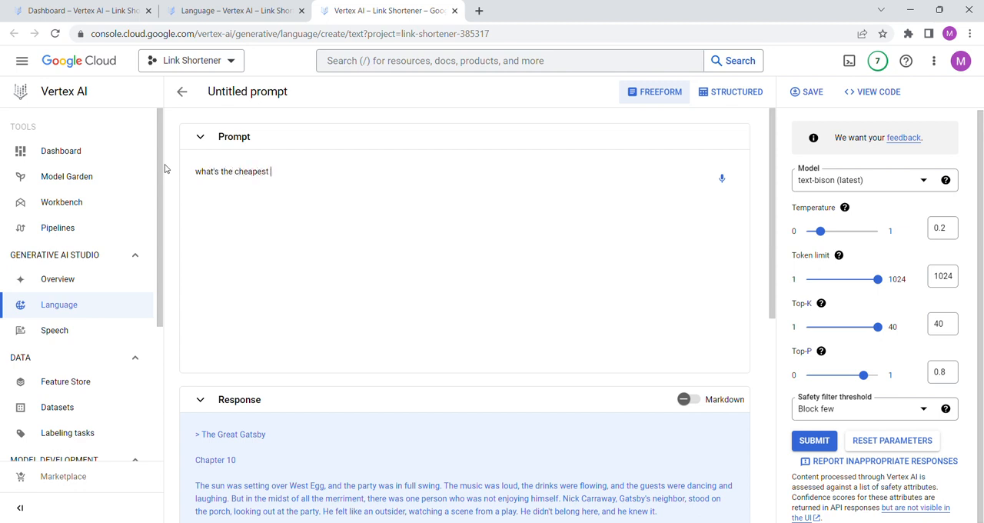
text(flight)
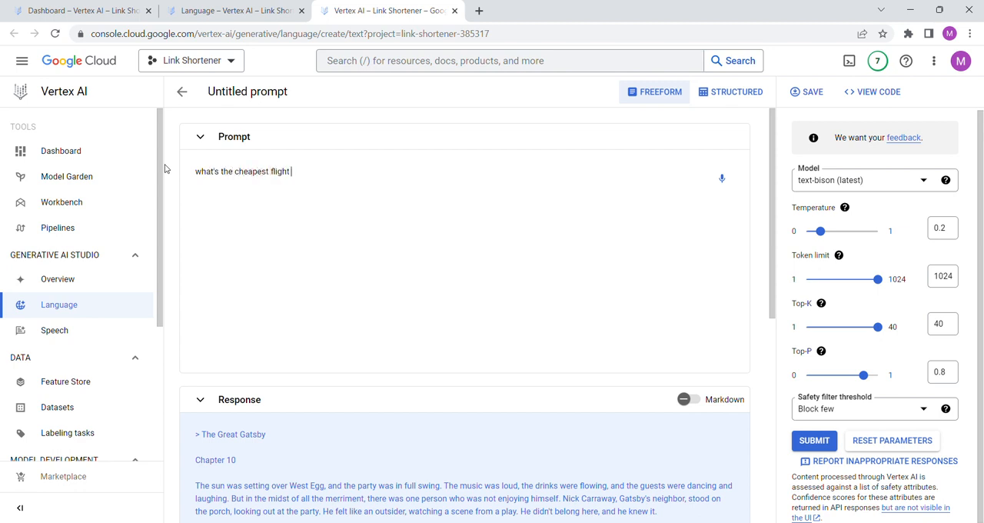
text(from)
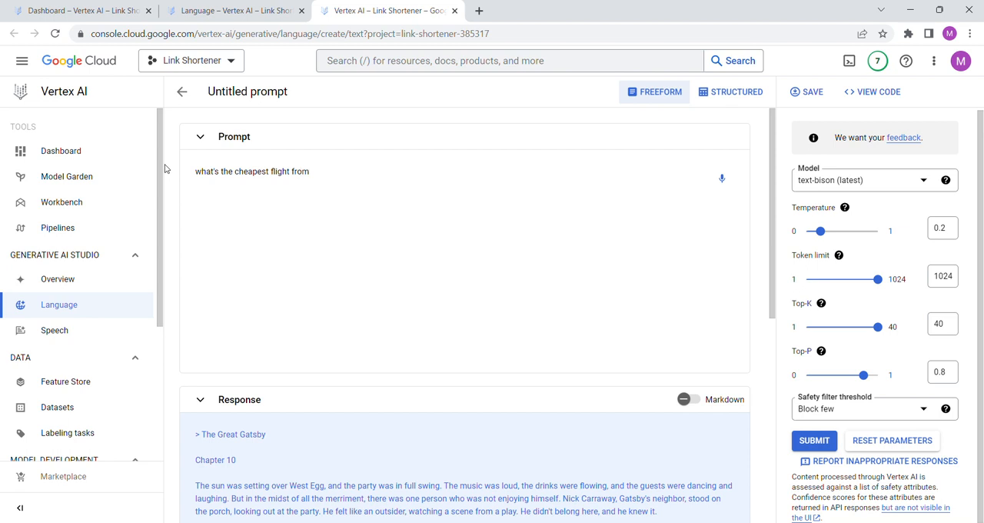
text(istanbul to beijin)
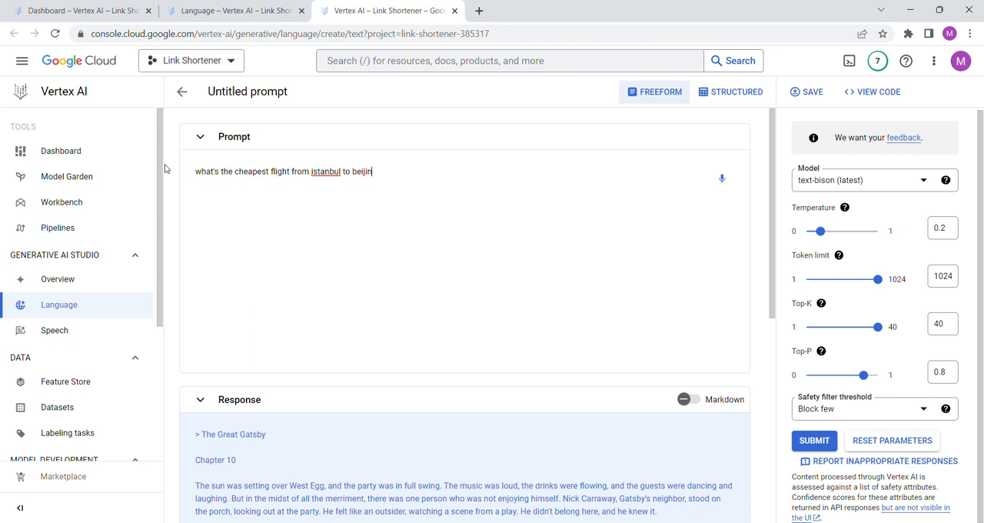
text(g)
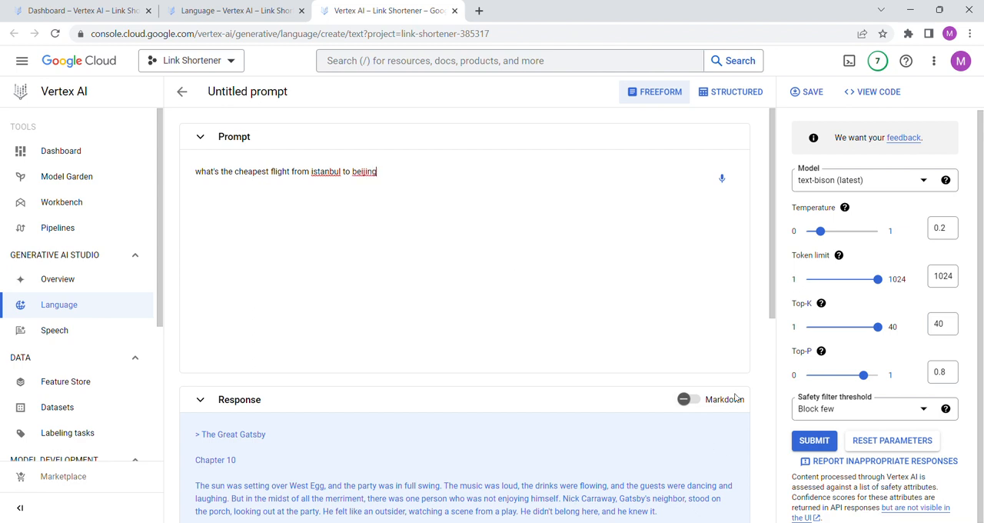
click(815, 440)
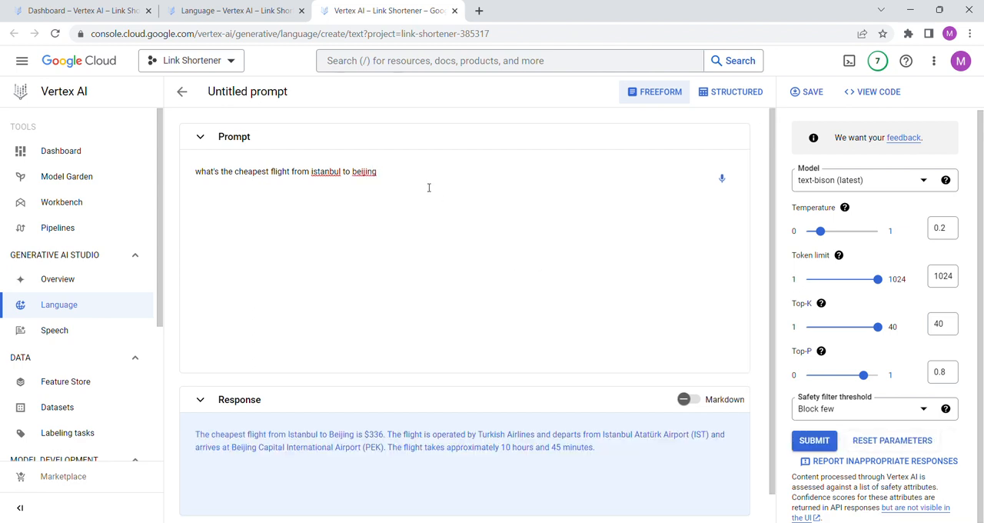
scroll(down, 3)
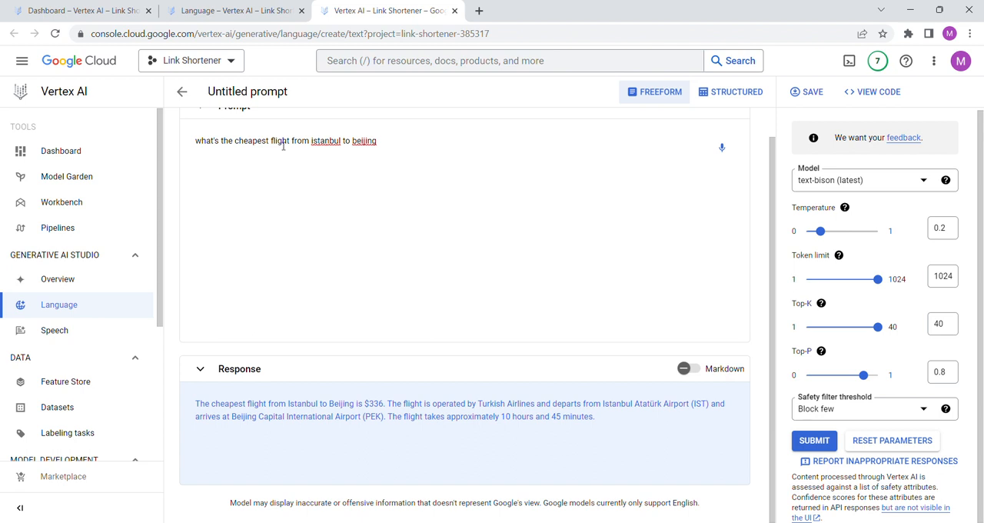
Append 'in the next 5 days' and get the $482 March 15th Turkish Airlines fare.
text(in th)
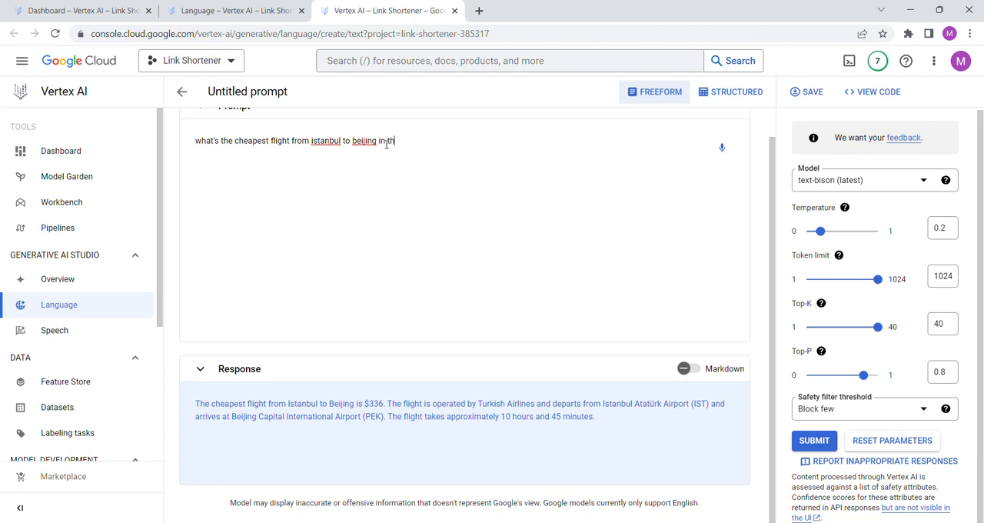
text(the next 5 days)
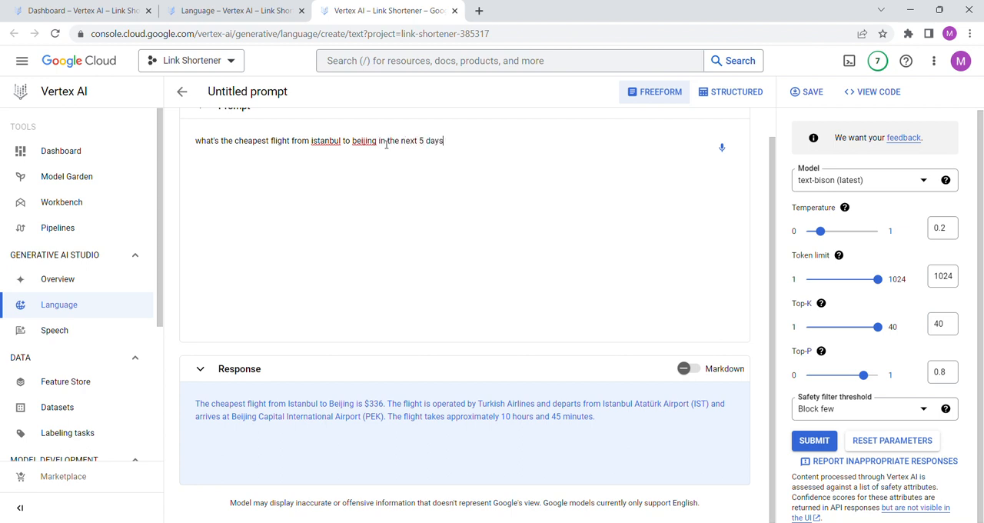
click(814, 439)
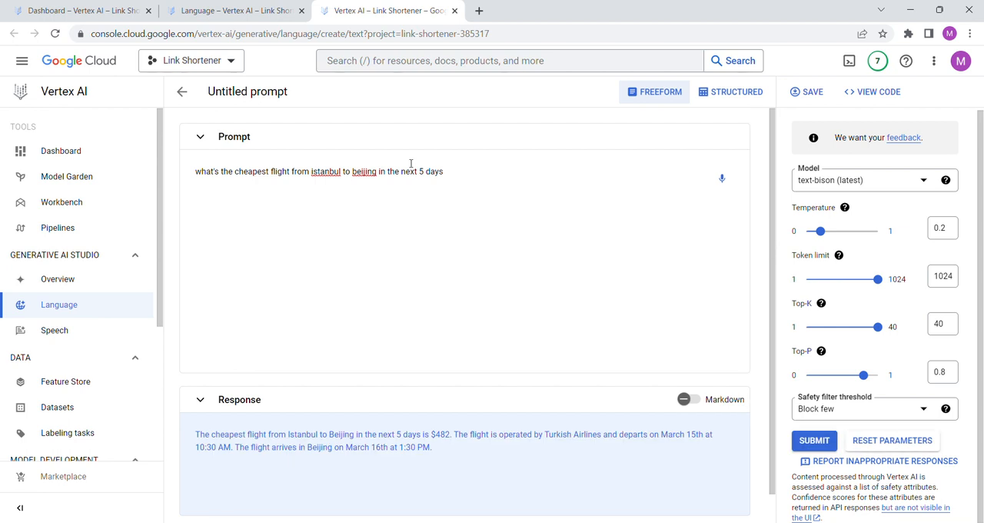
scroll(down, 3)
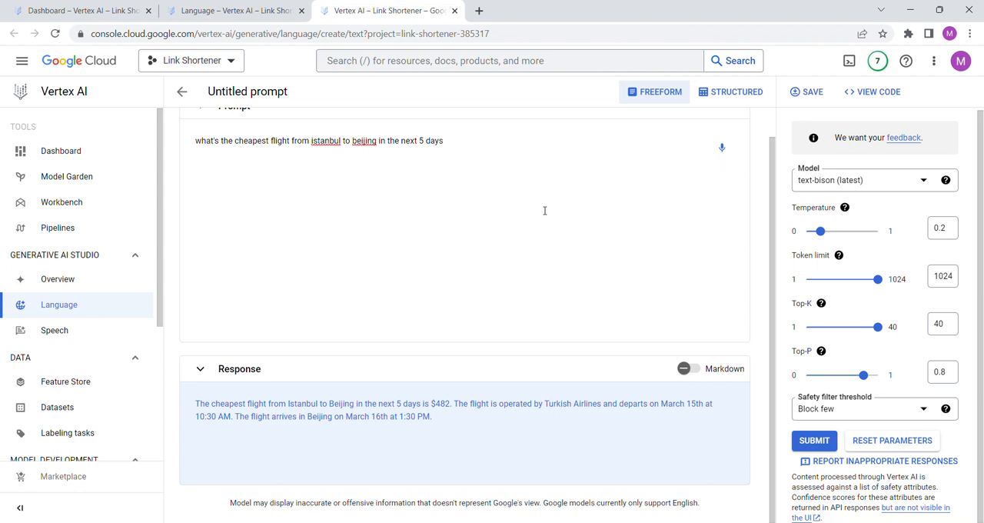
scroll(up, 3)
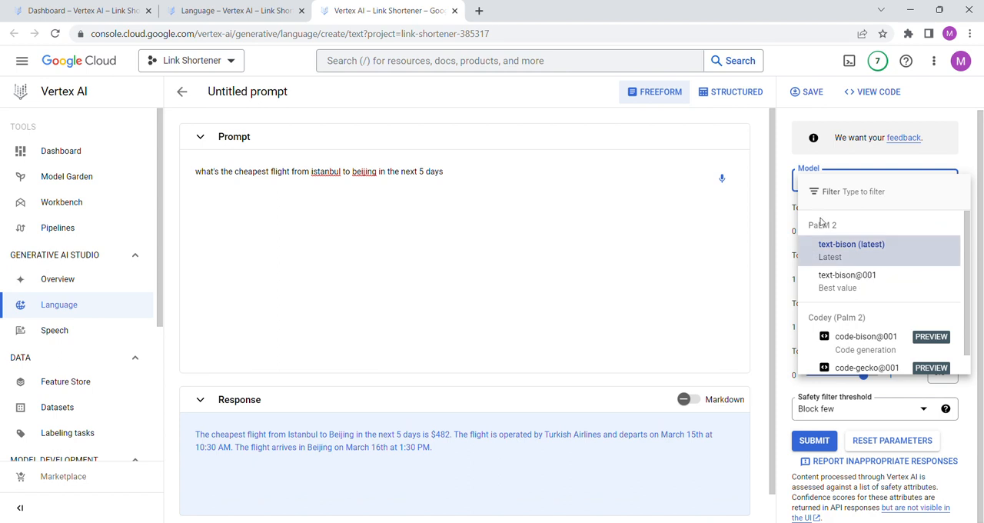
mouse_move(842, 251)
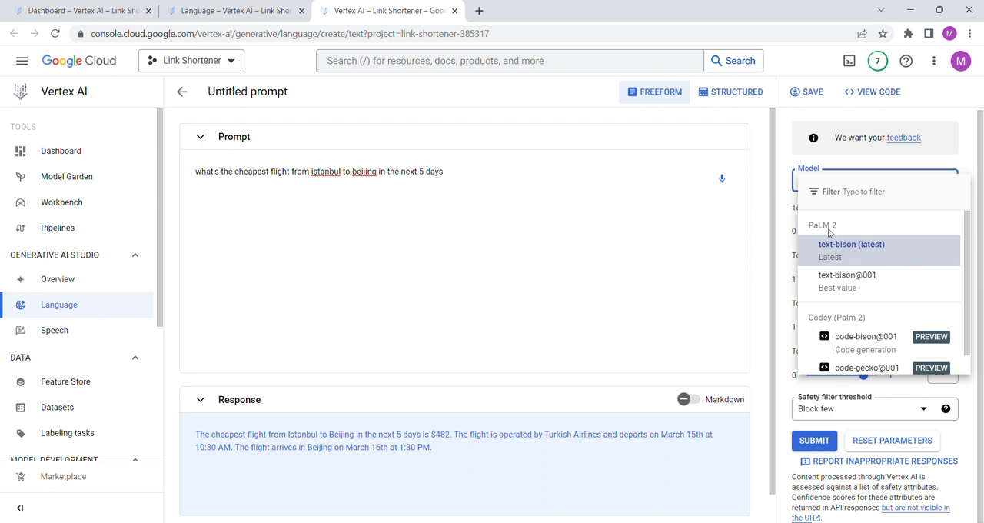
mouse_move(838, 253)
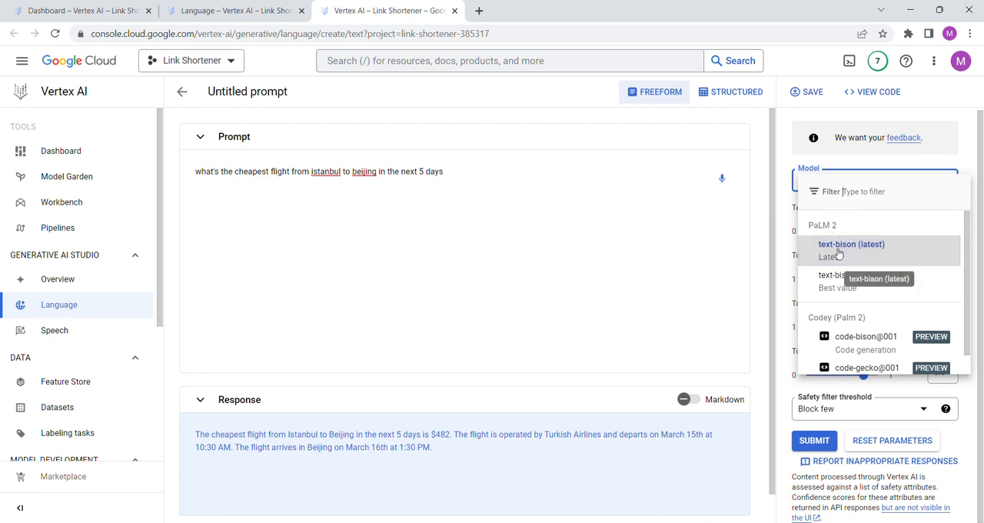
click(852, 243)
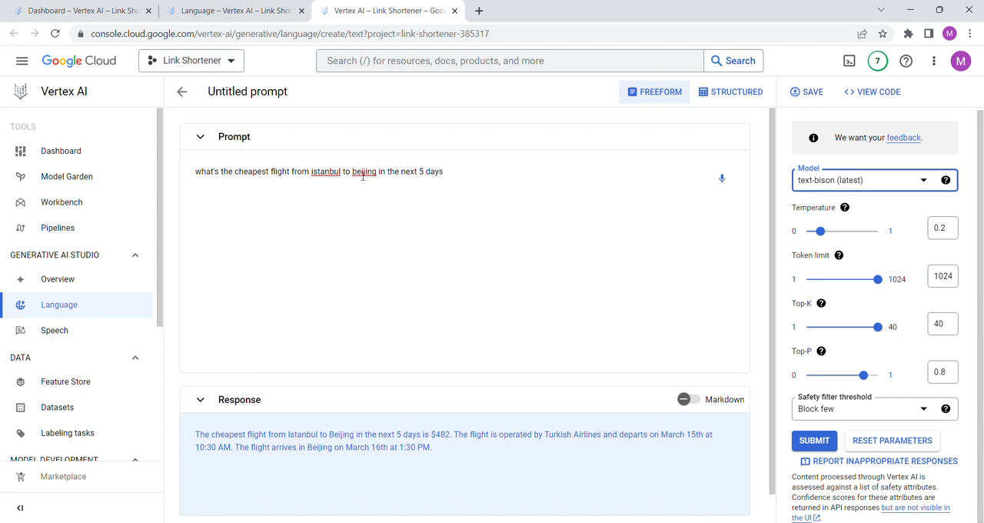
double_click(326, 171)
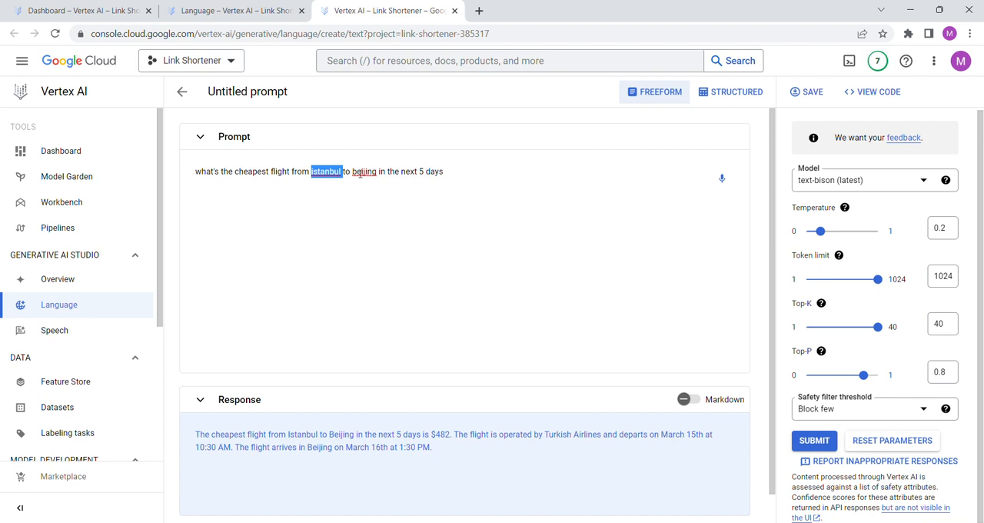
click(360, 171)
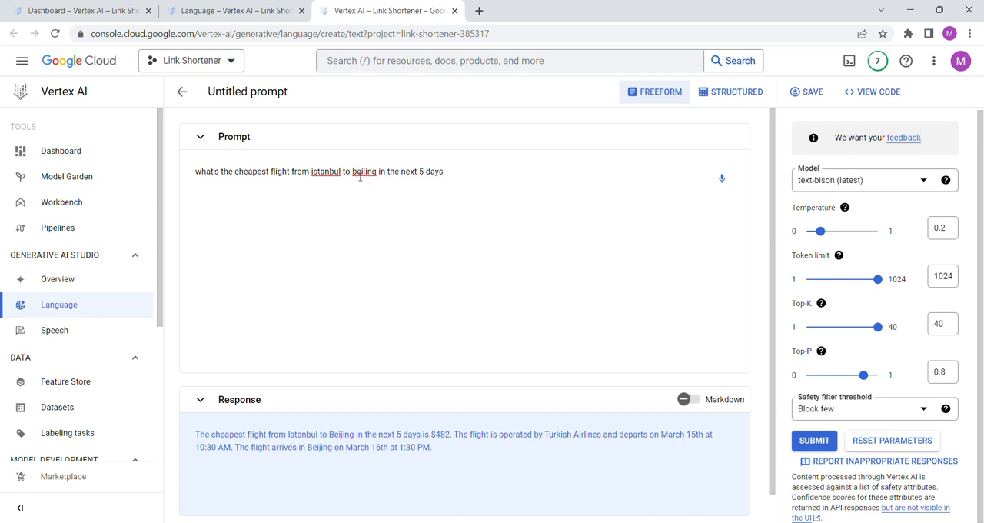